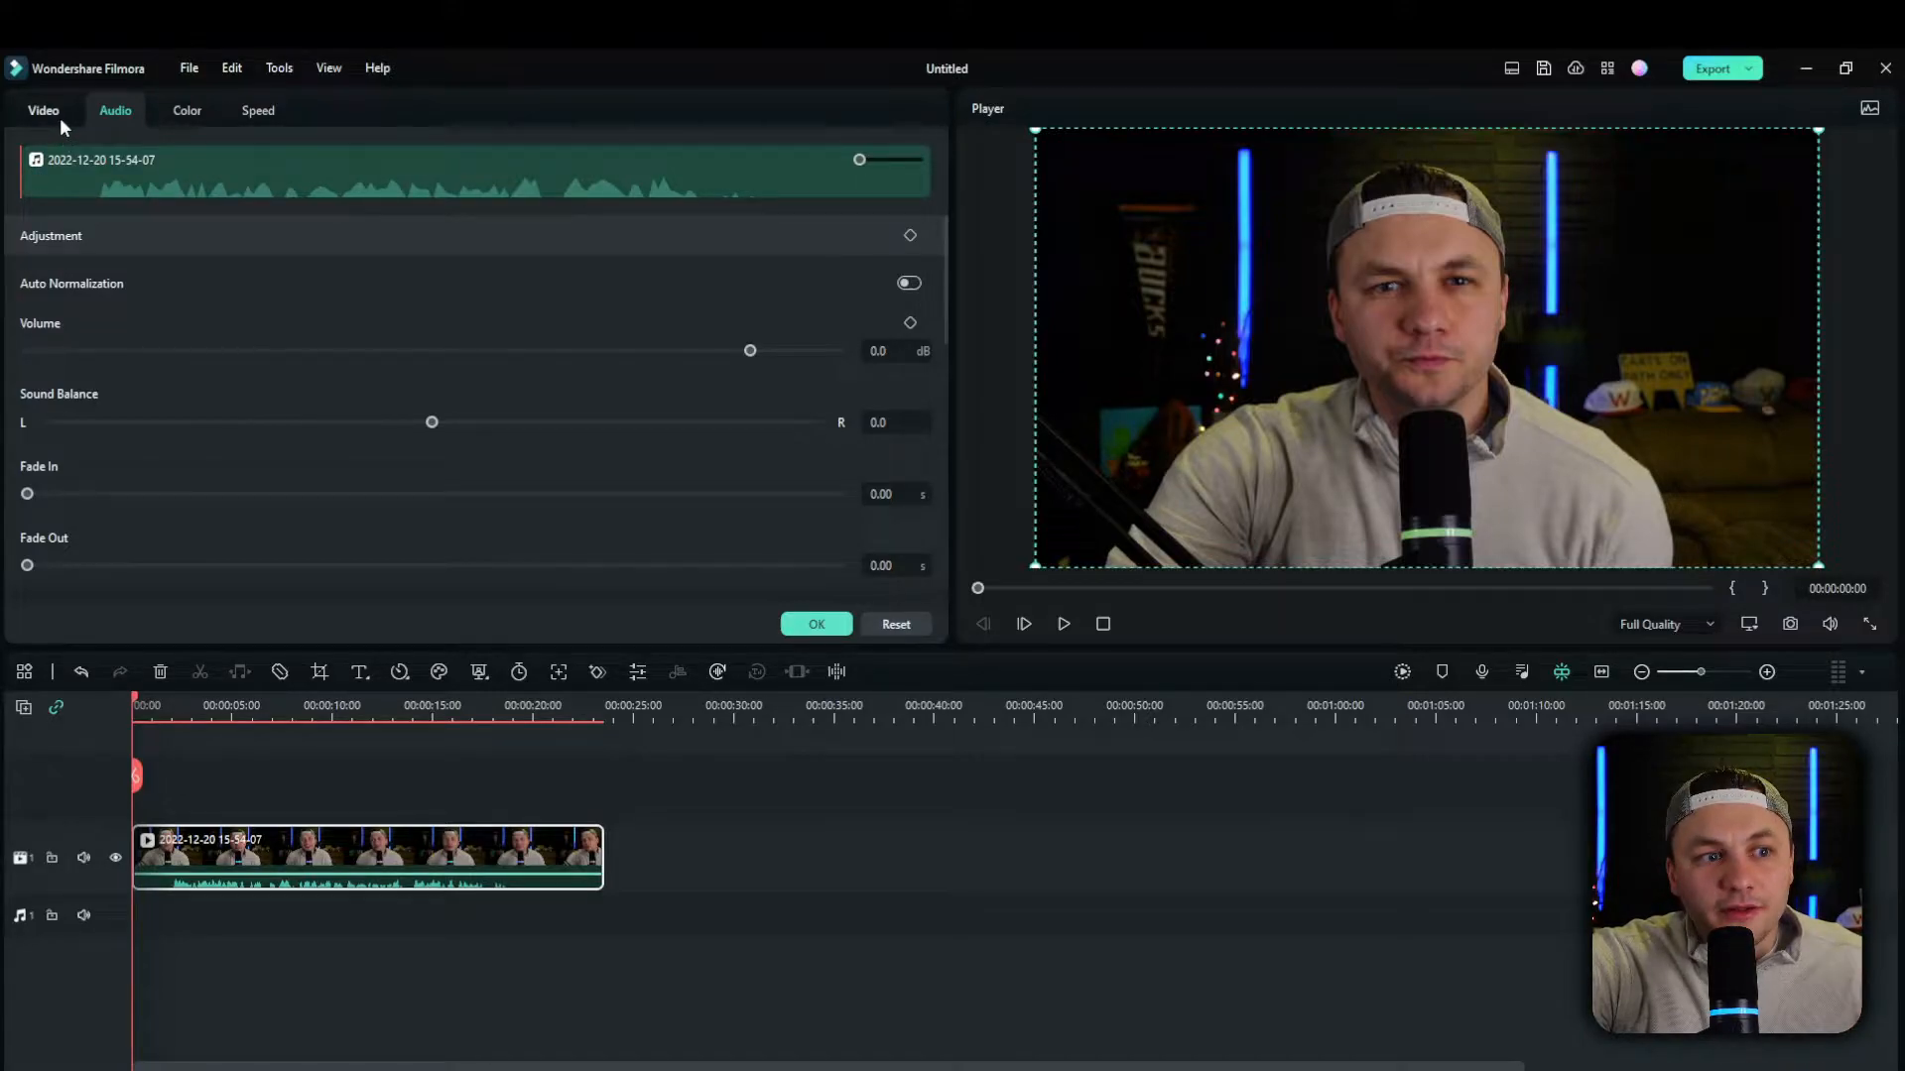
Switch on Smart Cutout in the webcam clip's Video > AI Tools properties
left_click(44, 111)
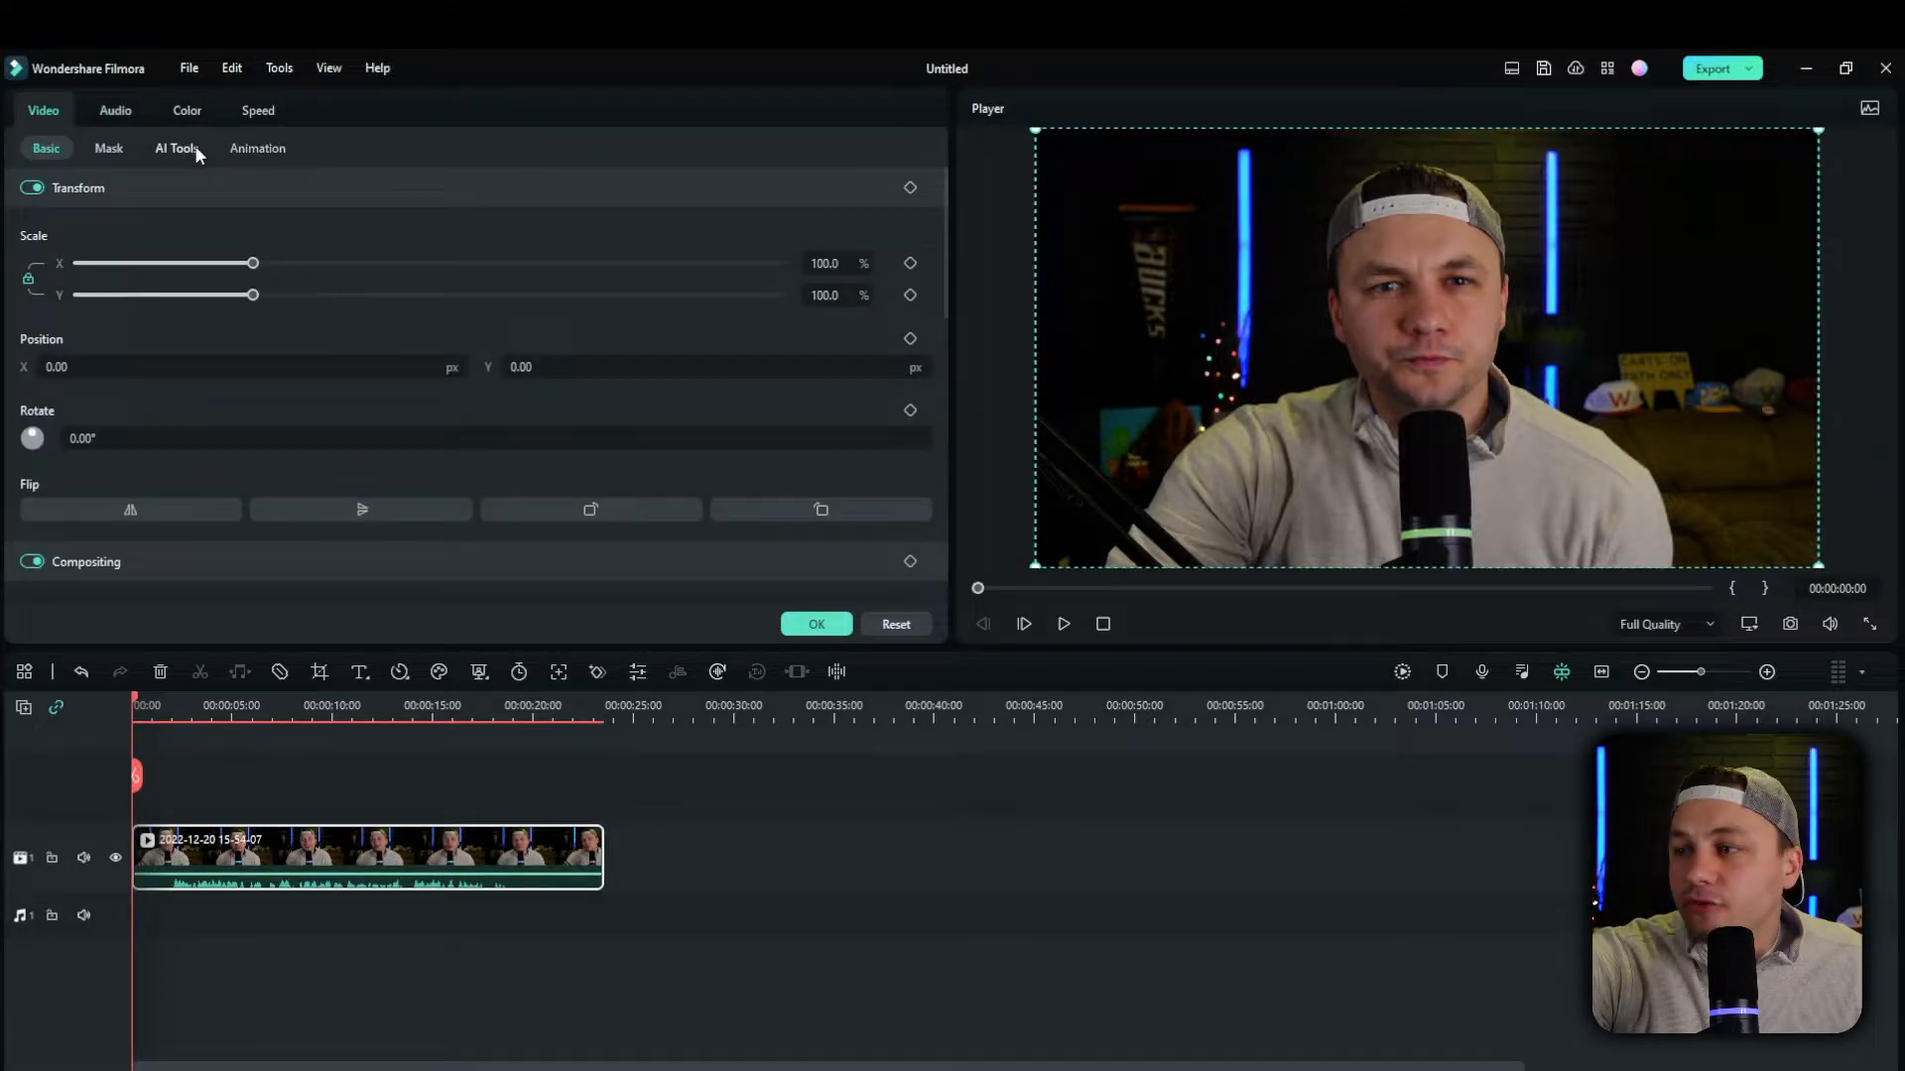
left_click(176, 148)
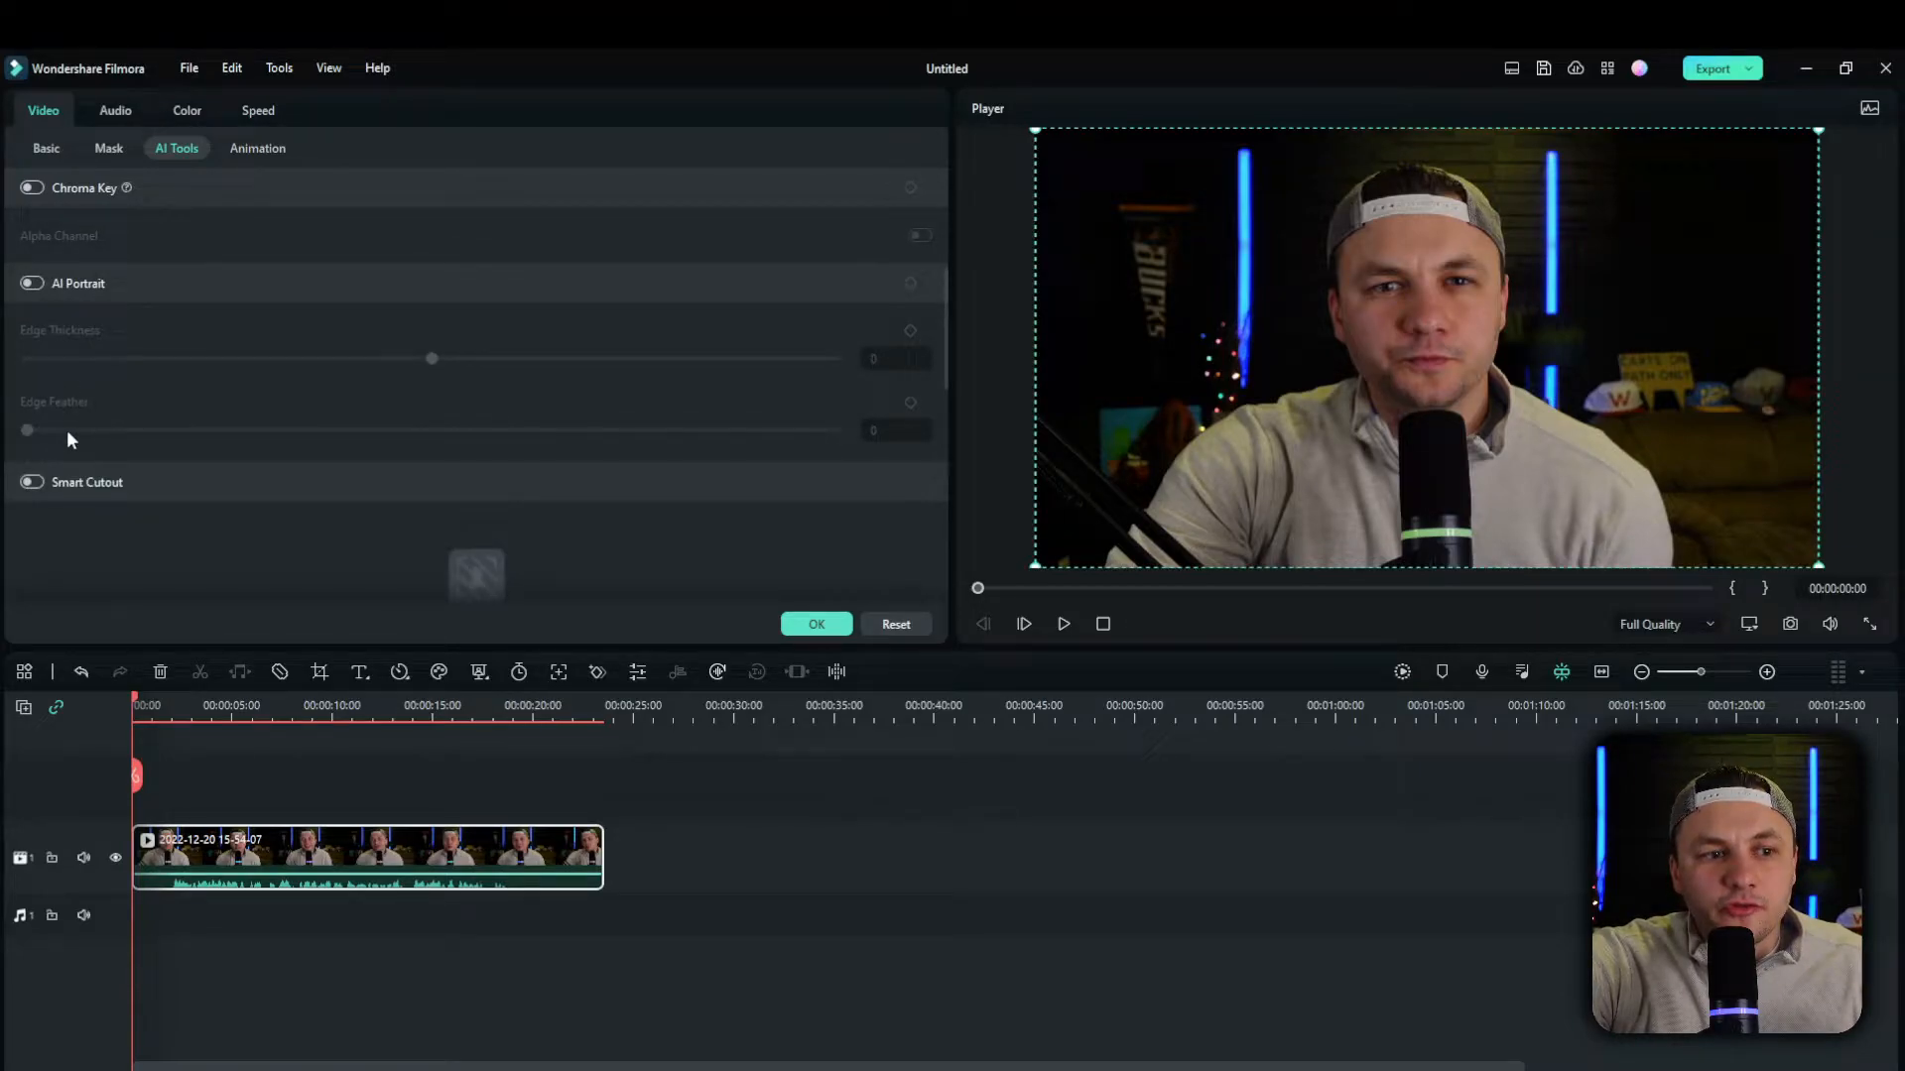
left_click(30, 482)
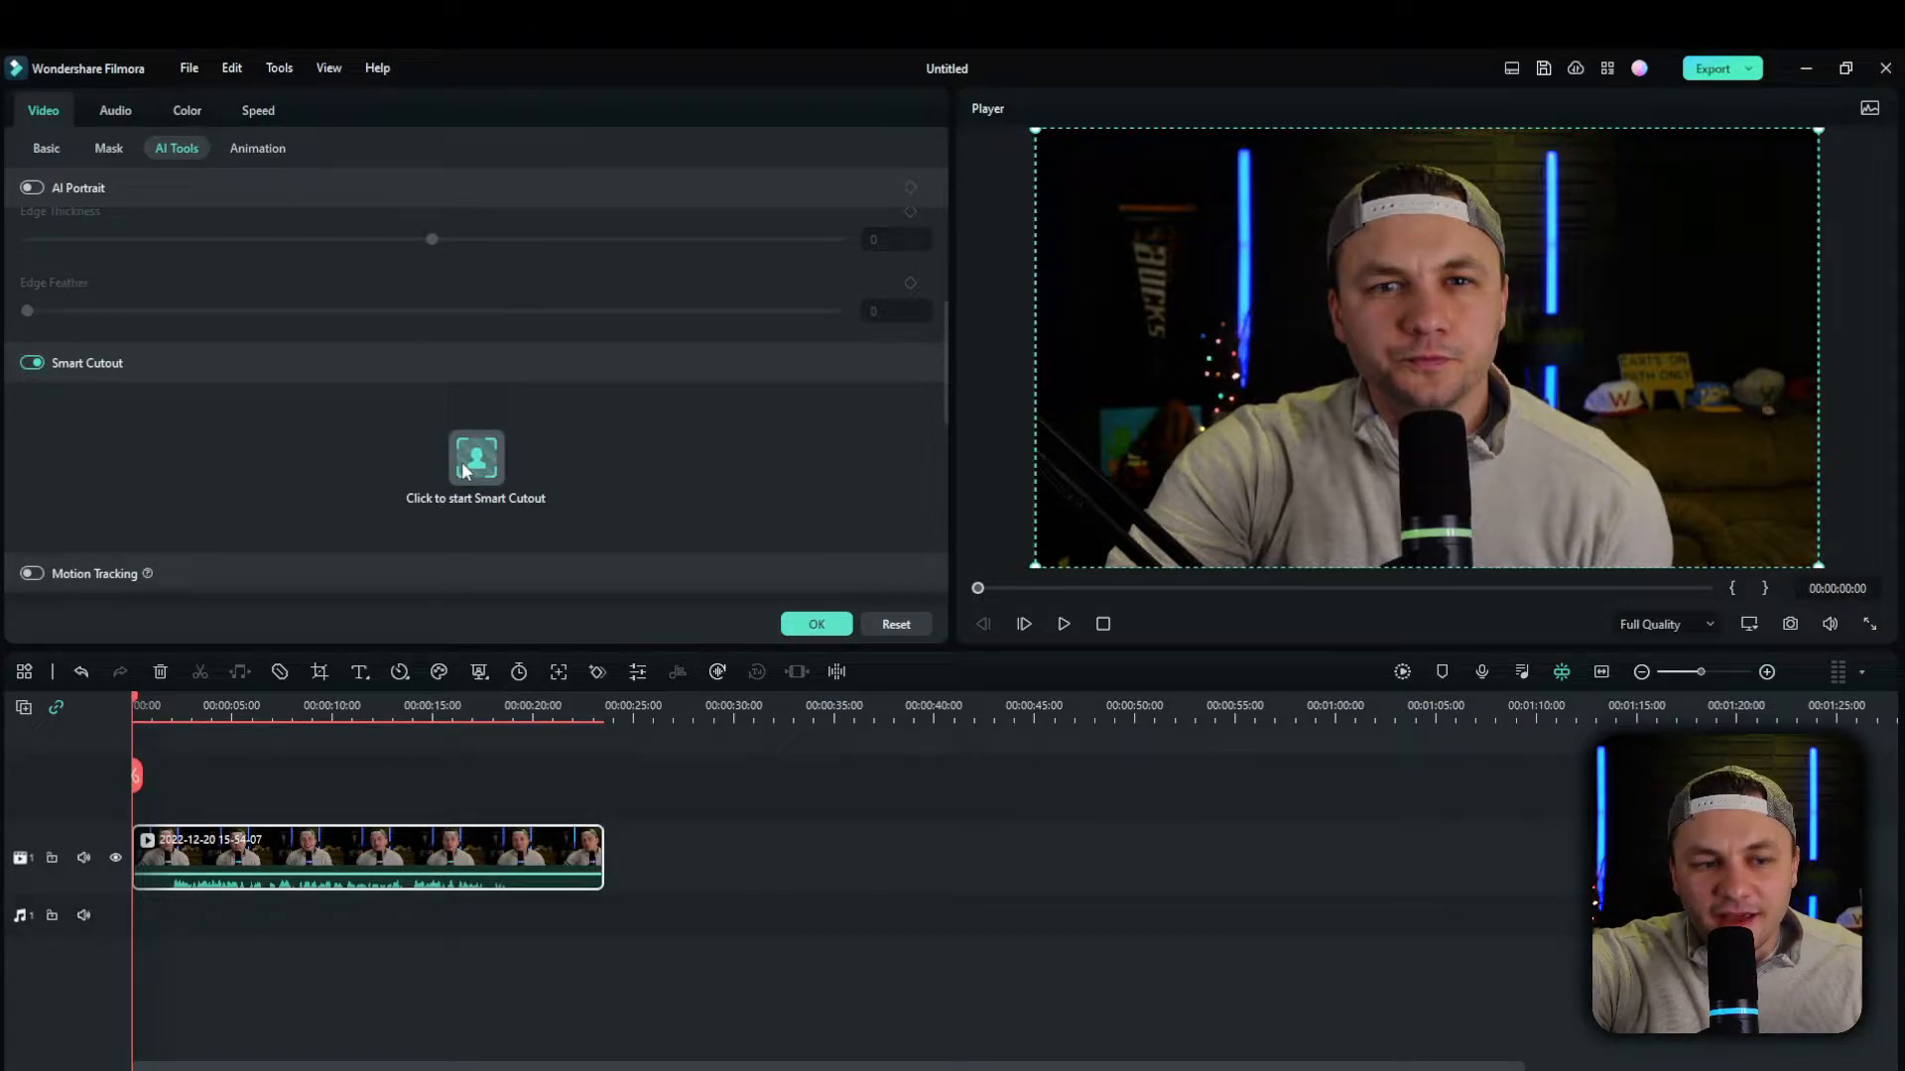
Open the Smart Cutout-Video editor on the webcam clip and look over its brush and eraser tools
left_click(475, 458)
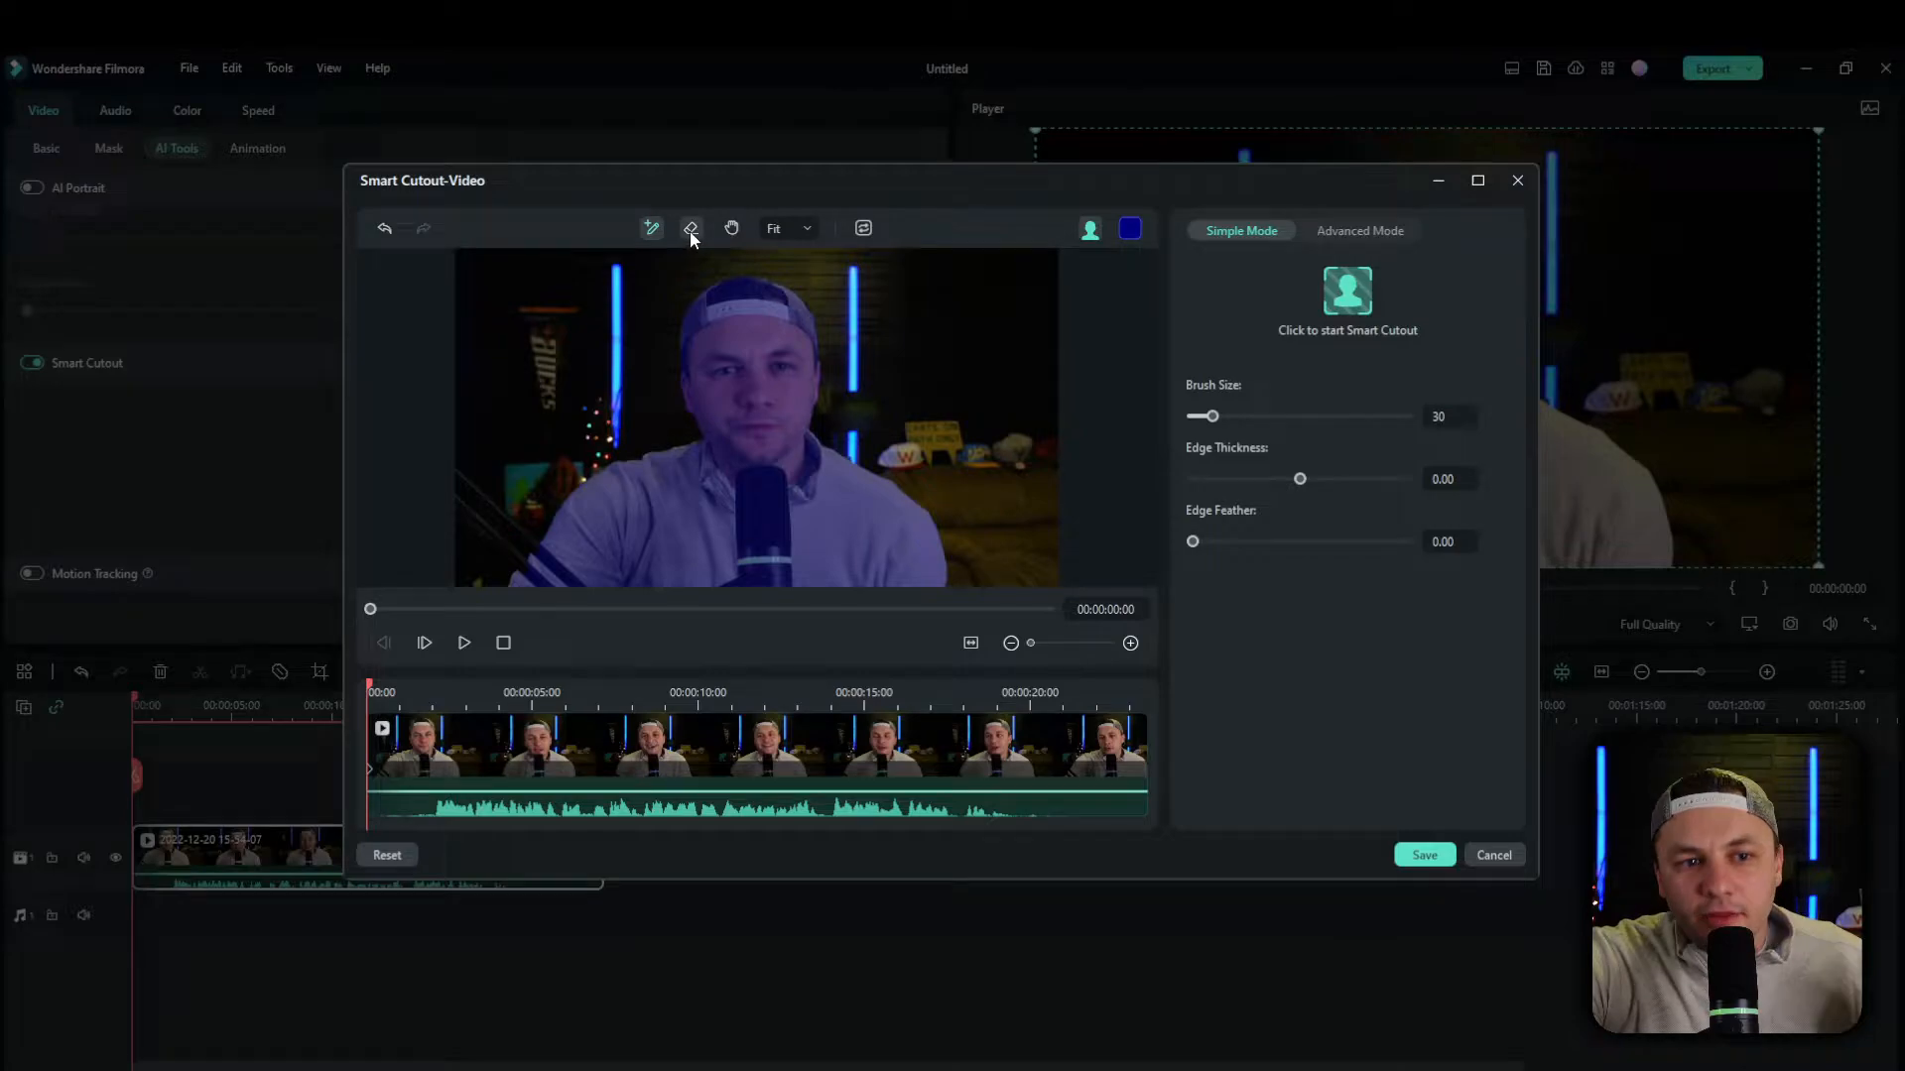
left_click(691, 228)
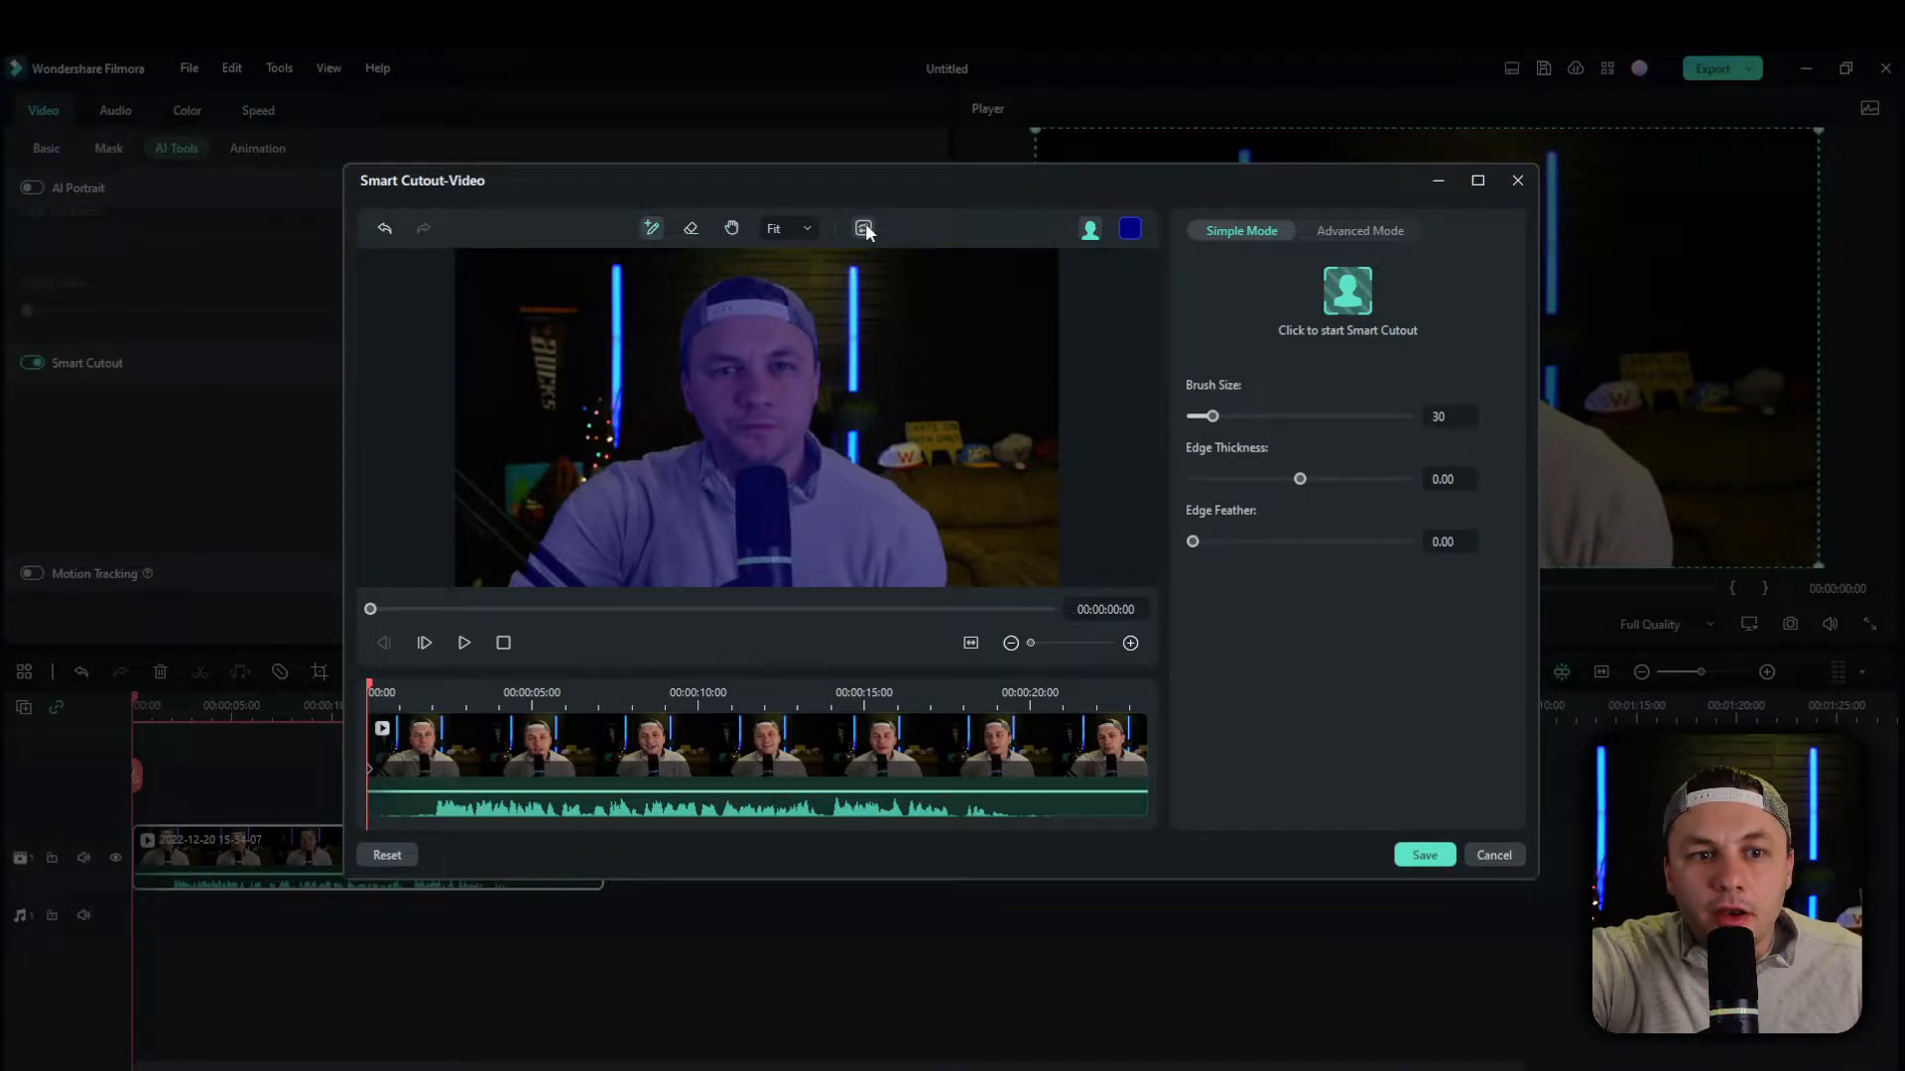
mouse_move(863, 228)
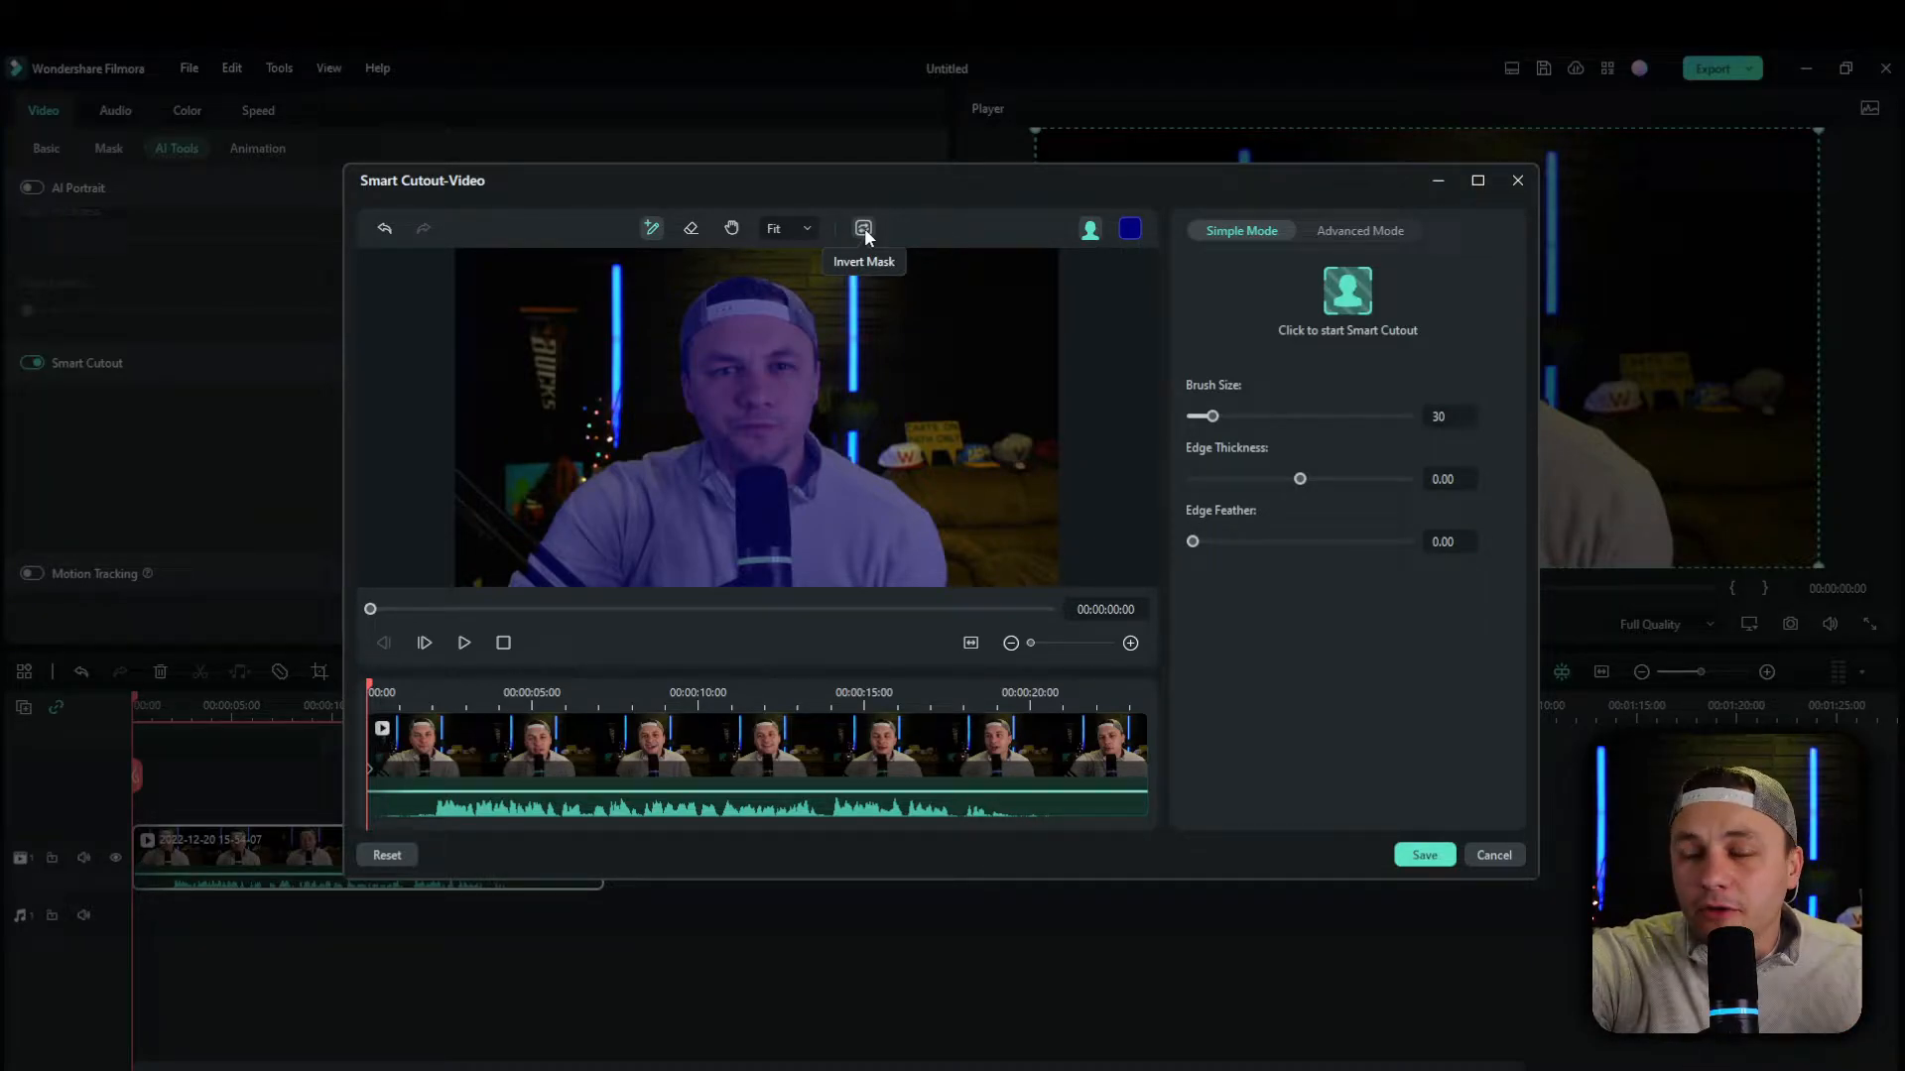
left_click(863, 228)
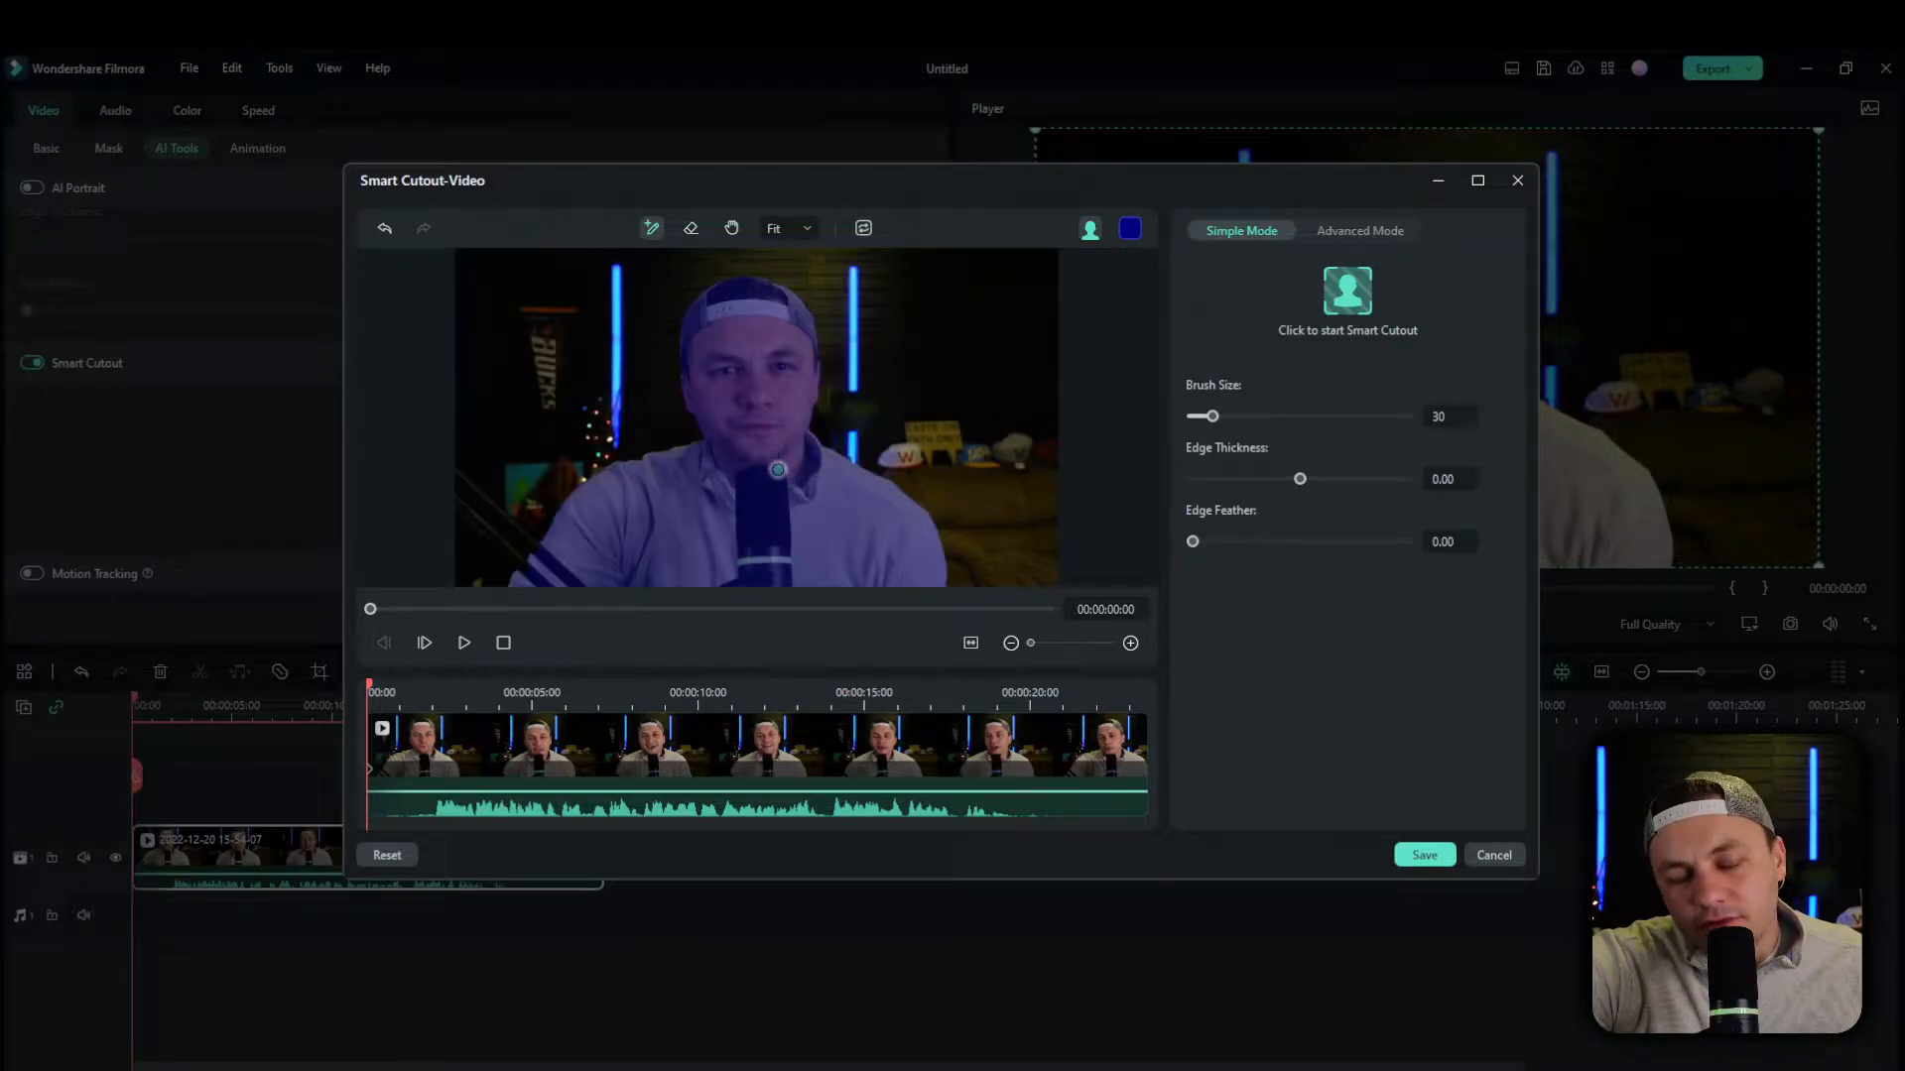
Preview Transparency Black, make the selection overlay green, and set brush size to 56
left_click(1090, 228)
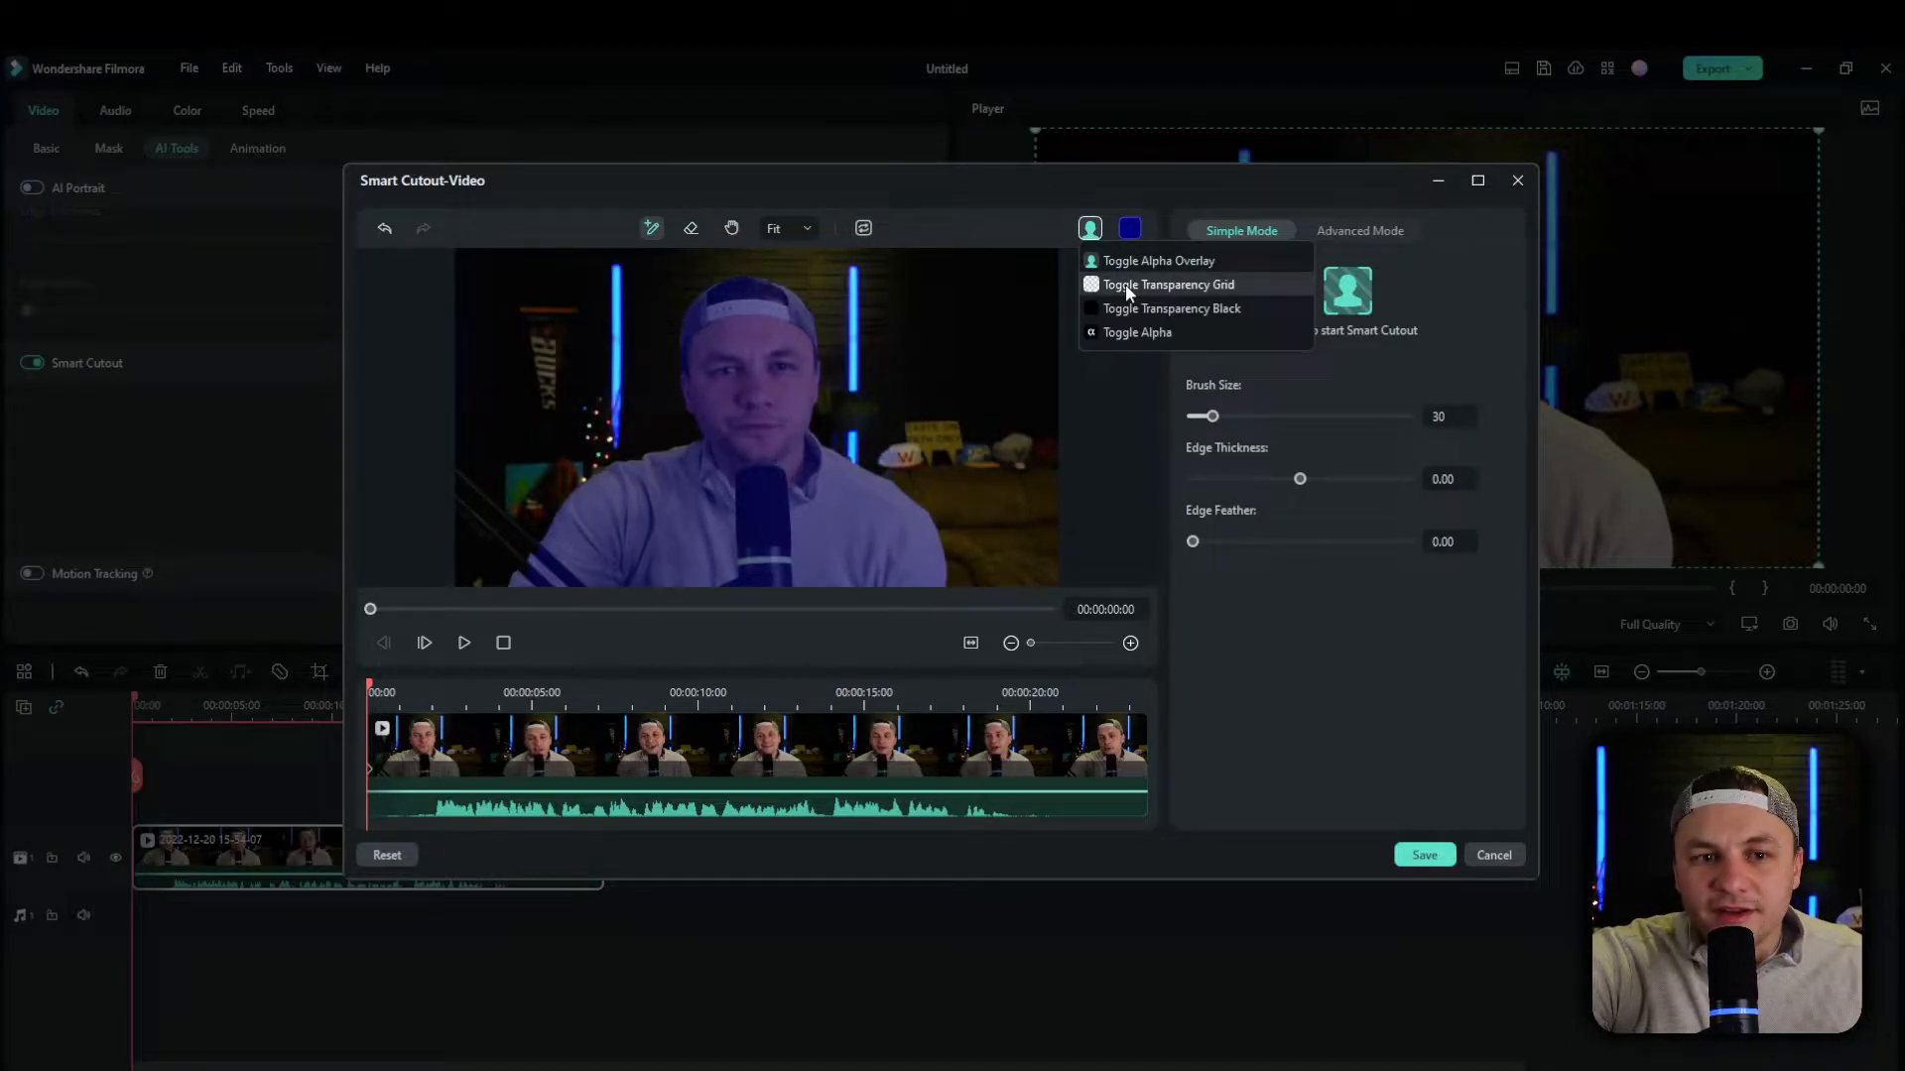
left_click(1166, 284)
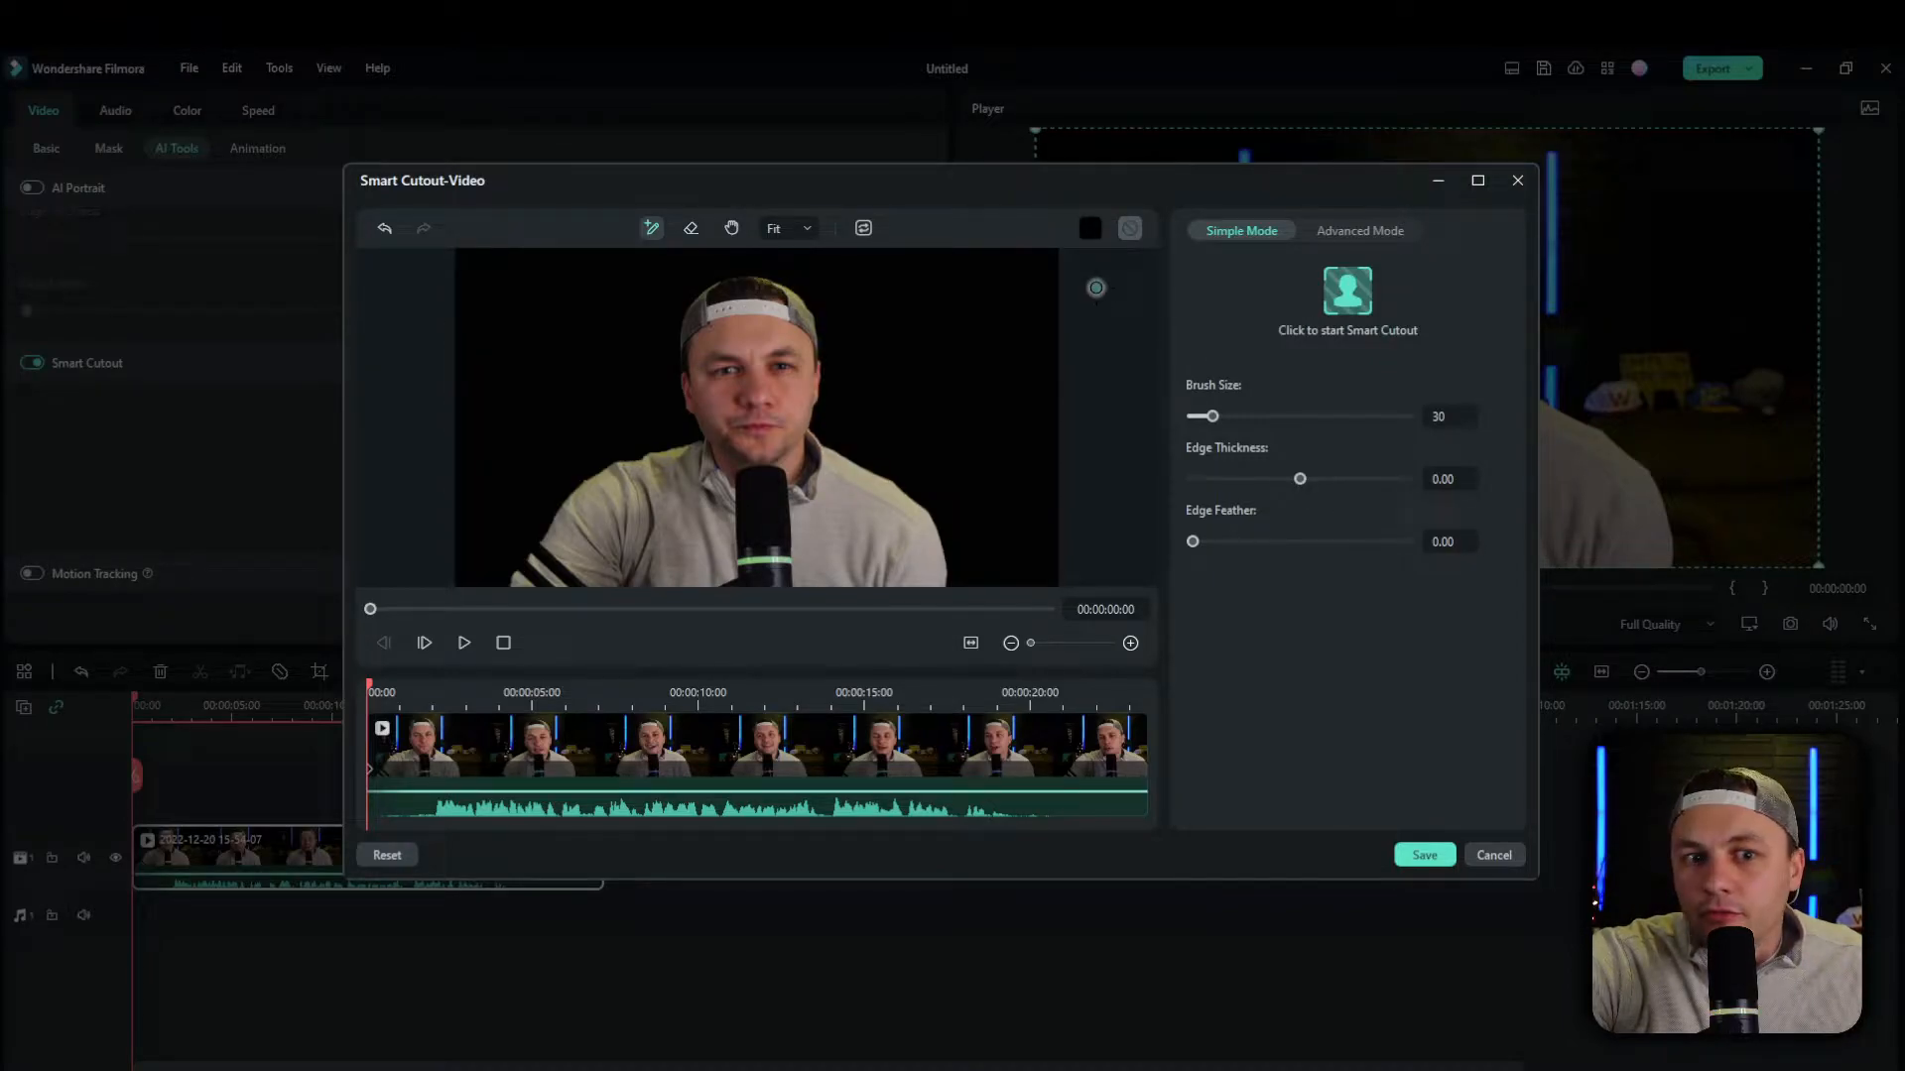
left_click(1129, 228)
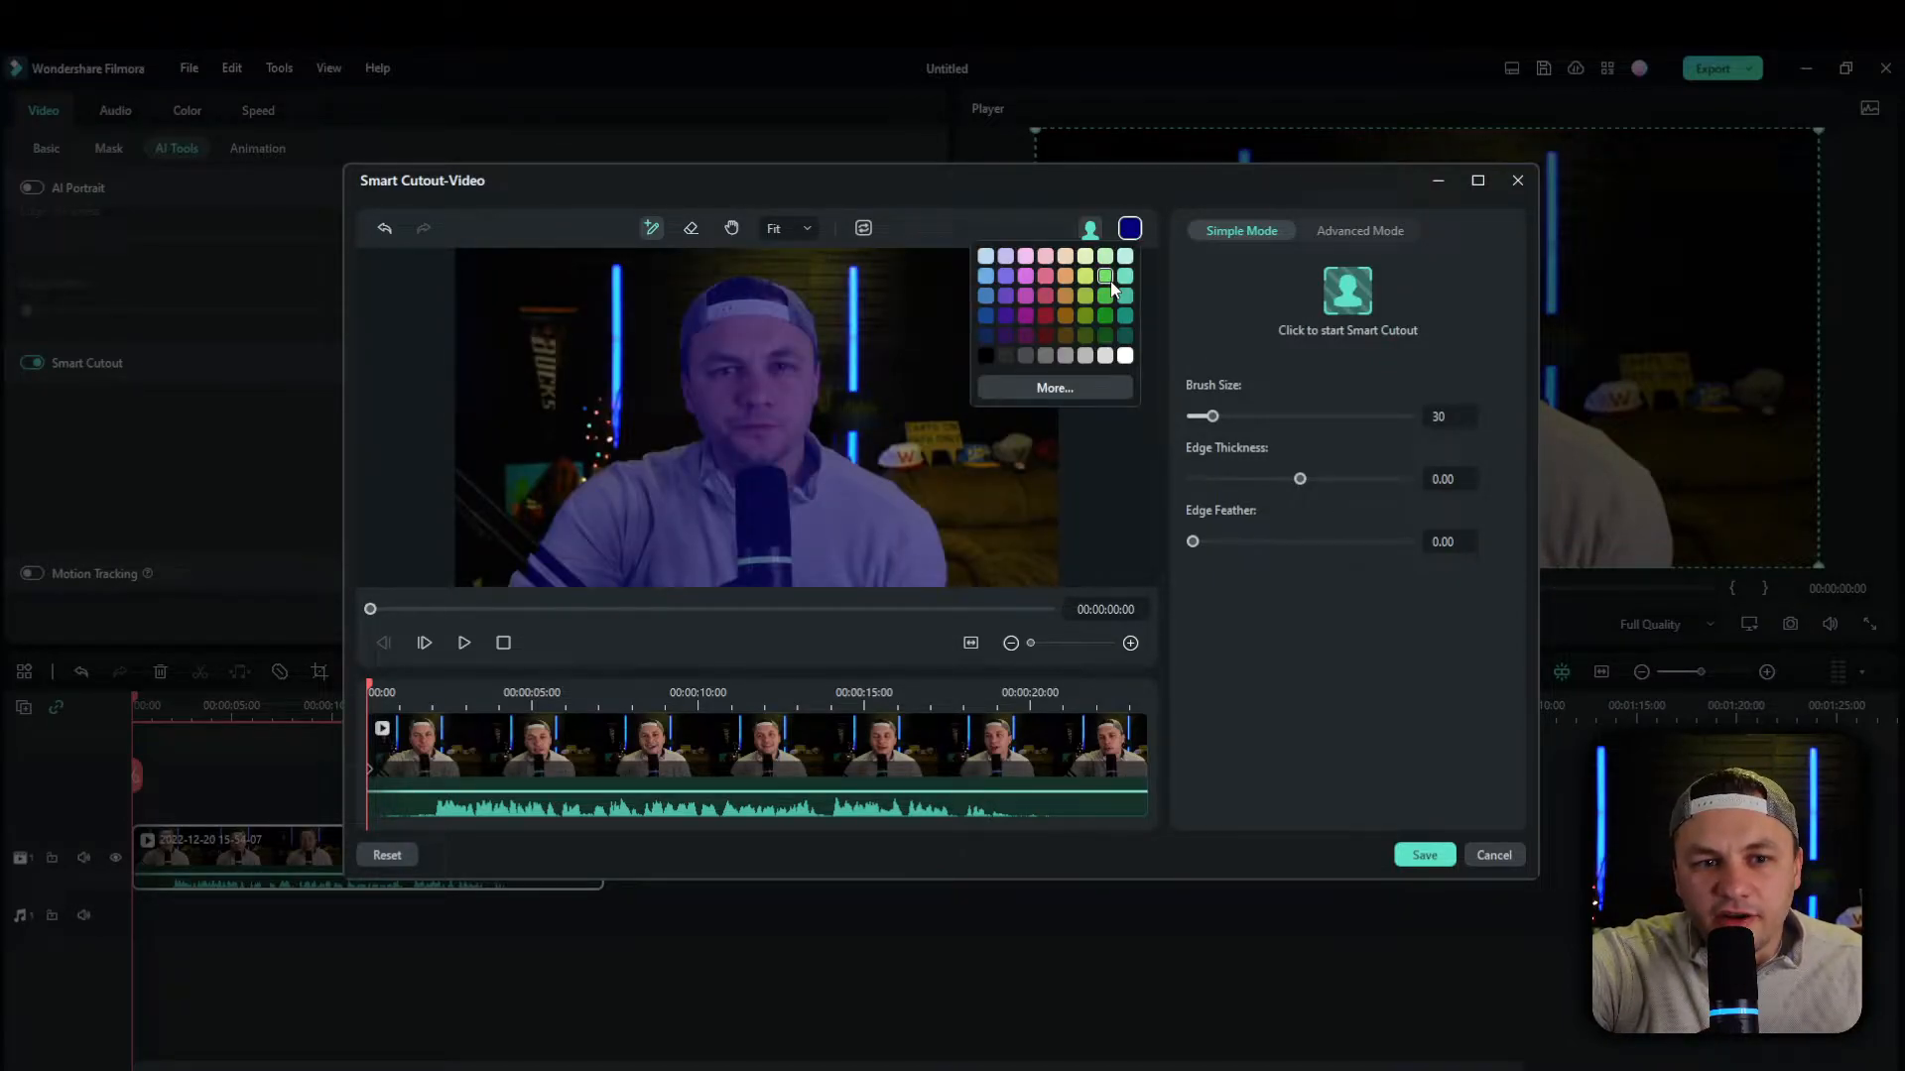
left_click(1105, 288)
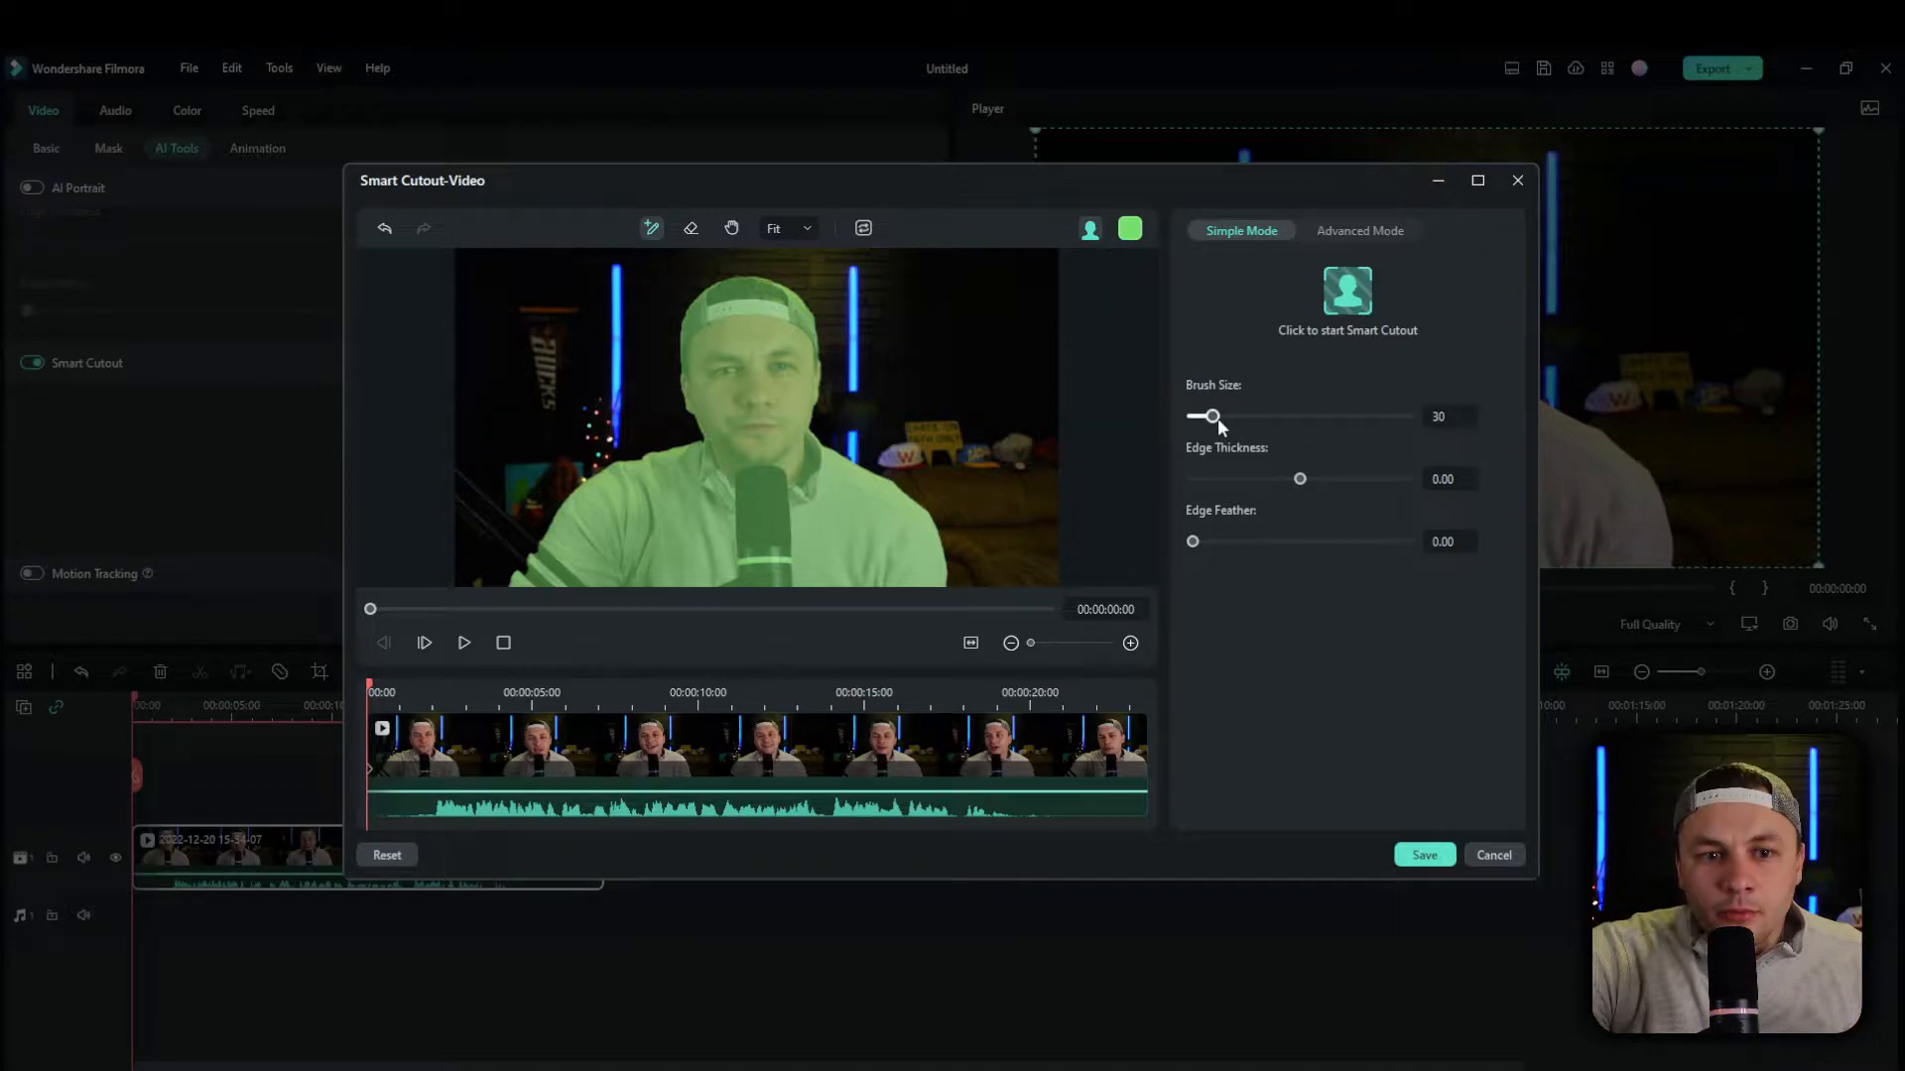
left_click_drag(1212, 415, 1241, 416)
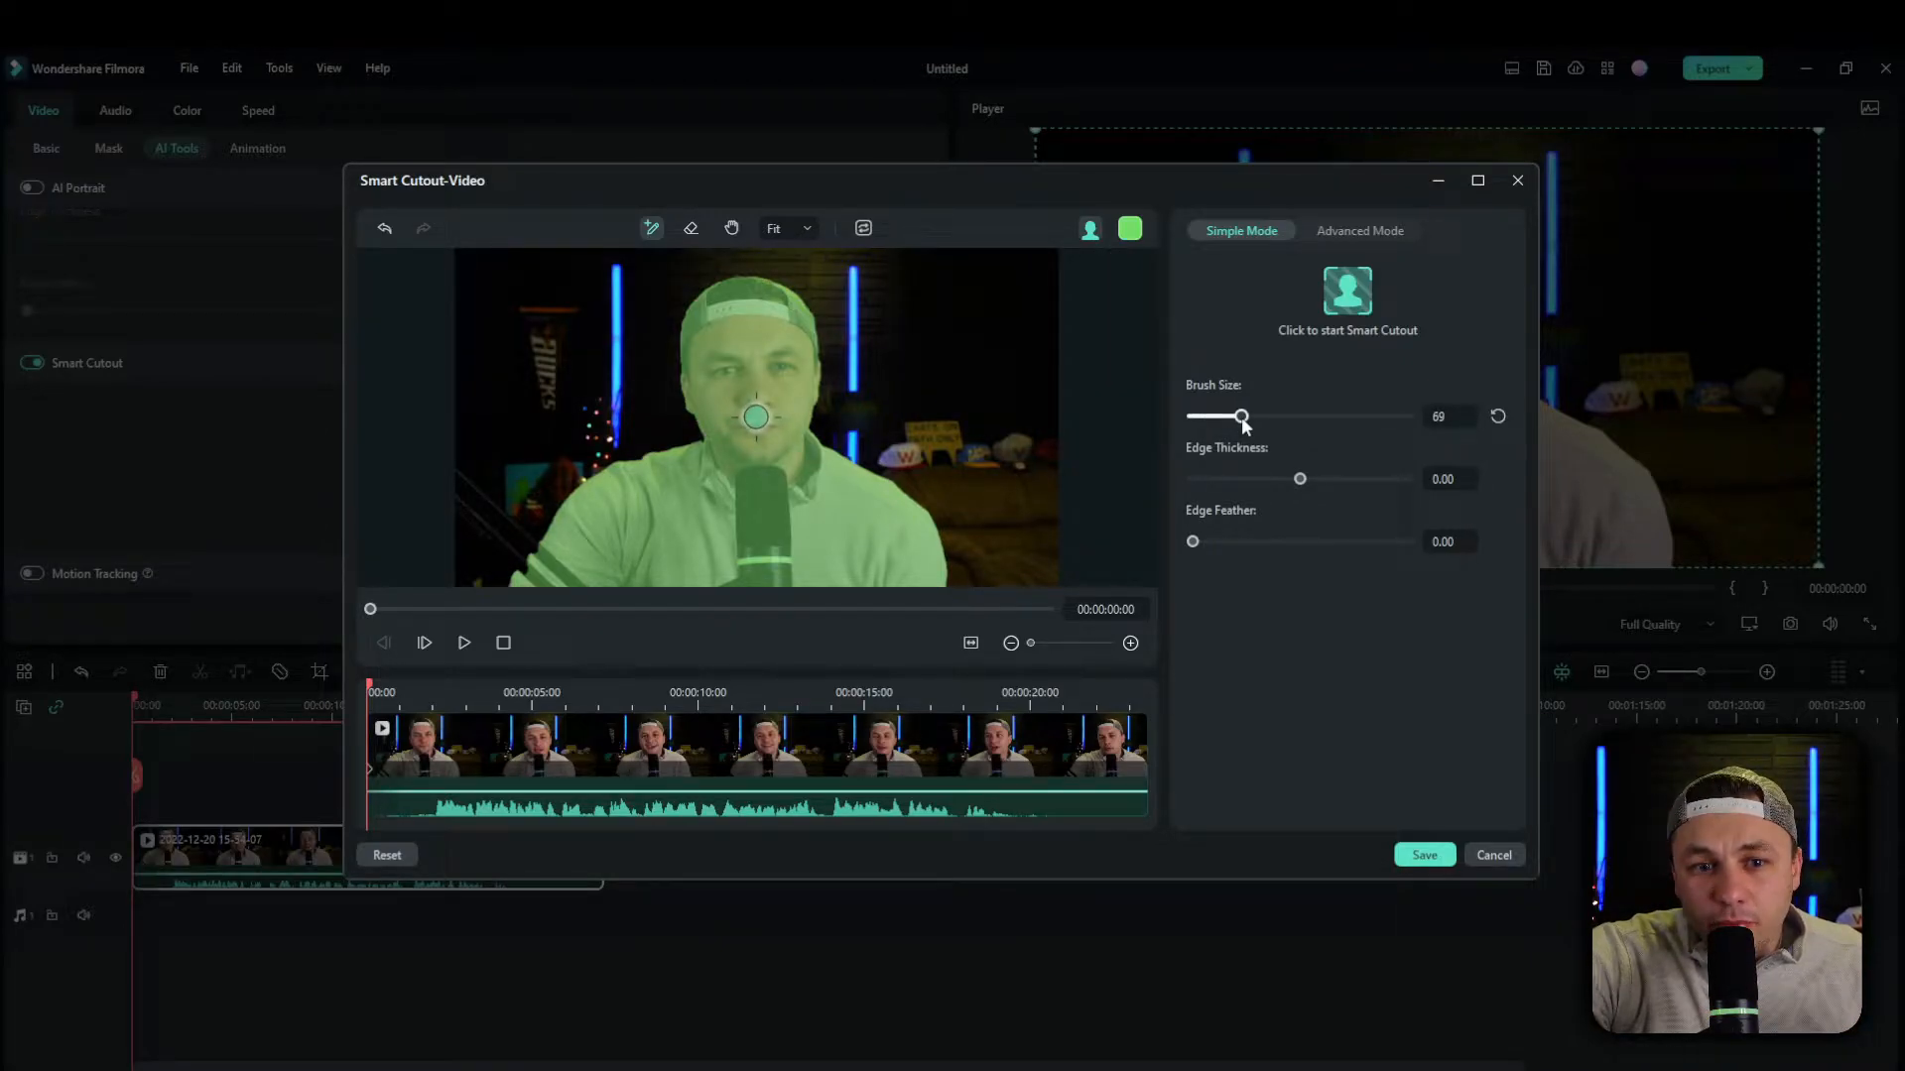
left_click_drag(1241, 417, 1231, 417)
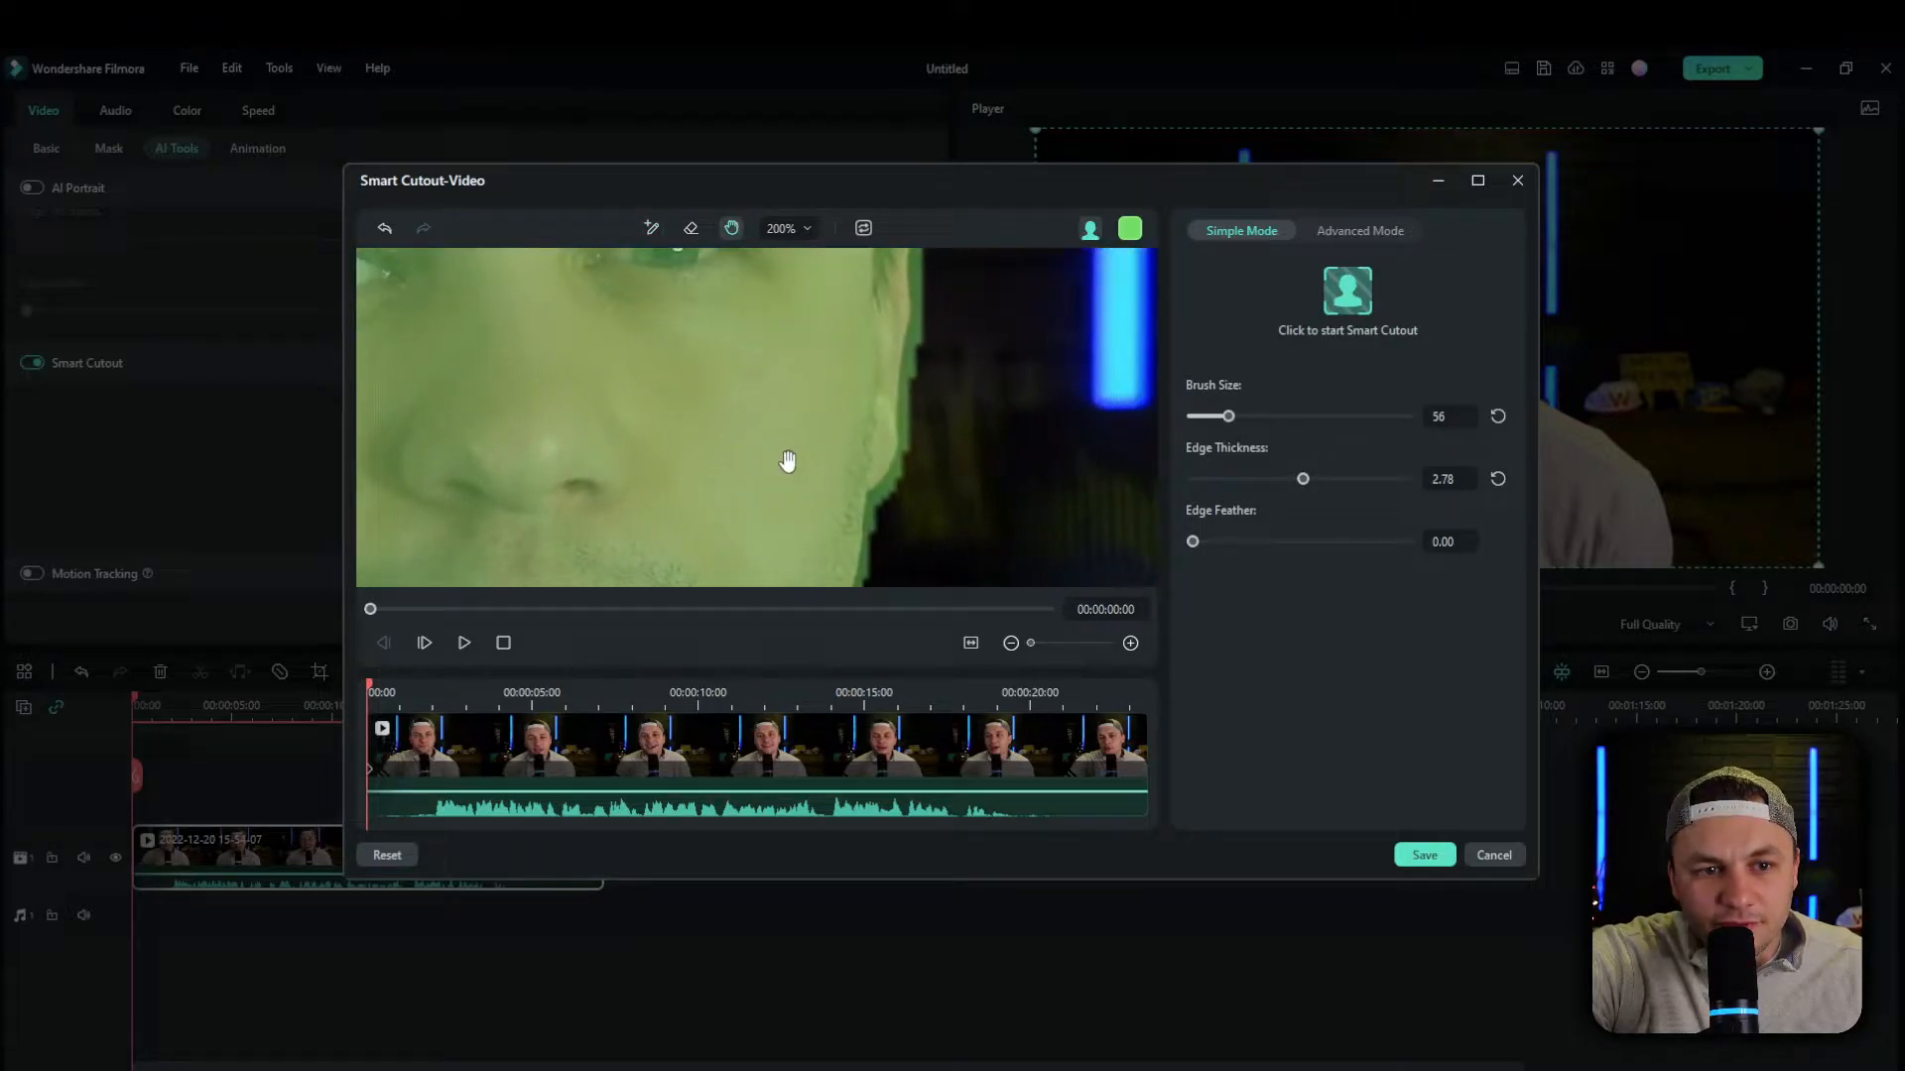
Try edge thickness values and settle the edge feather at 6.11
left_click_drag(1303, 477, 1304, 477)
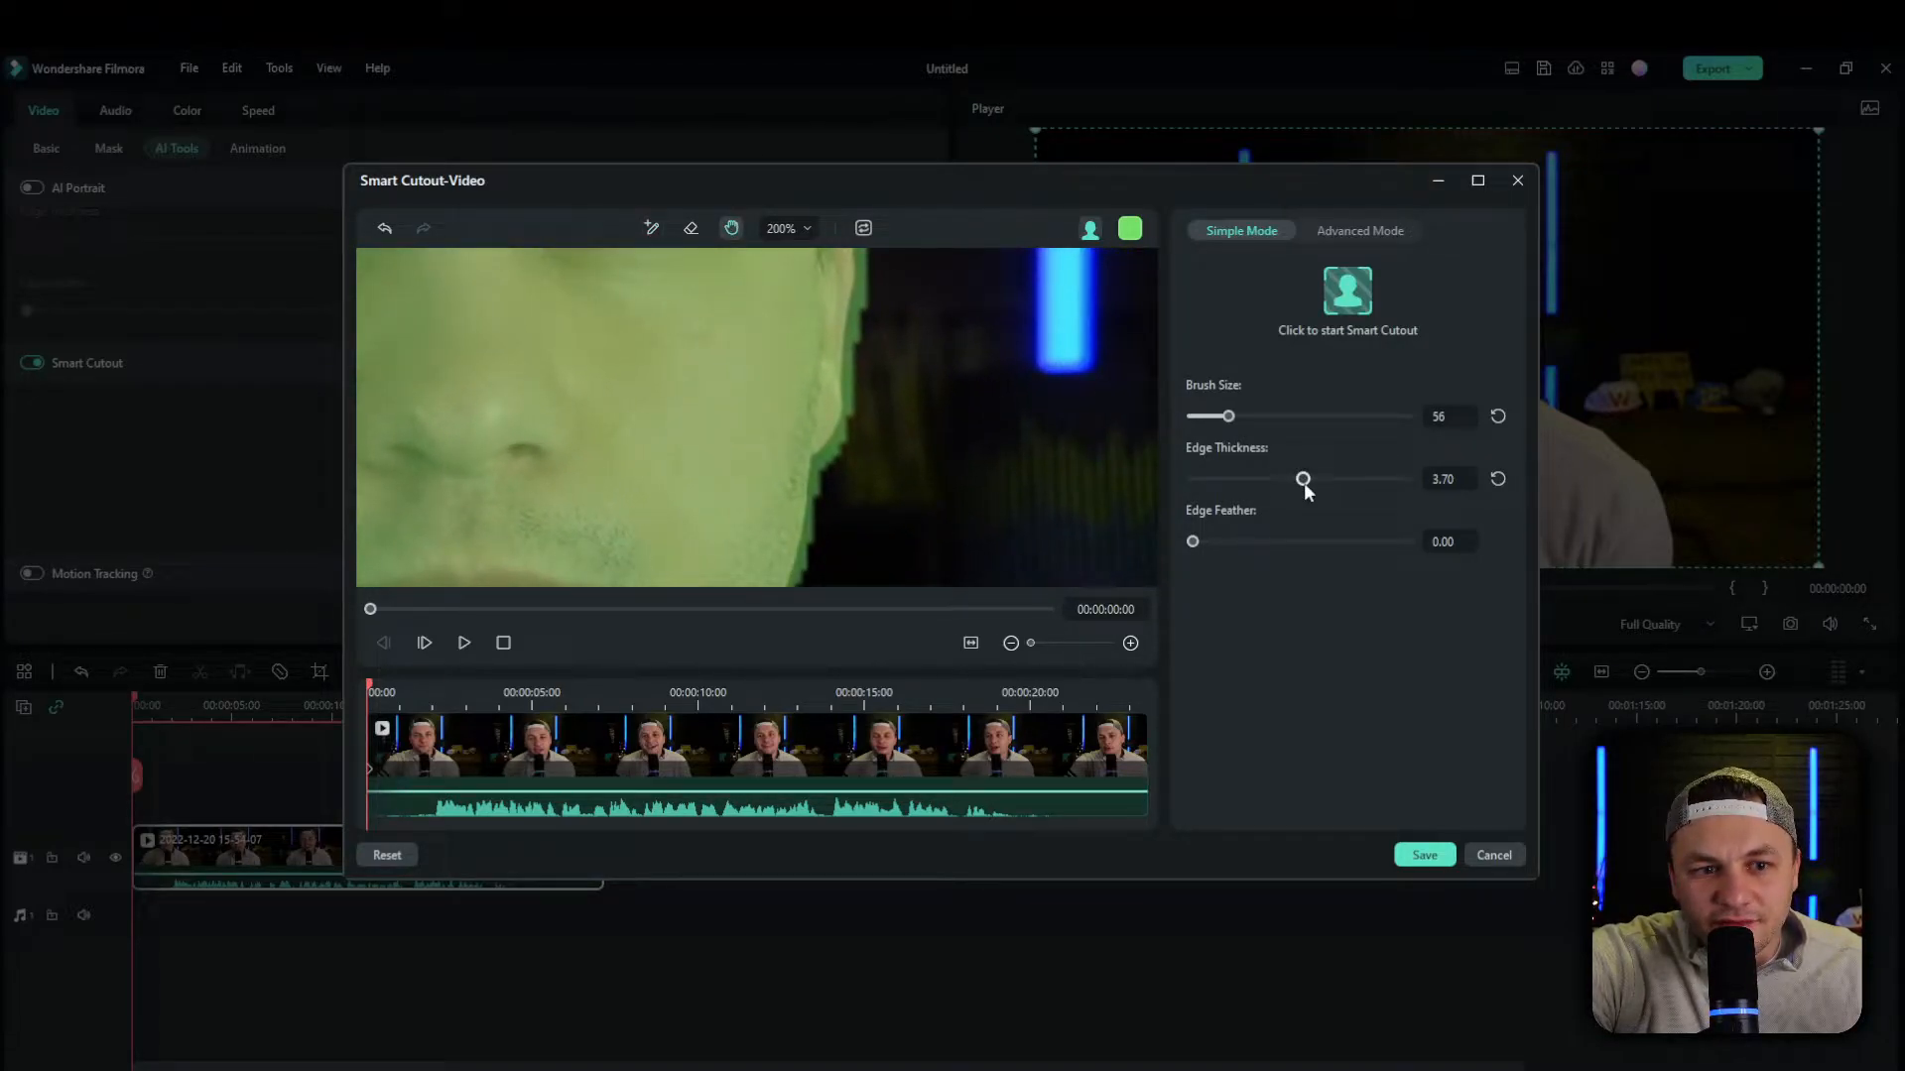
left_click_drag(1304, 477, 1301, 477)
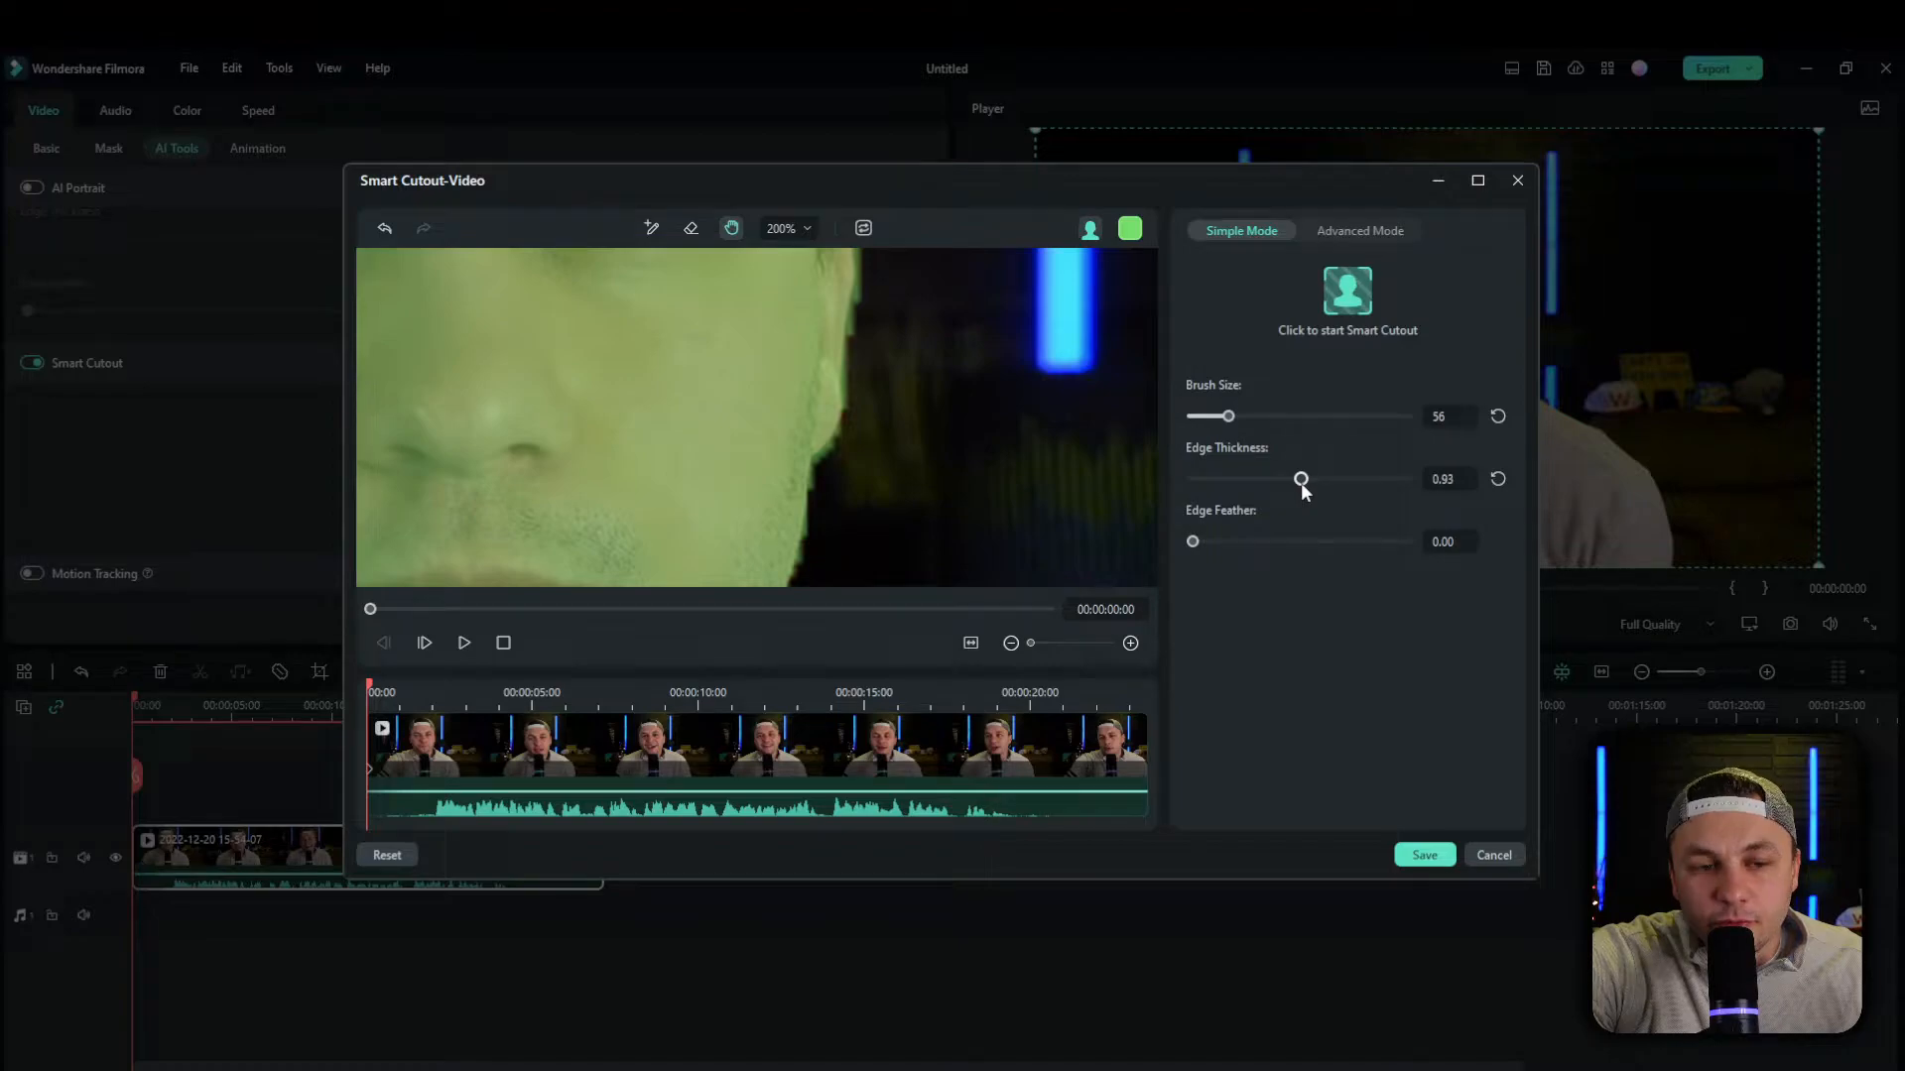
left_click_drag(1192, 542, 1239, 541)
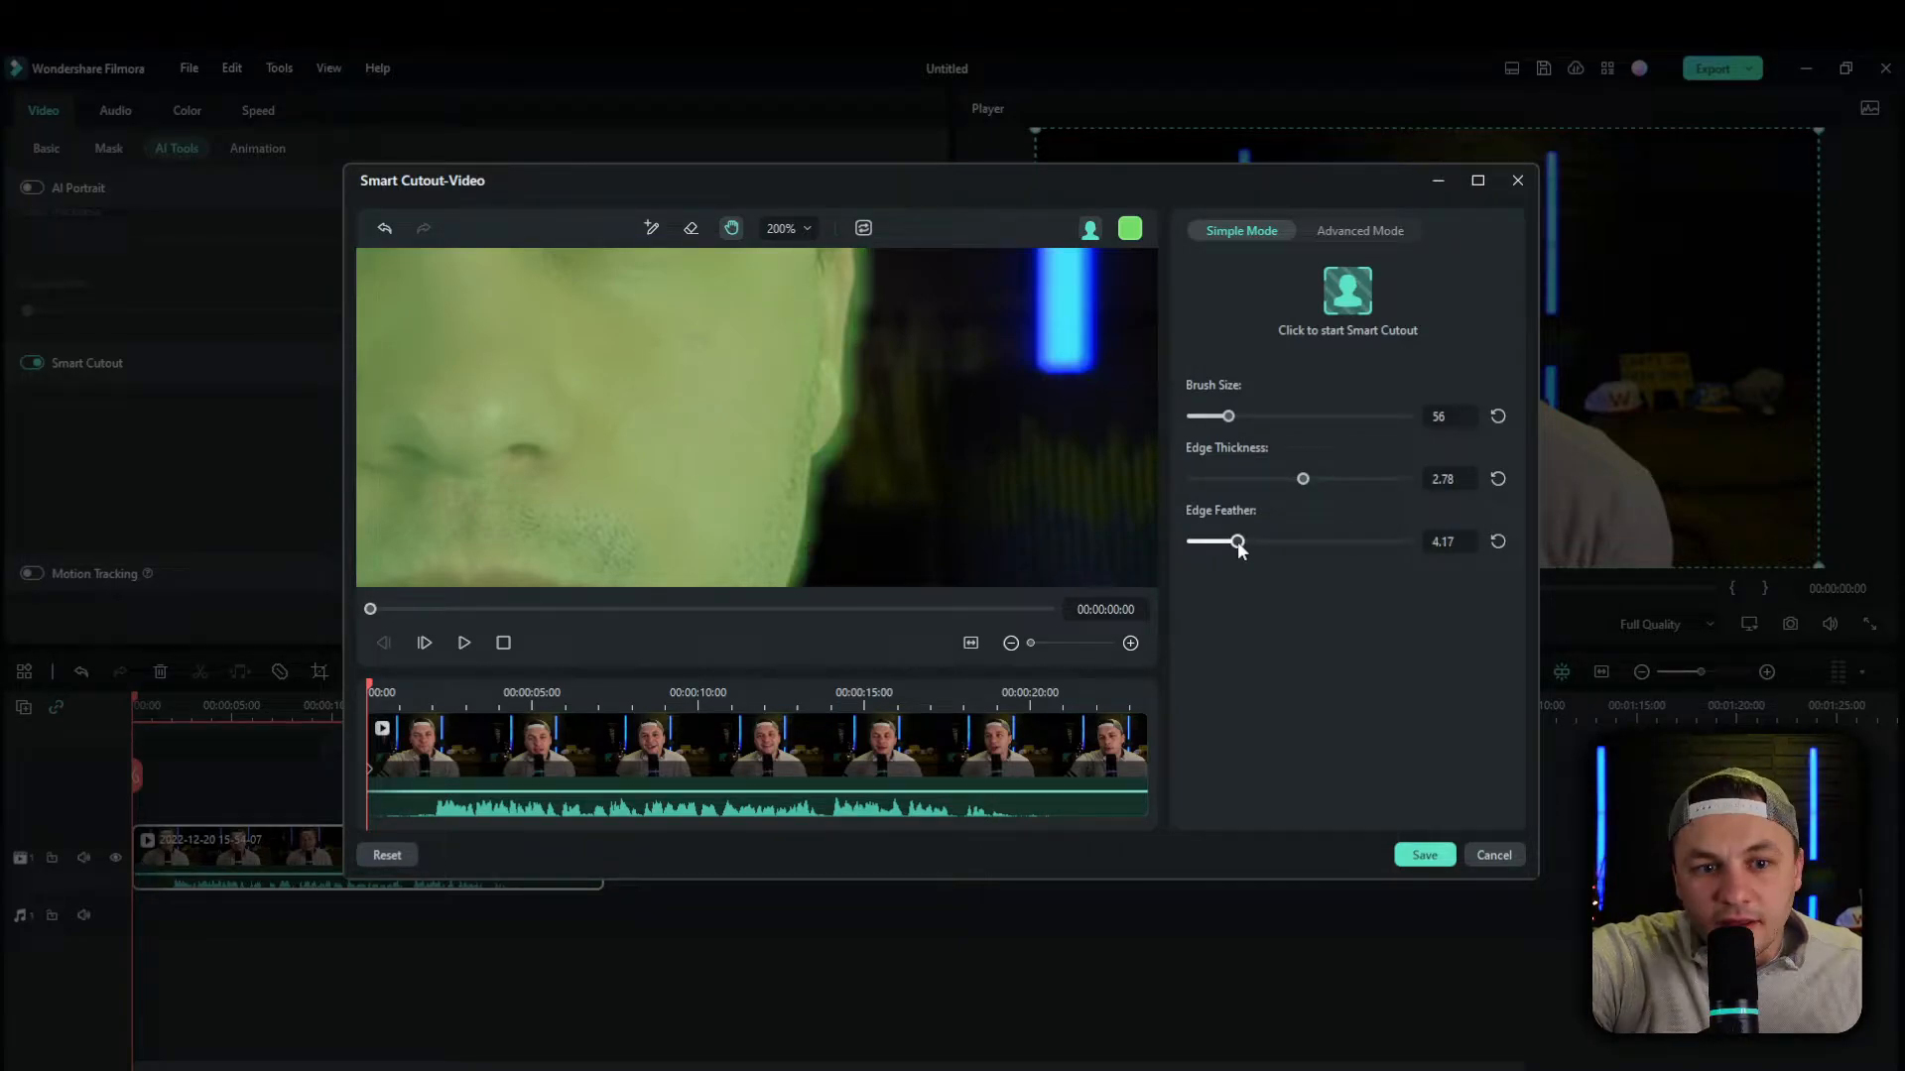
left_click_drag(1239, 542, 1200, 541)
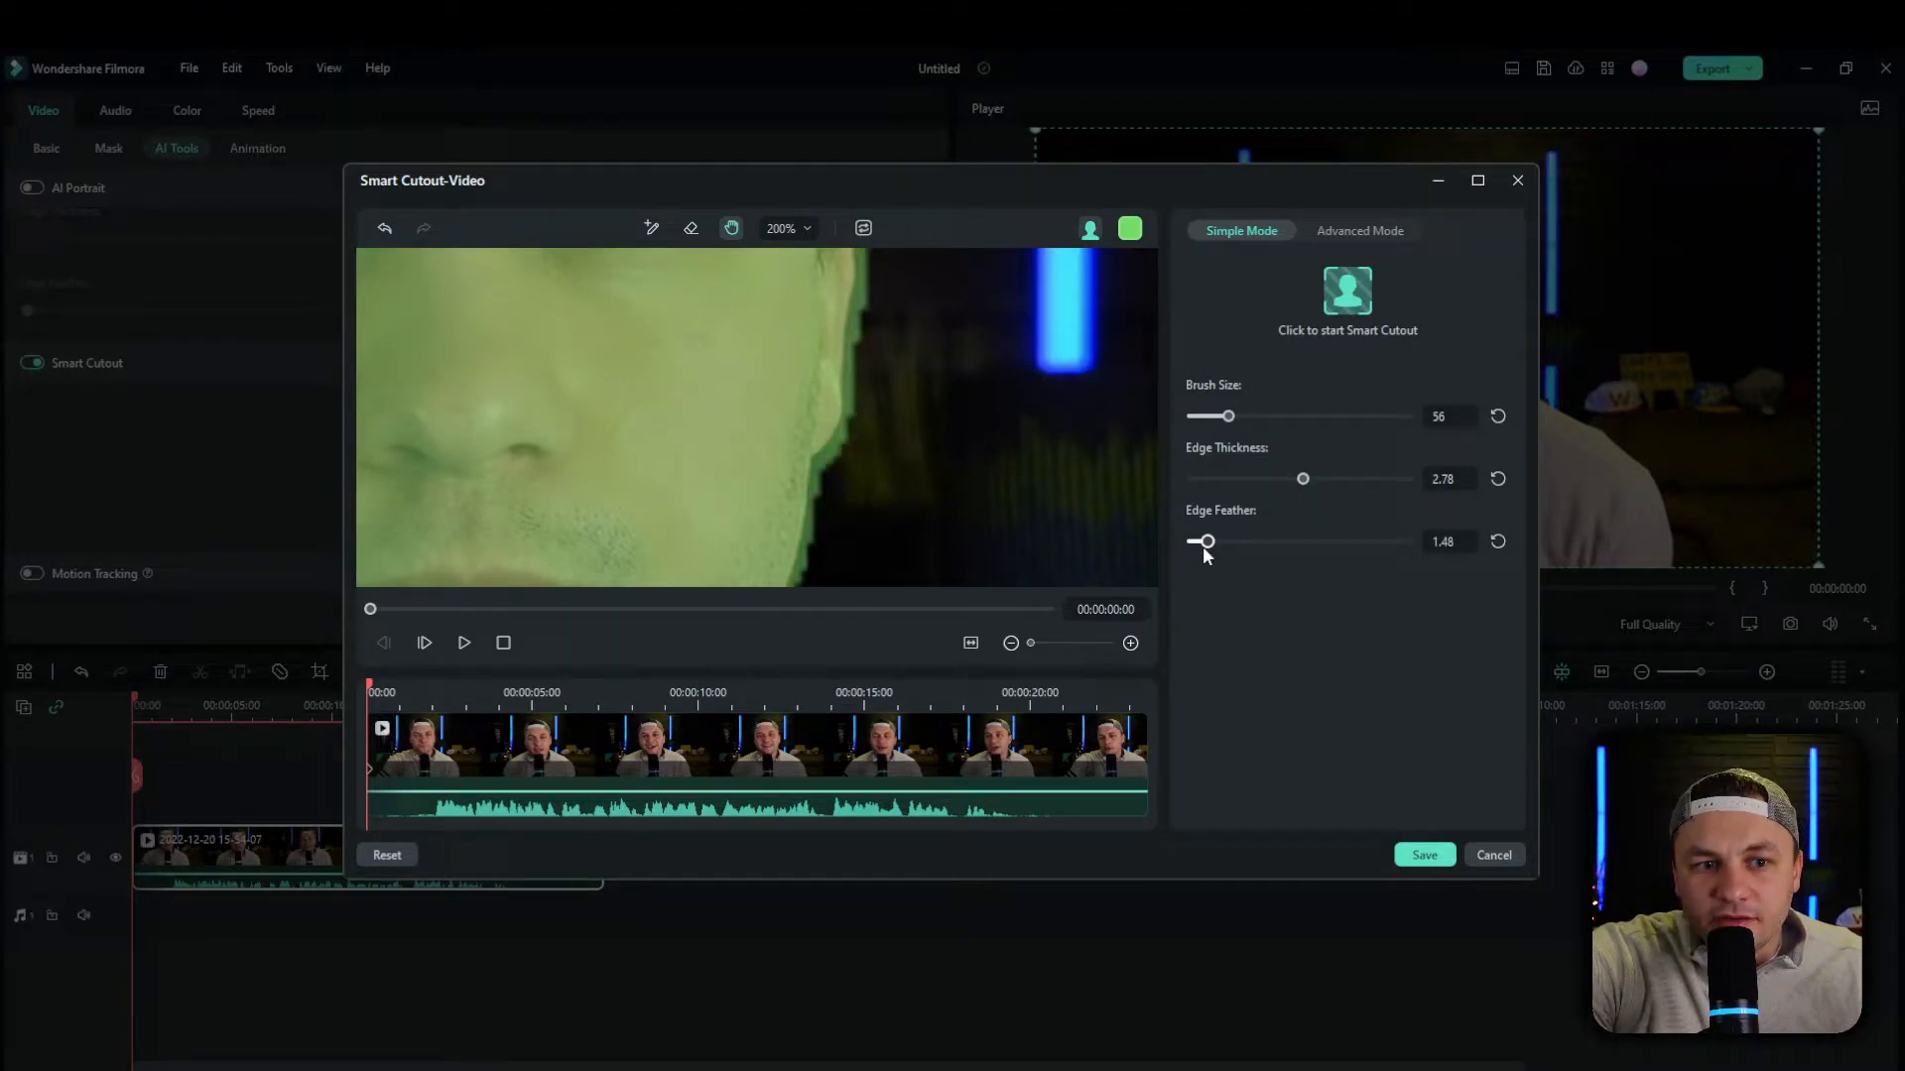
left_click_drag(1201, 542, 1198, 542)
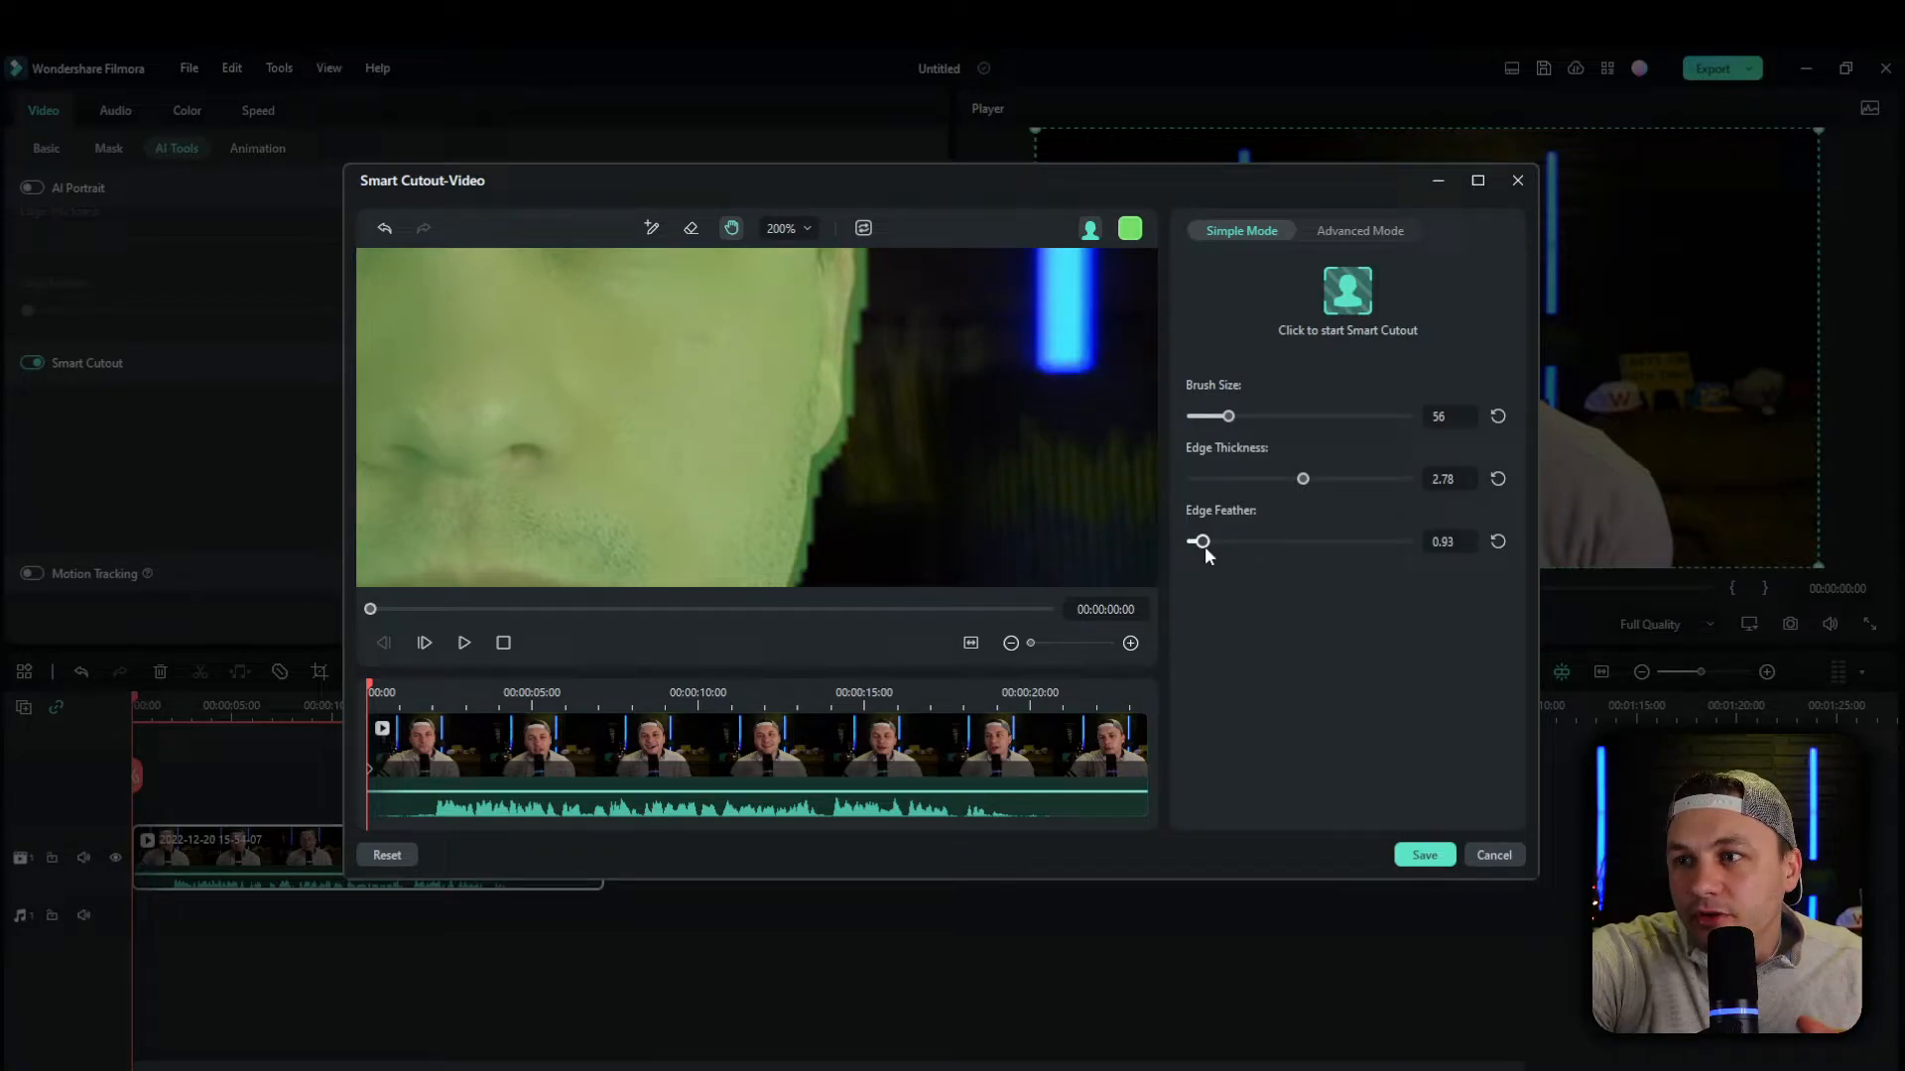
left_click_drag(1200, 542, 1259, 542)
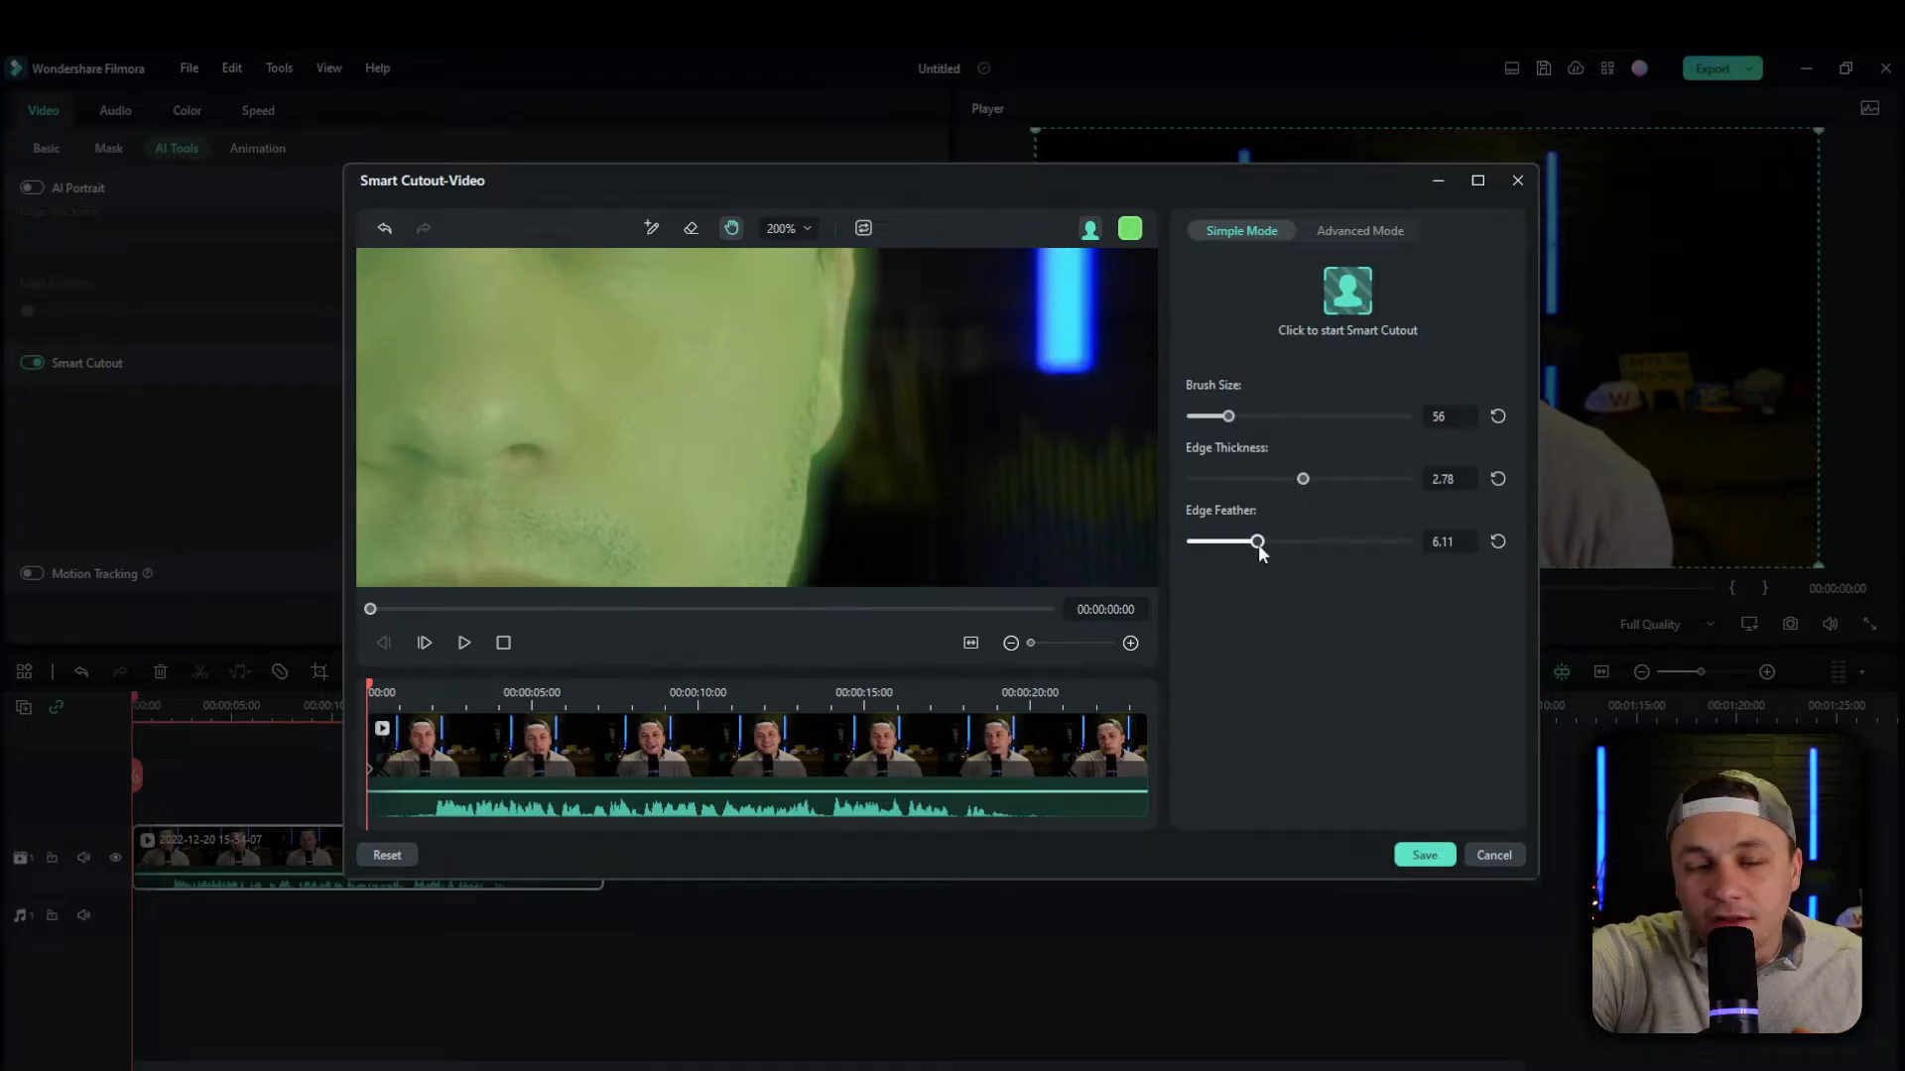
Fit the preview to the frame and run Start Smart Cutout on the clip
left_click(787, 228)
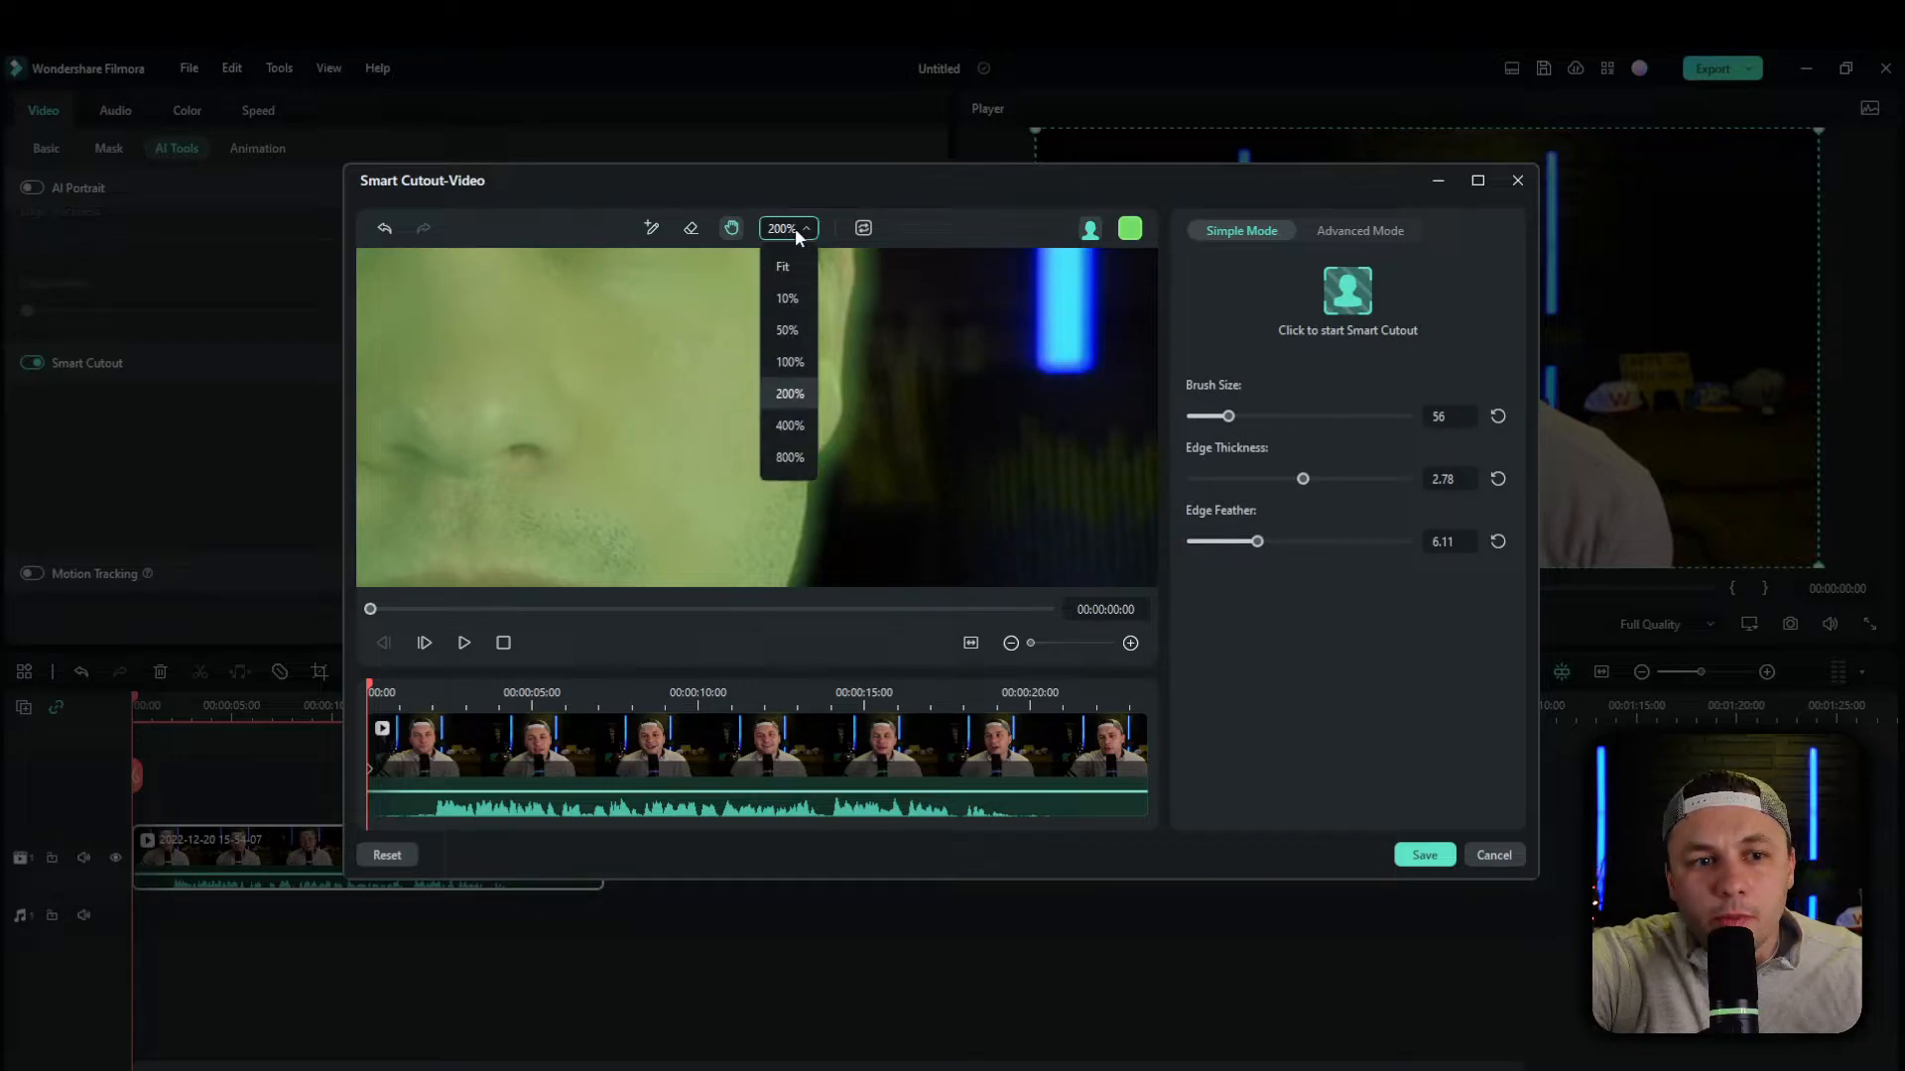
left_click(781, 266)
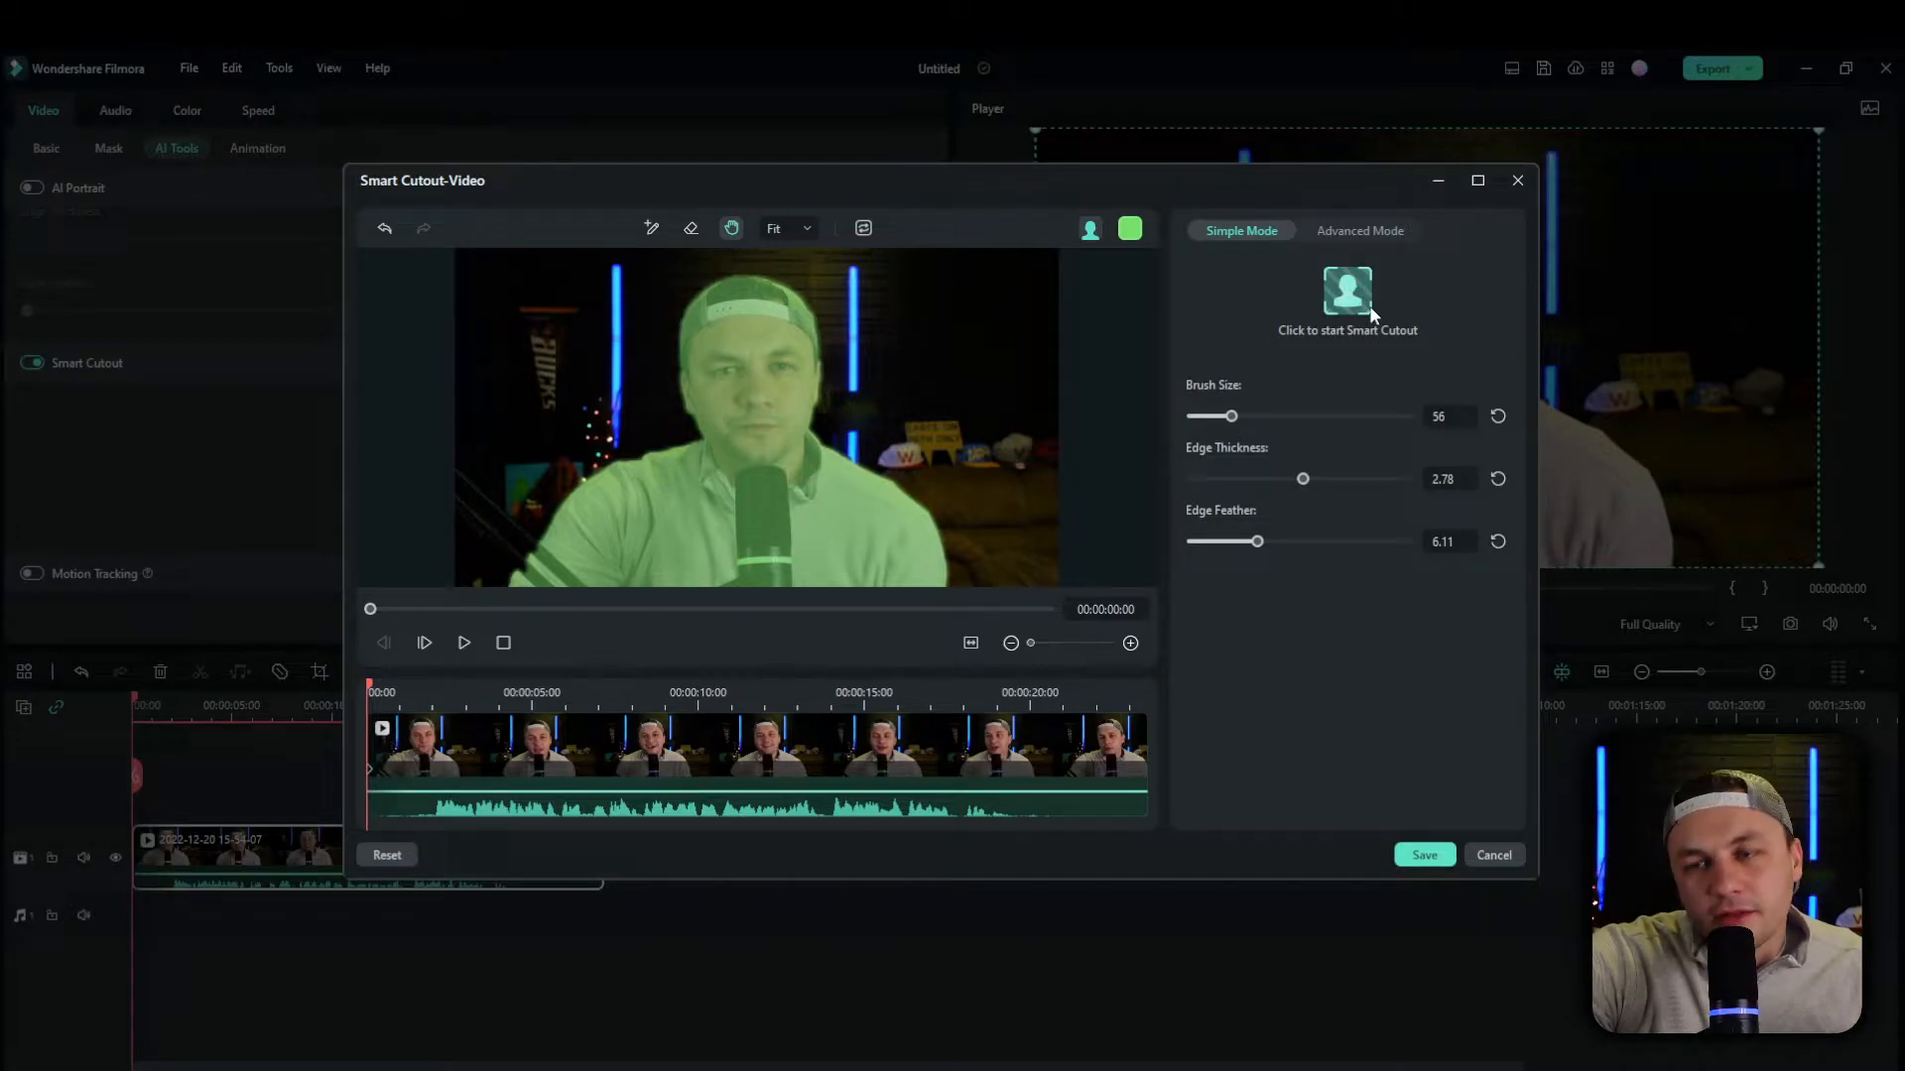
left_click(1348, 291)
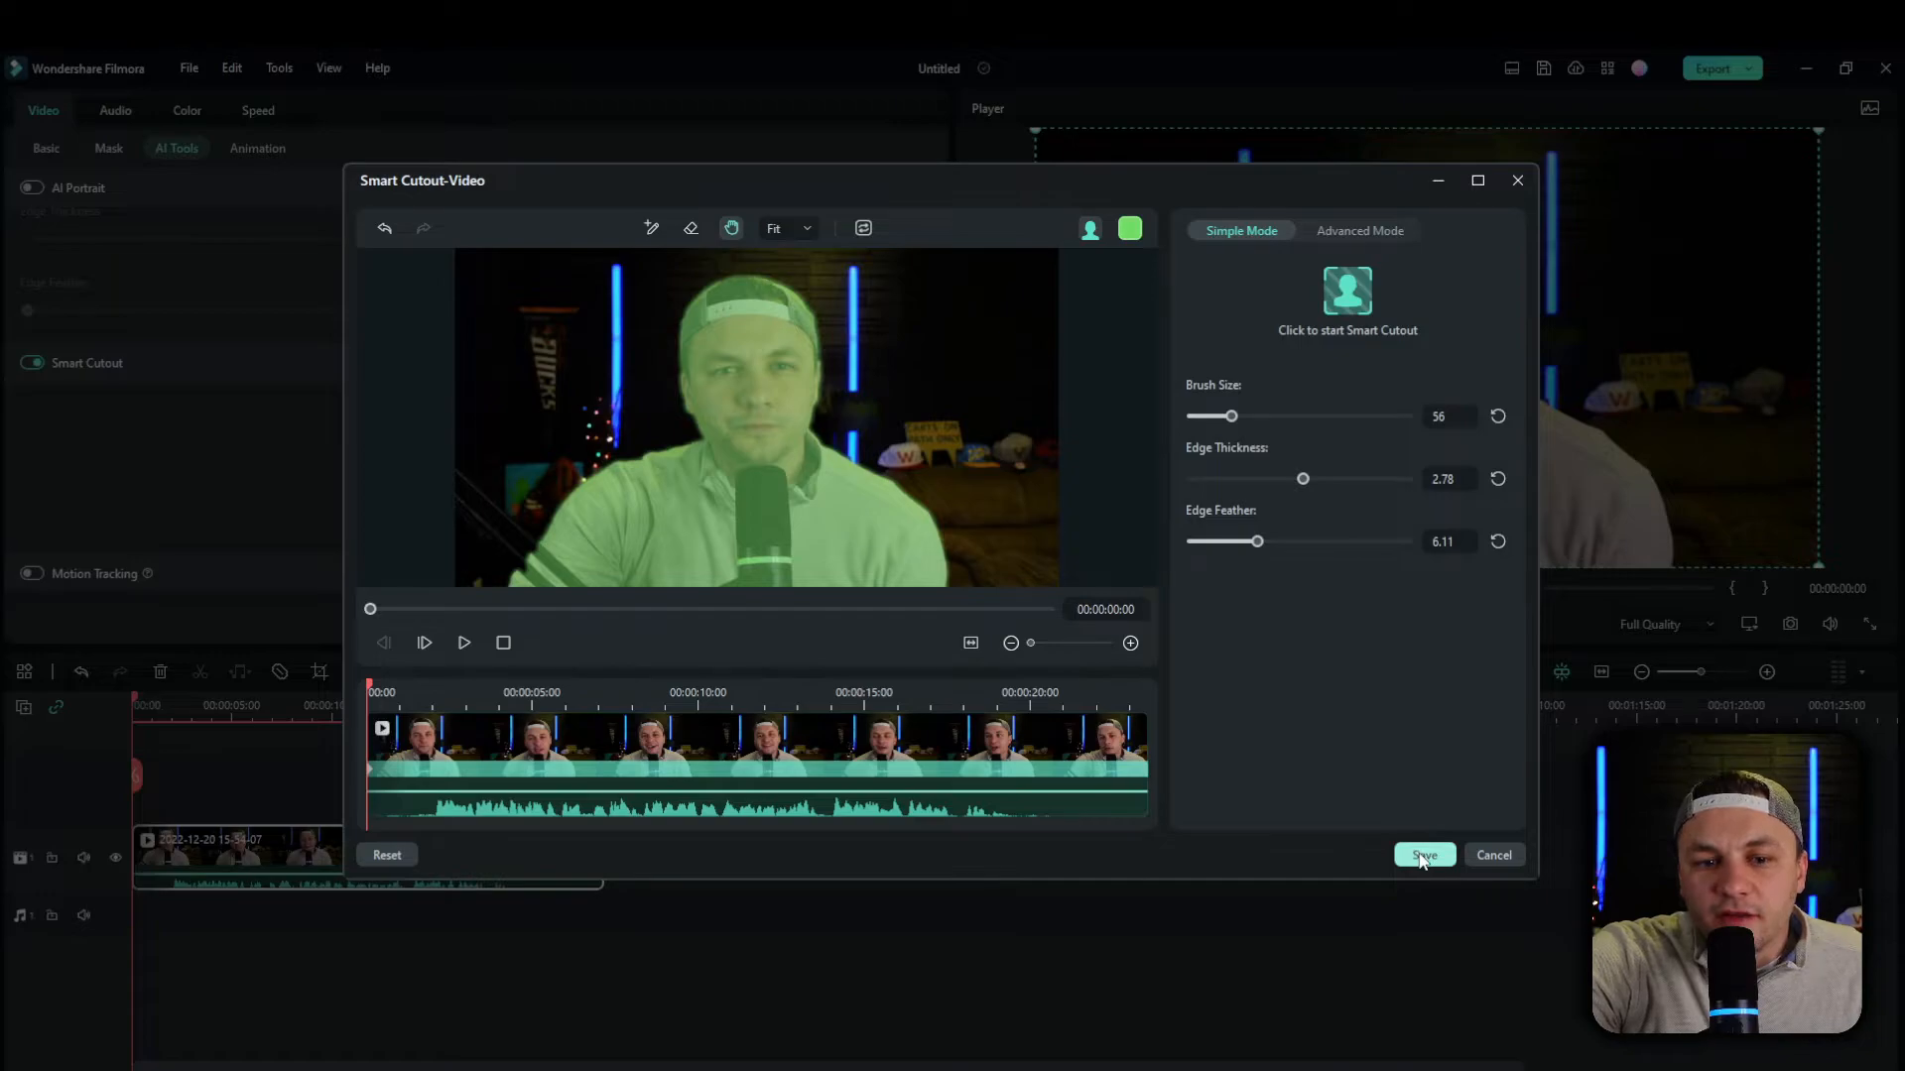
Save the speaker cutout, reopen Smart Cutout, and reset edge thickness to default
left_click(1424, 855)
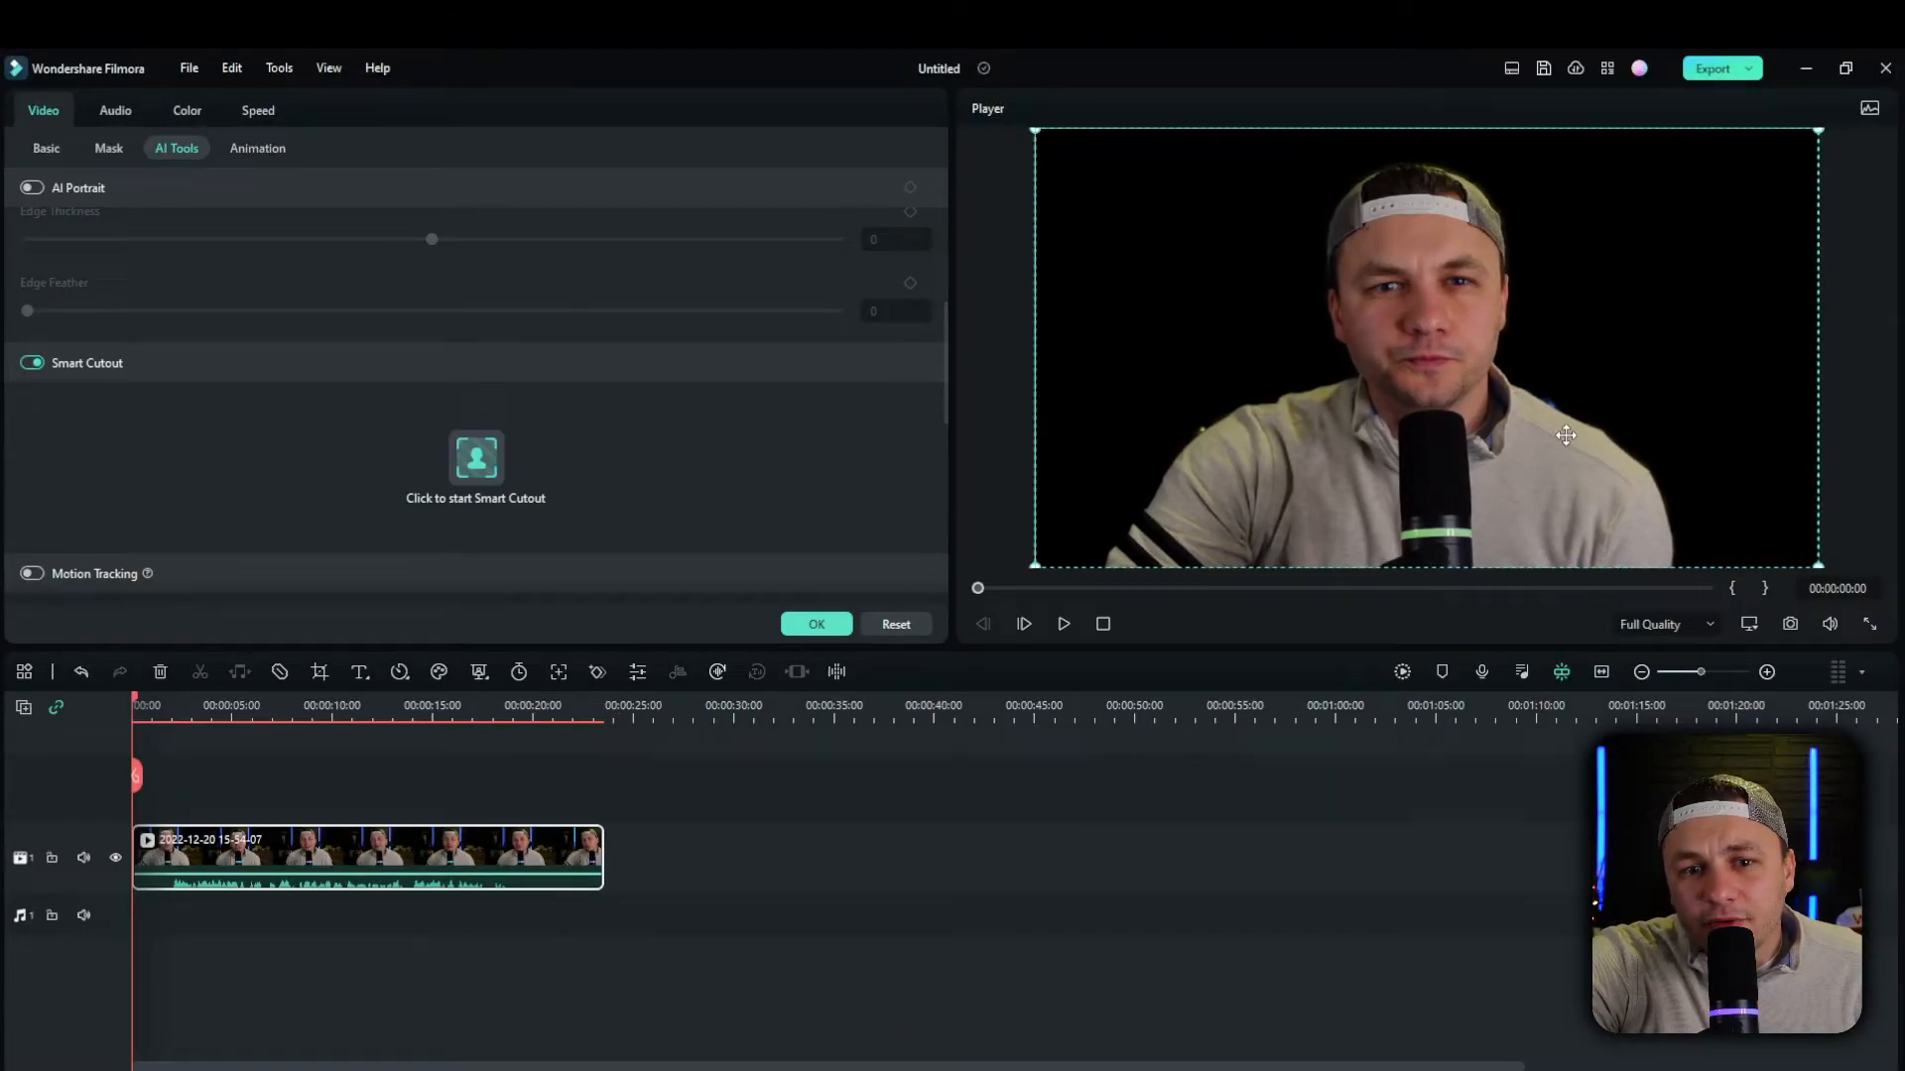
mouse_move(1664, 449)
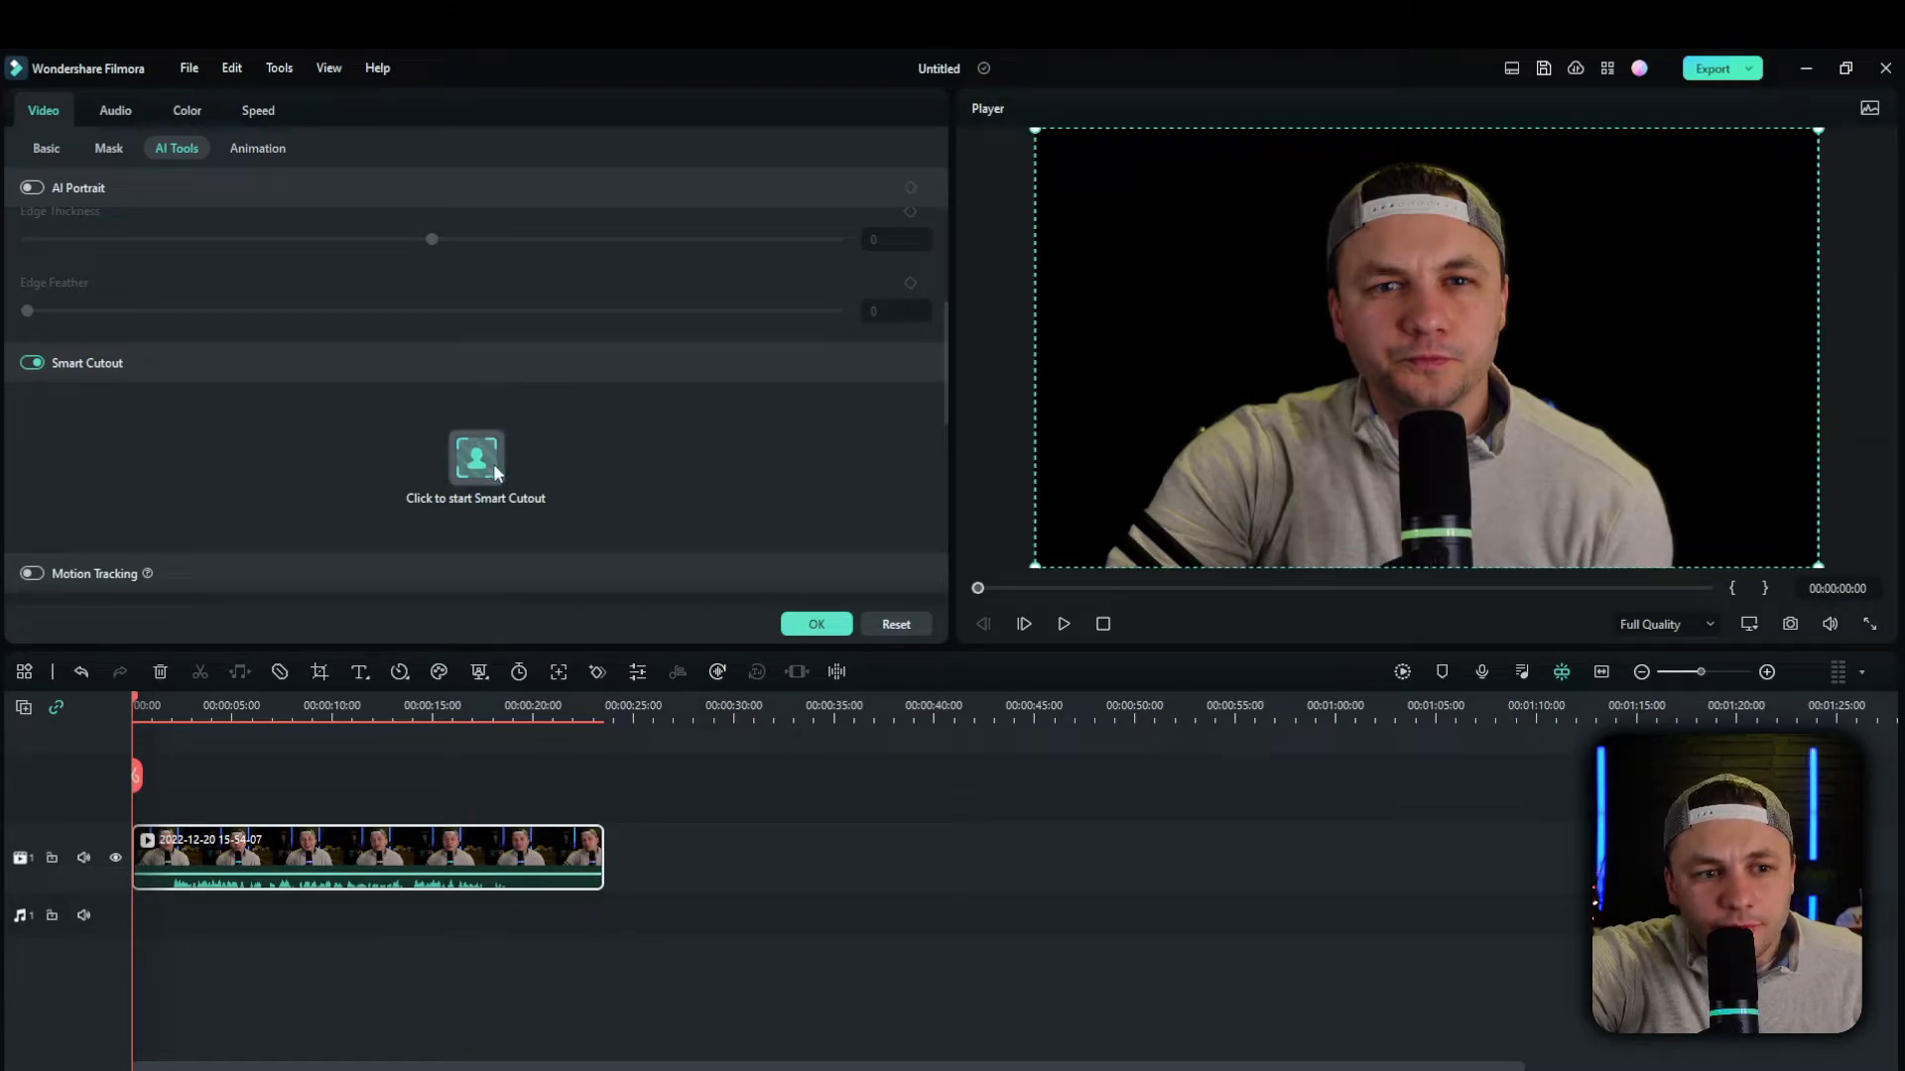
left_click(476, 458)
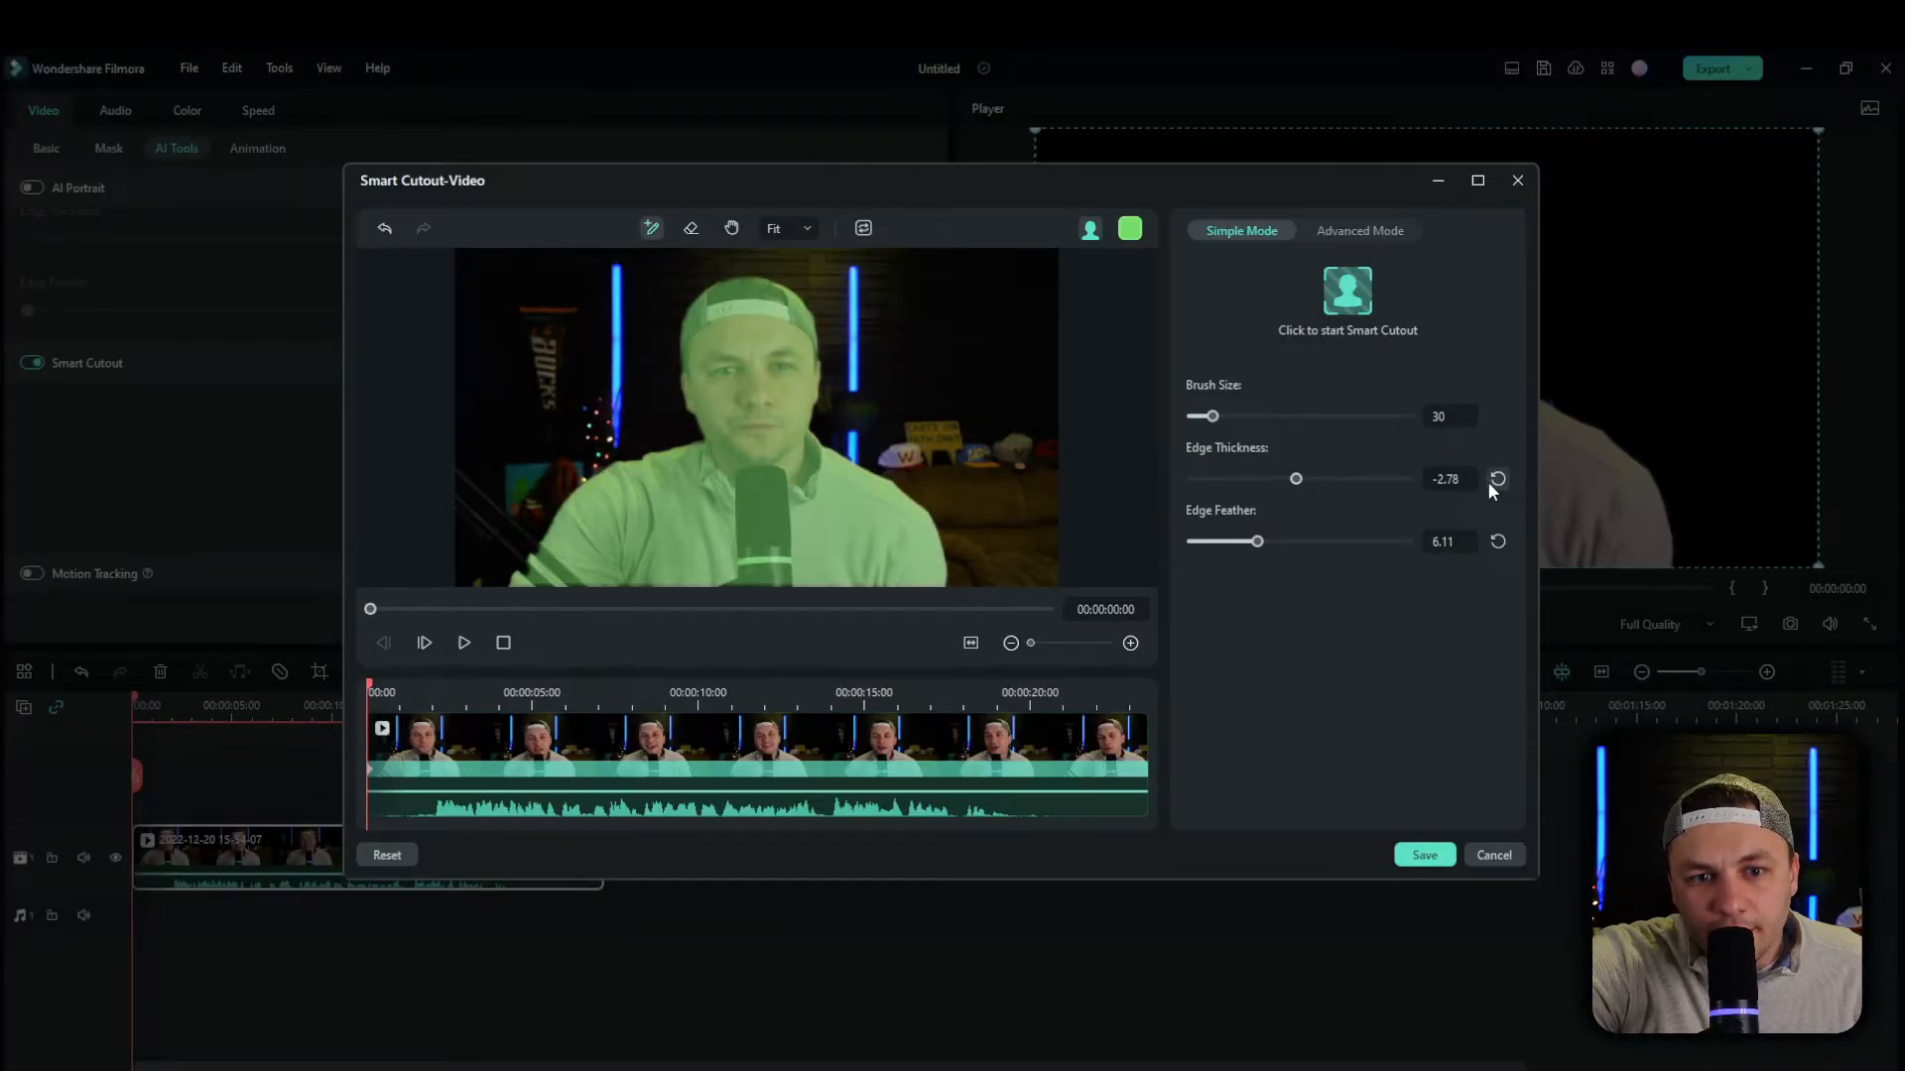
left_click(1497, 478)
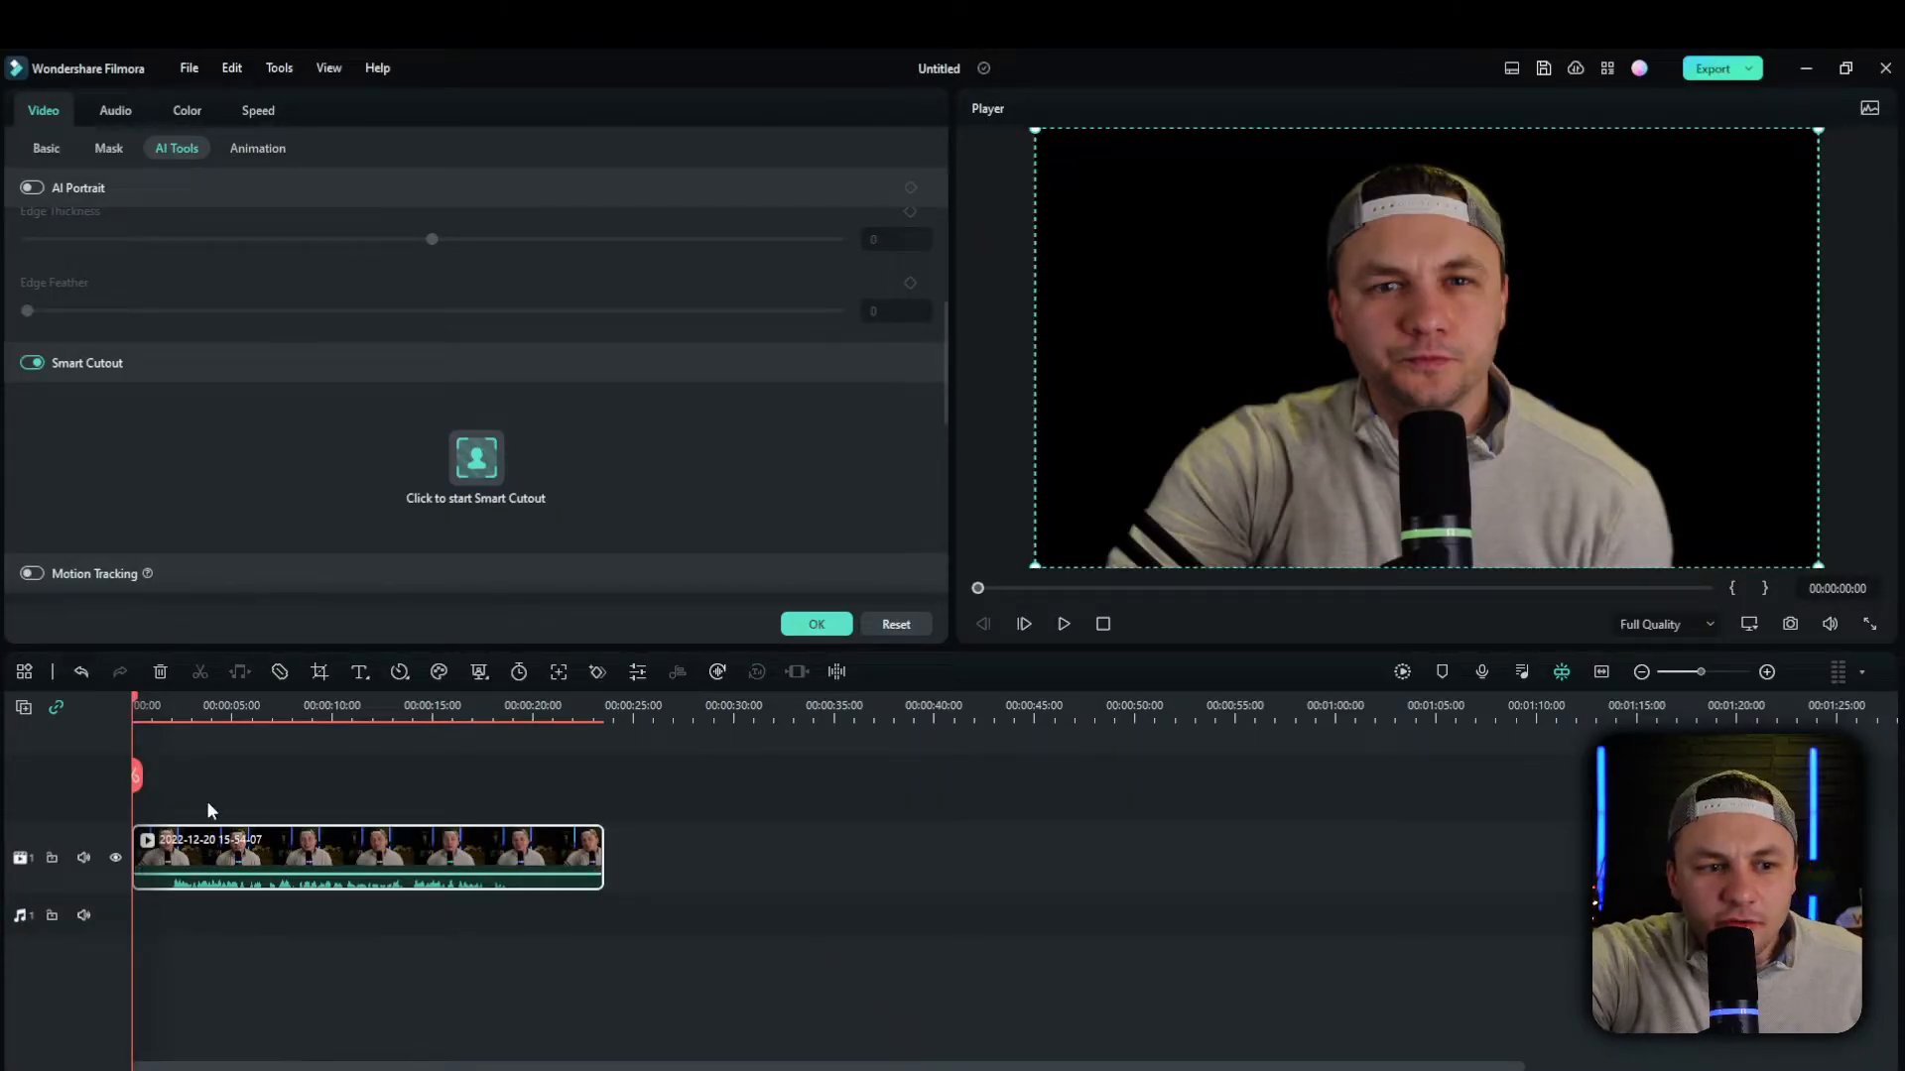
Download a Pexels coastline stock video and play it back behind the speaker
left_click(55, 112)
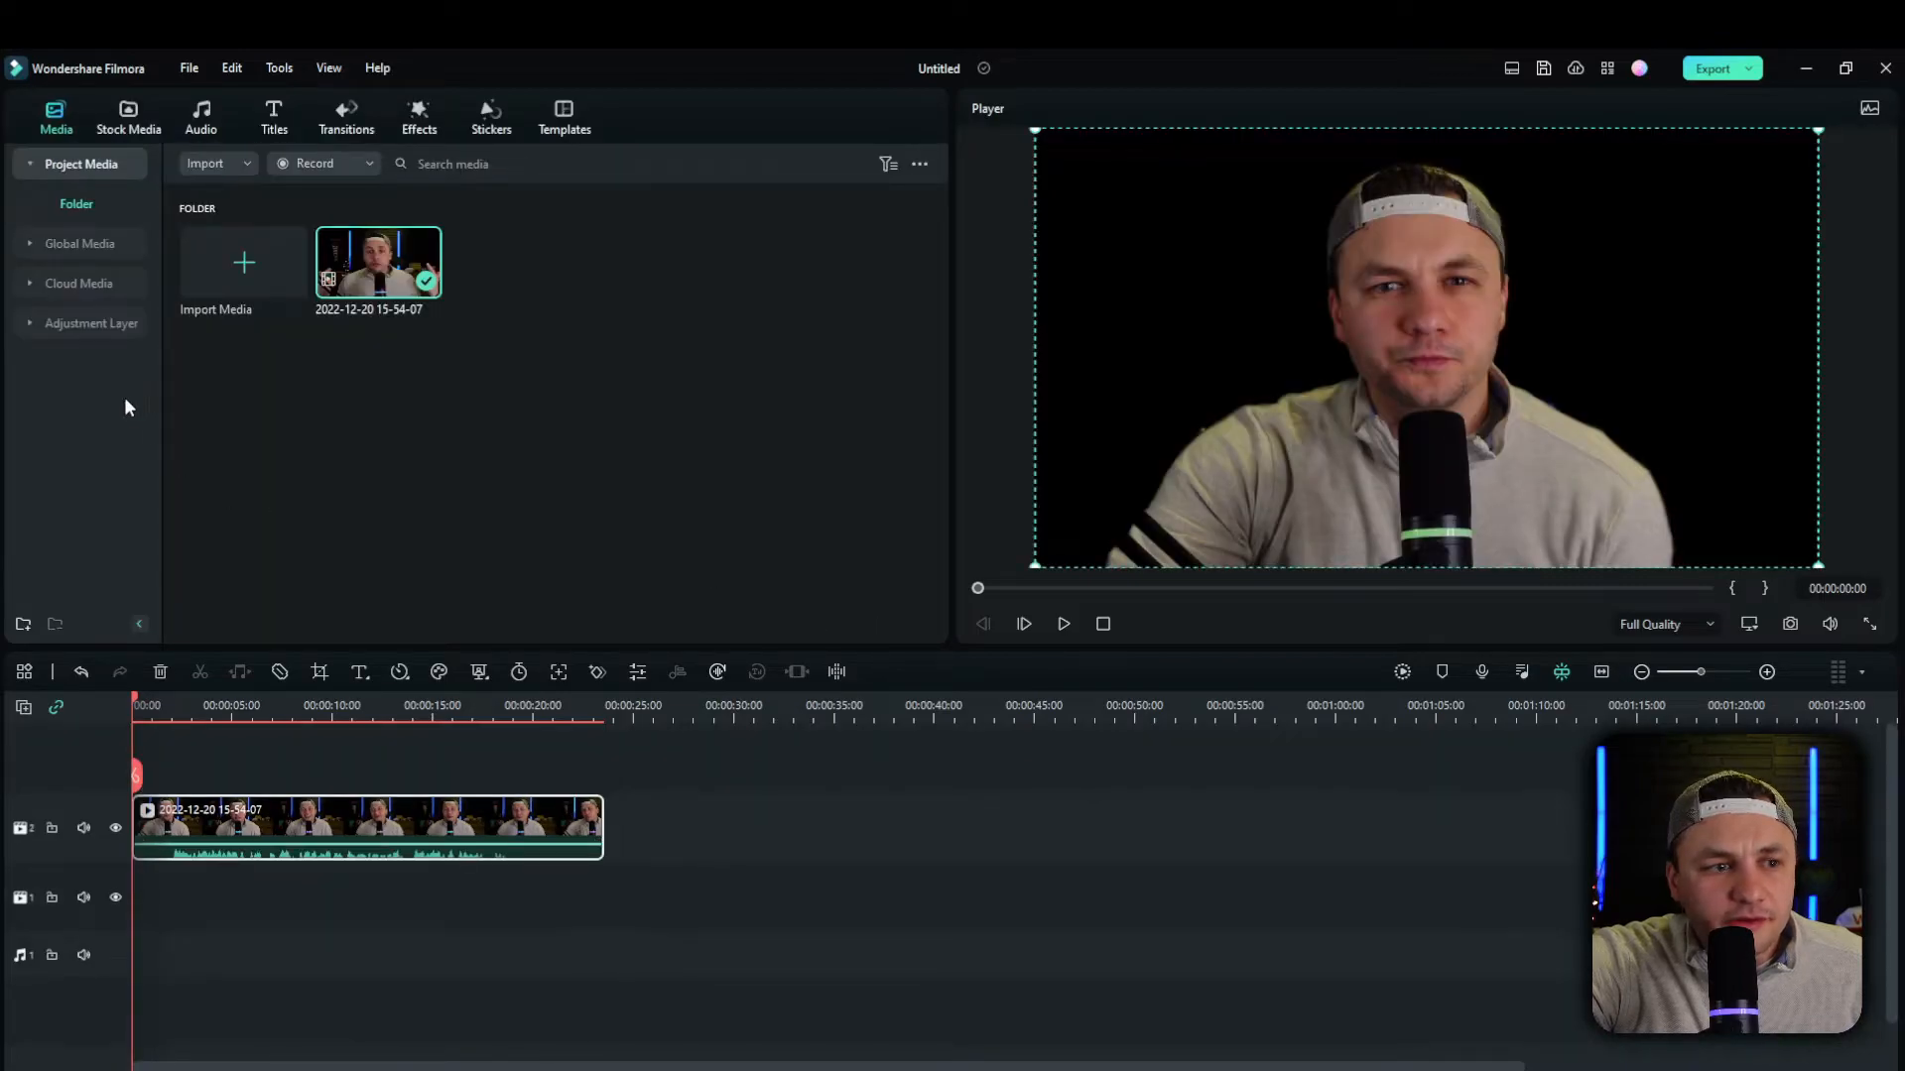
left_click(128, 115)
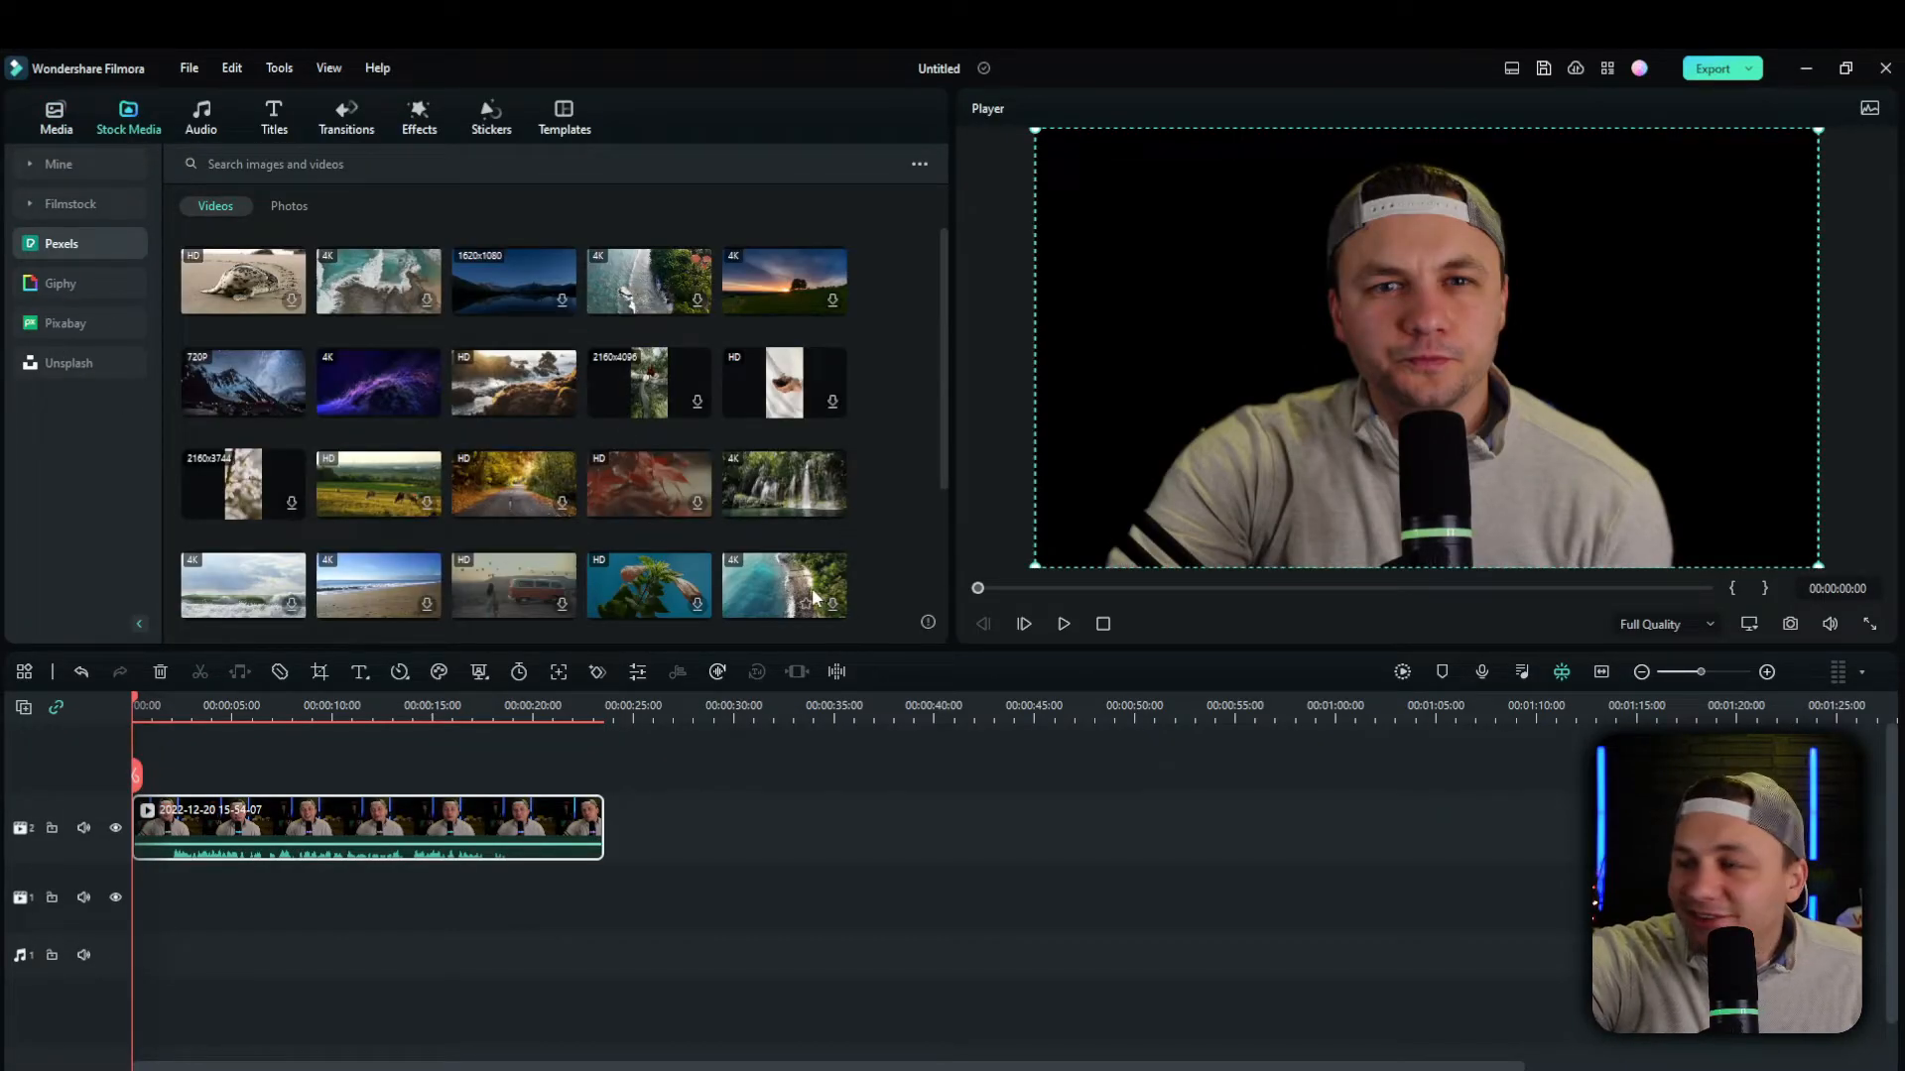
left_click(784, 585)
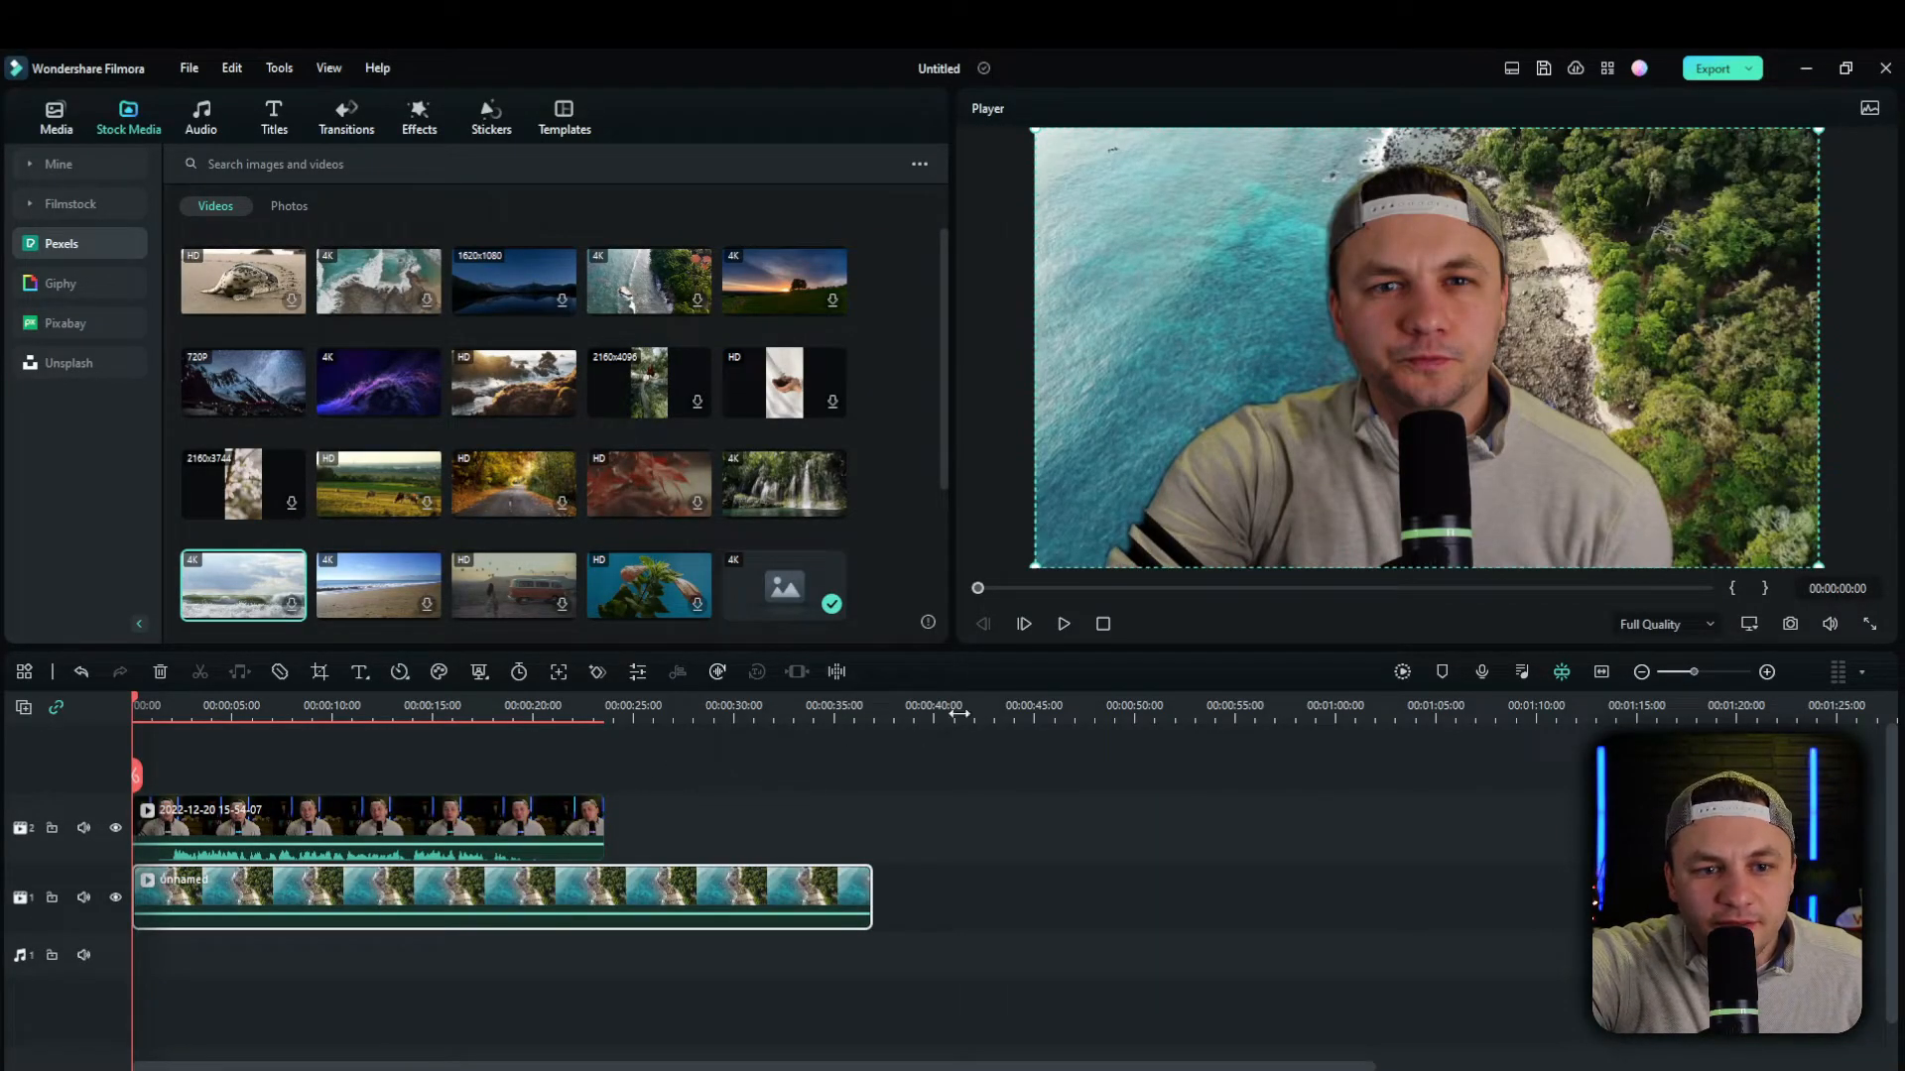
left_click(1063, 624)
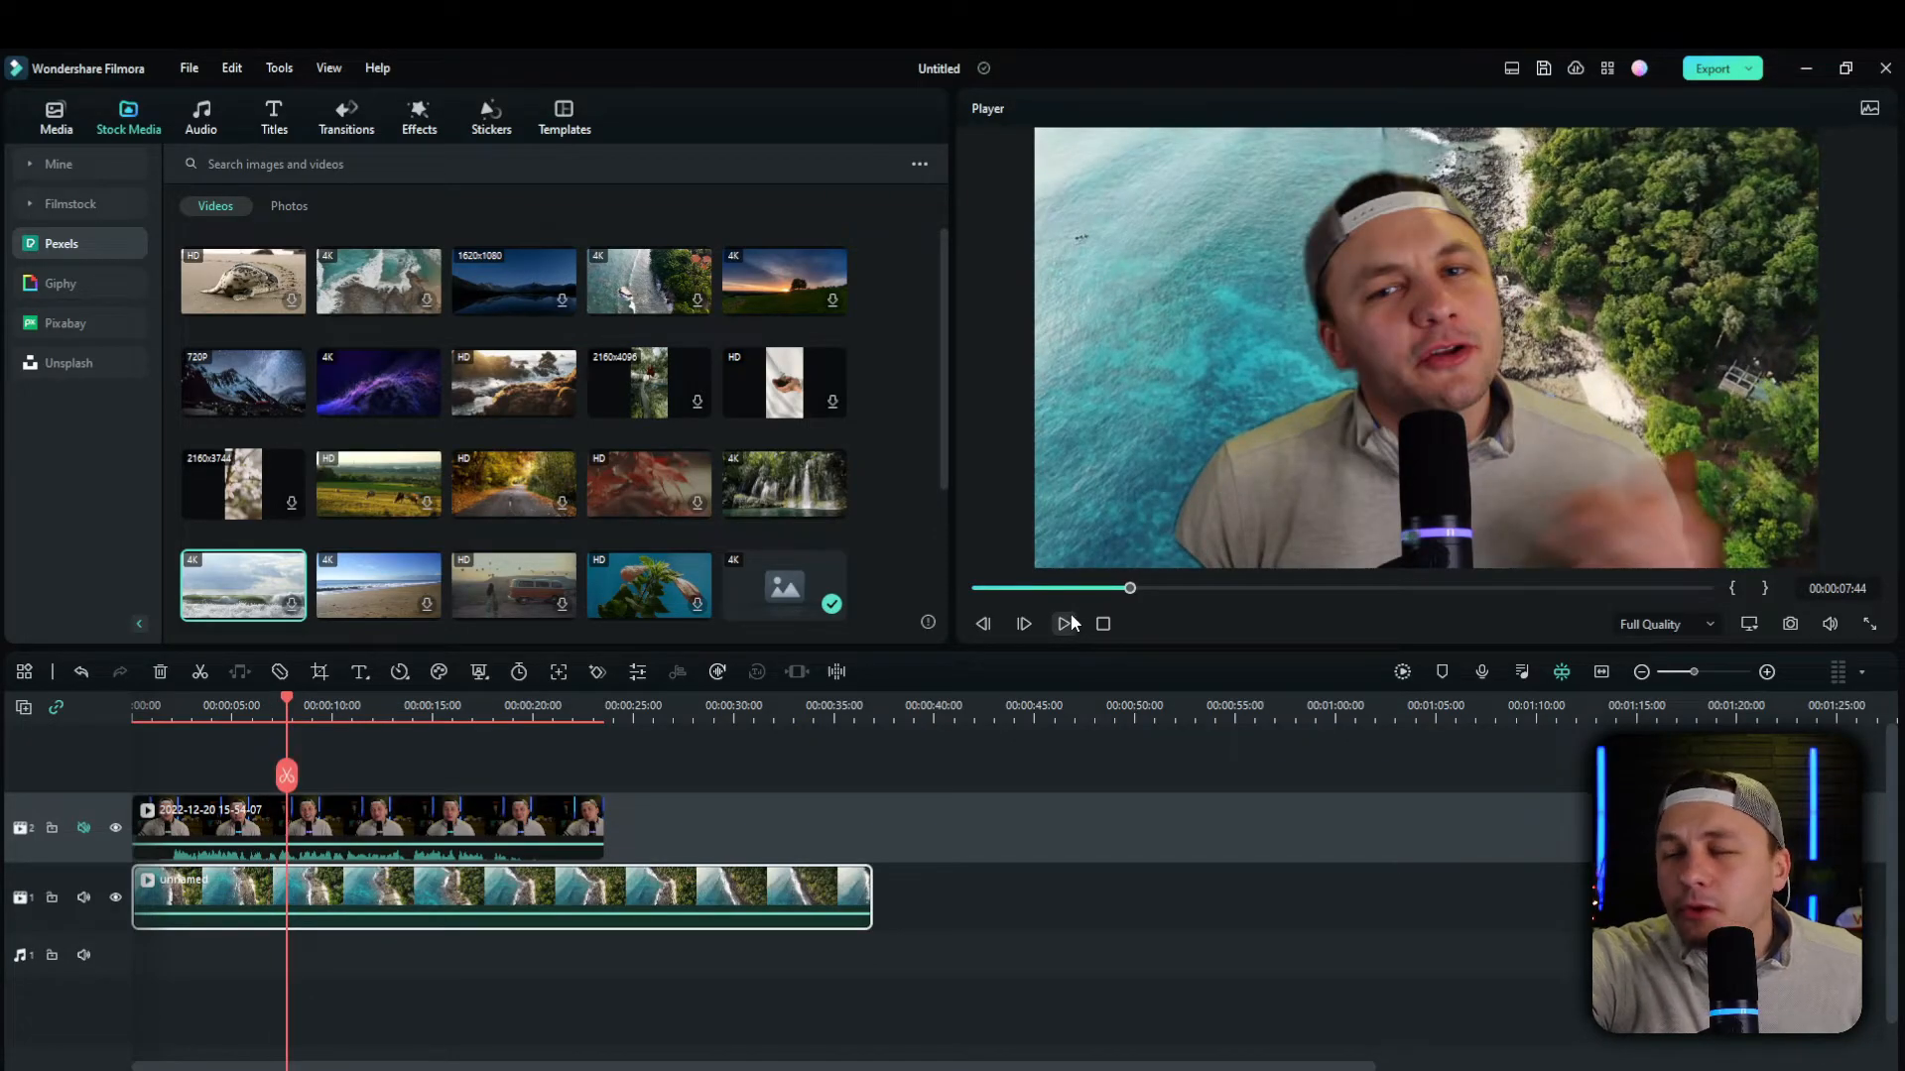
Stop the coastline composite preview and return to the media library
left_click(54, 113)
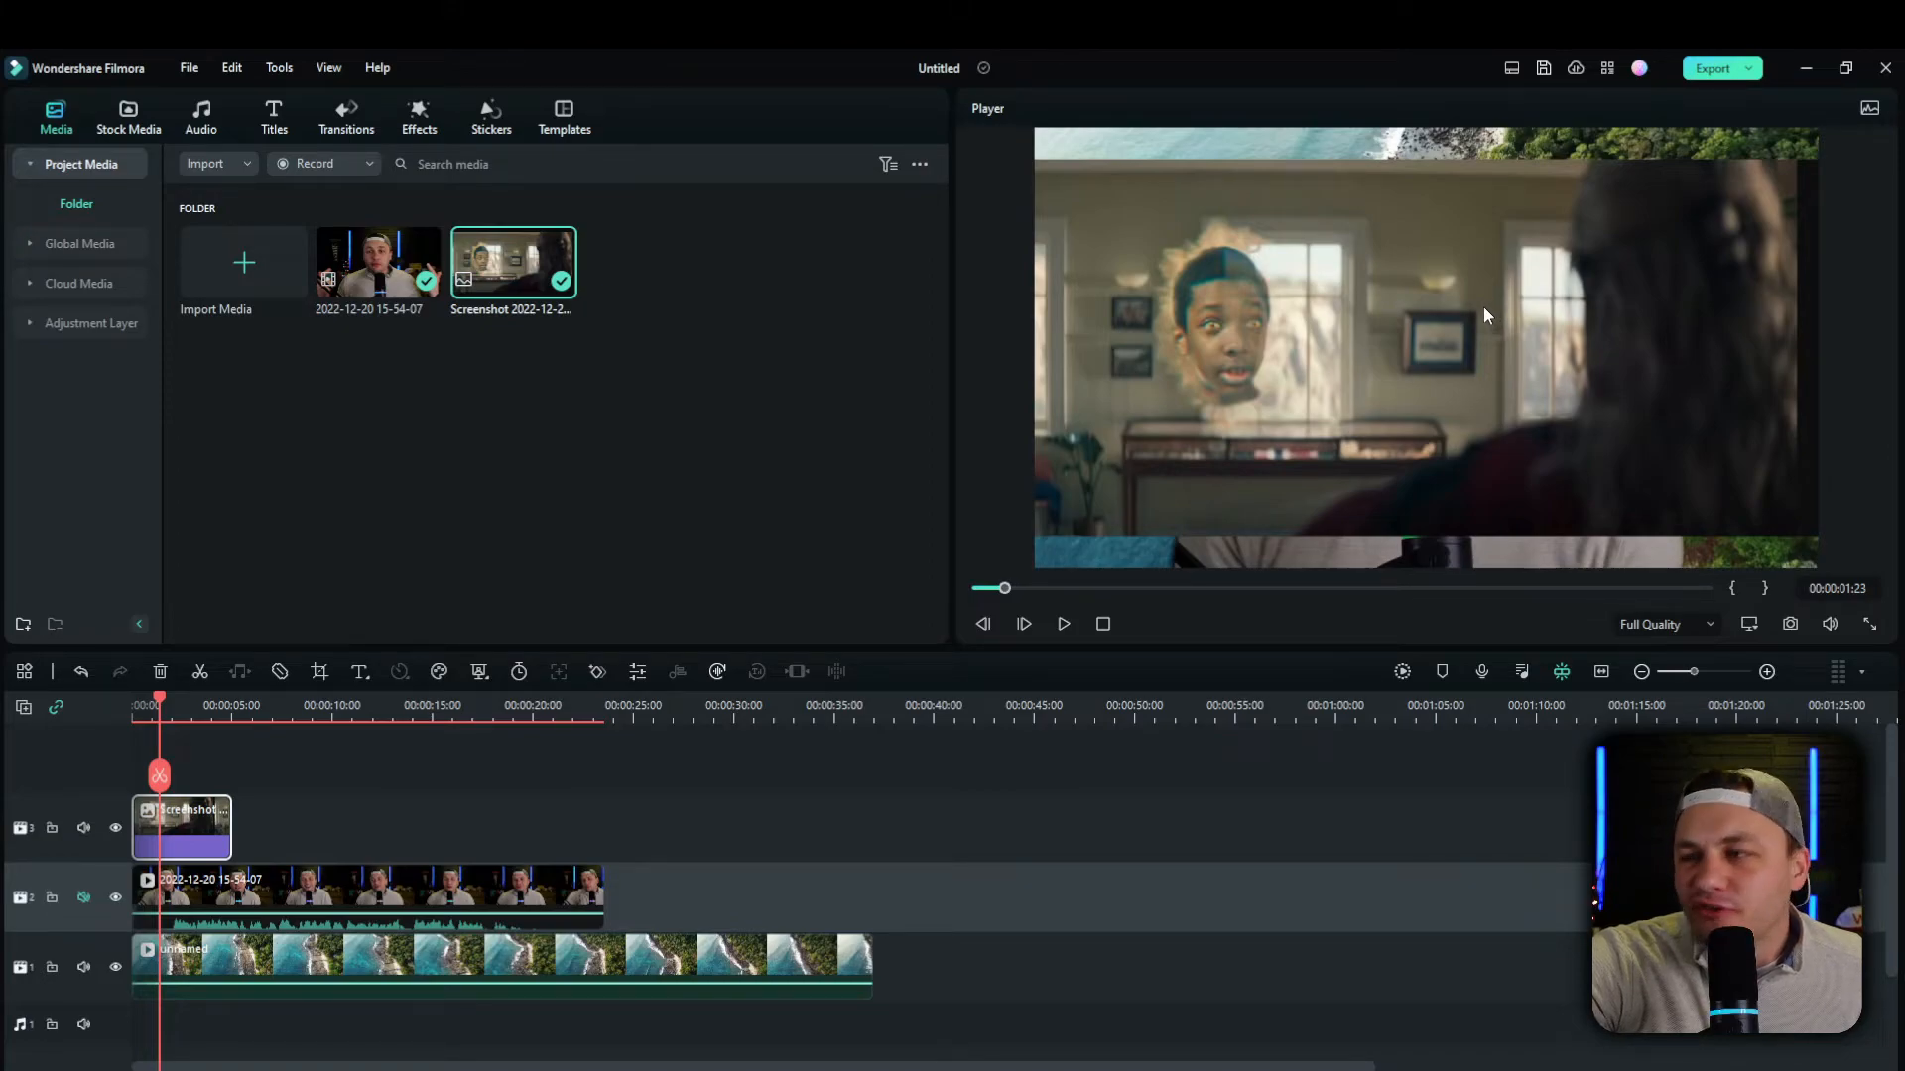
mouse_move(117, 828)
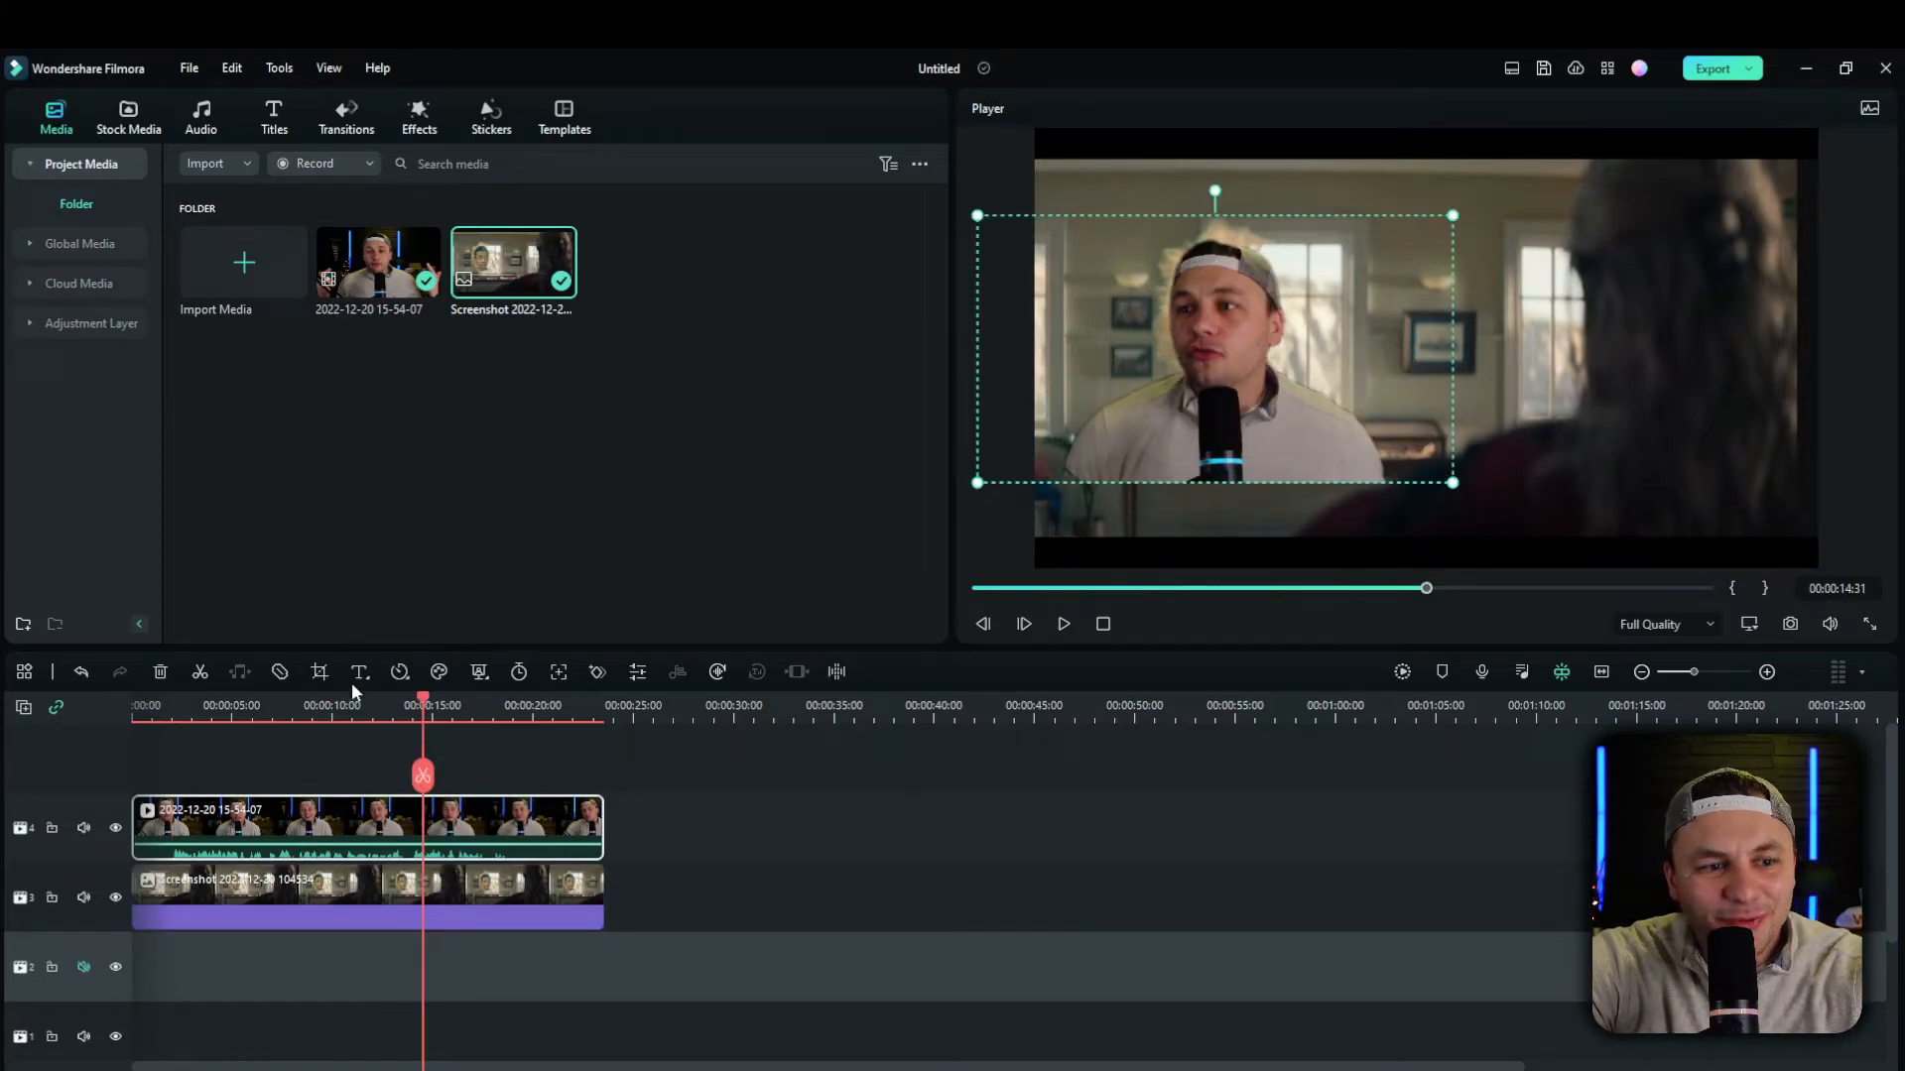
Apply AI Portrait's Neon Trailing 2 with Shadow X 1.9, Opacity 71 and Enhance 4.1
left_click(419, 115)
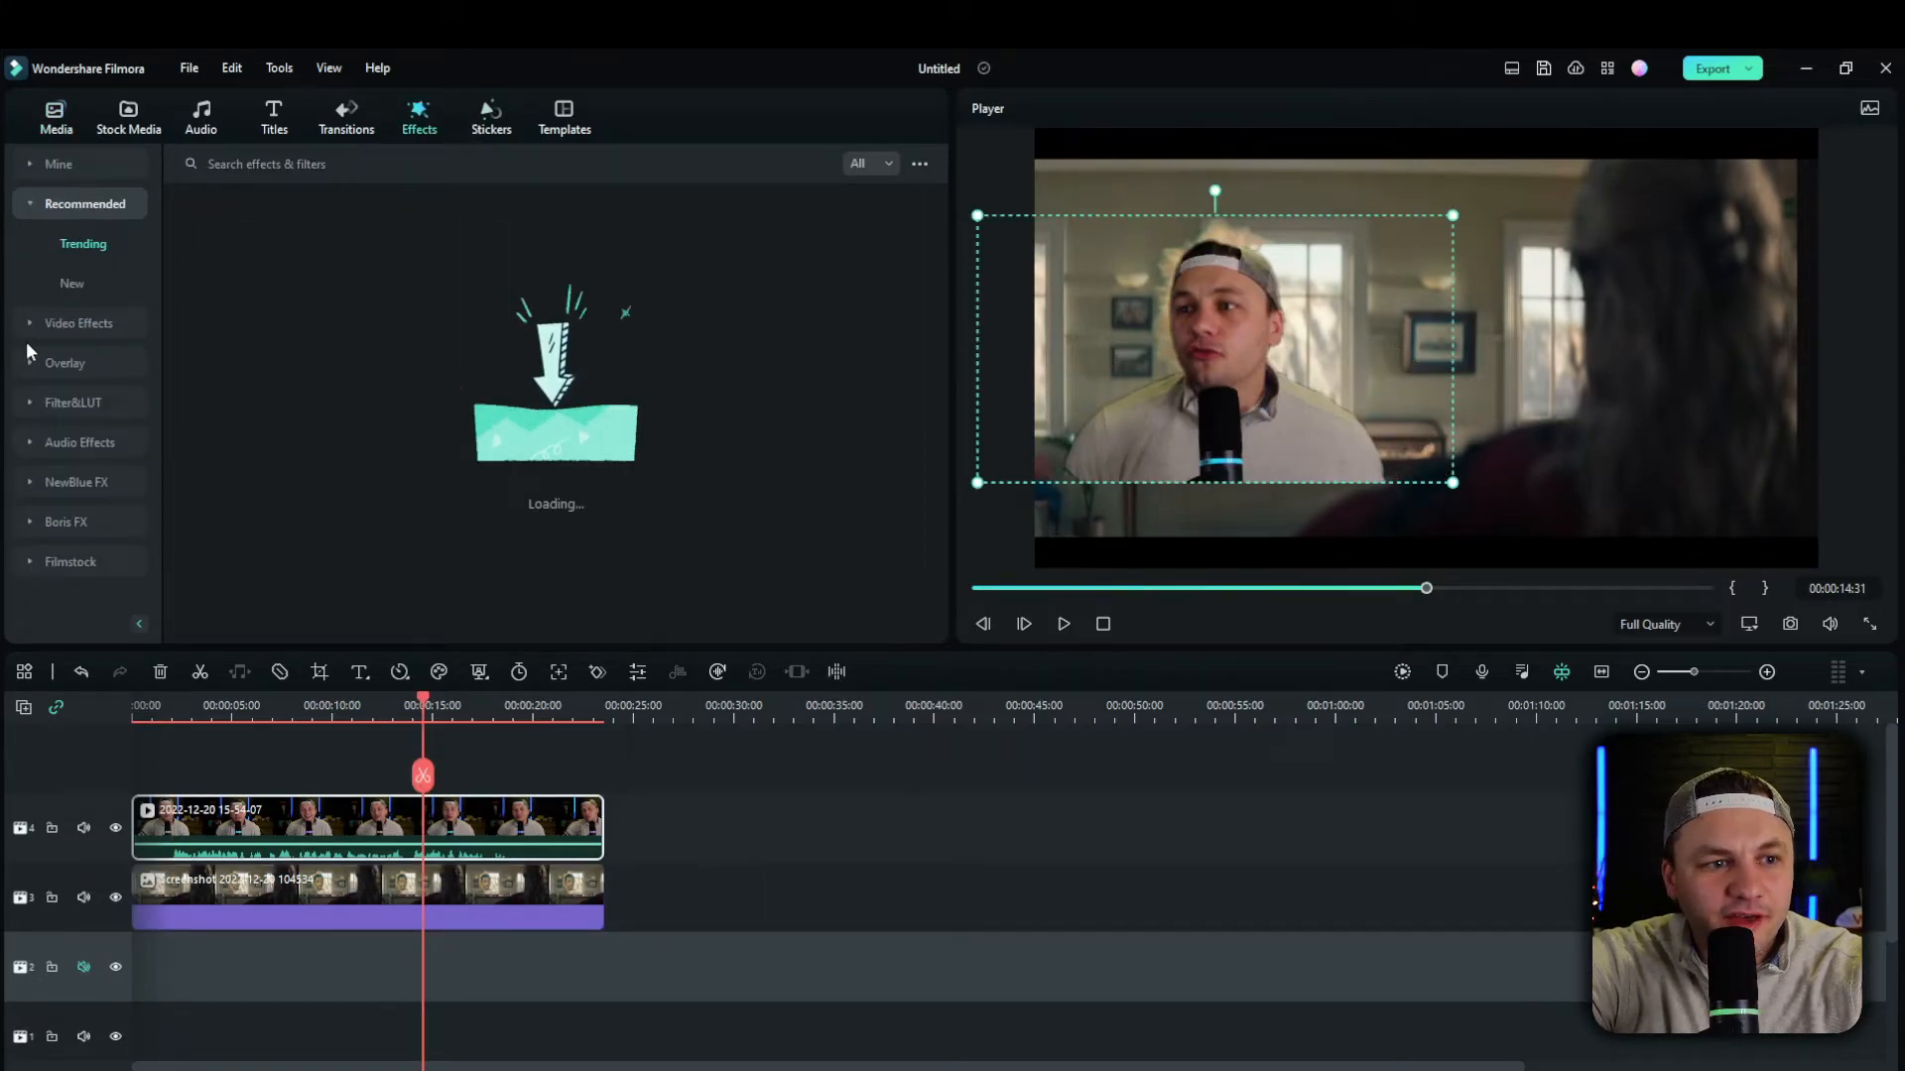
left_click(77, 322)
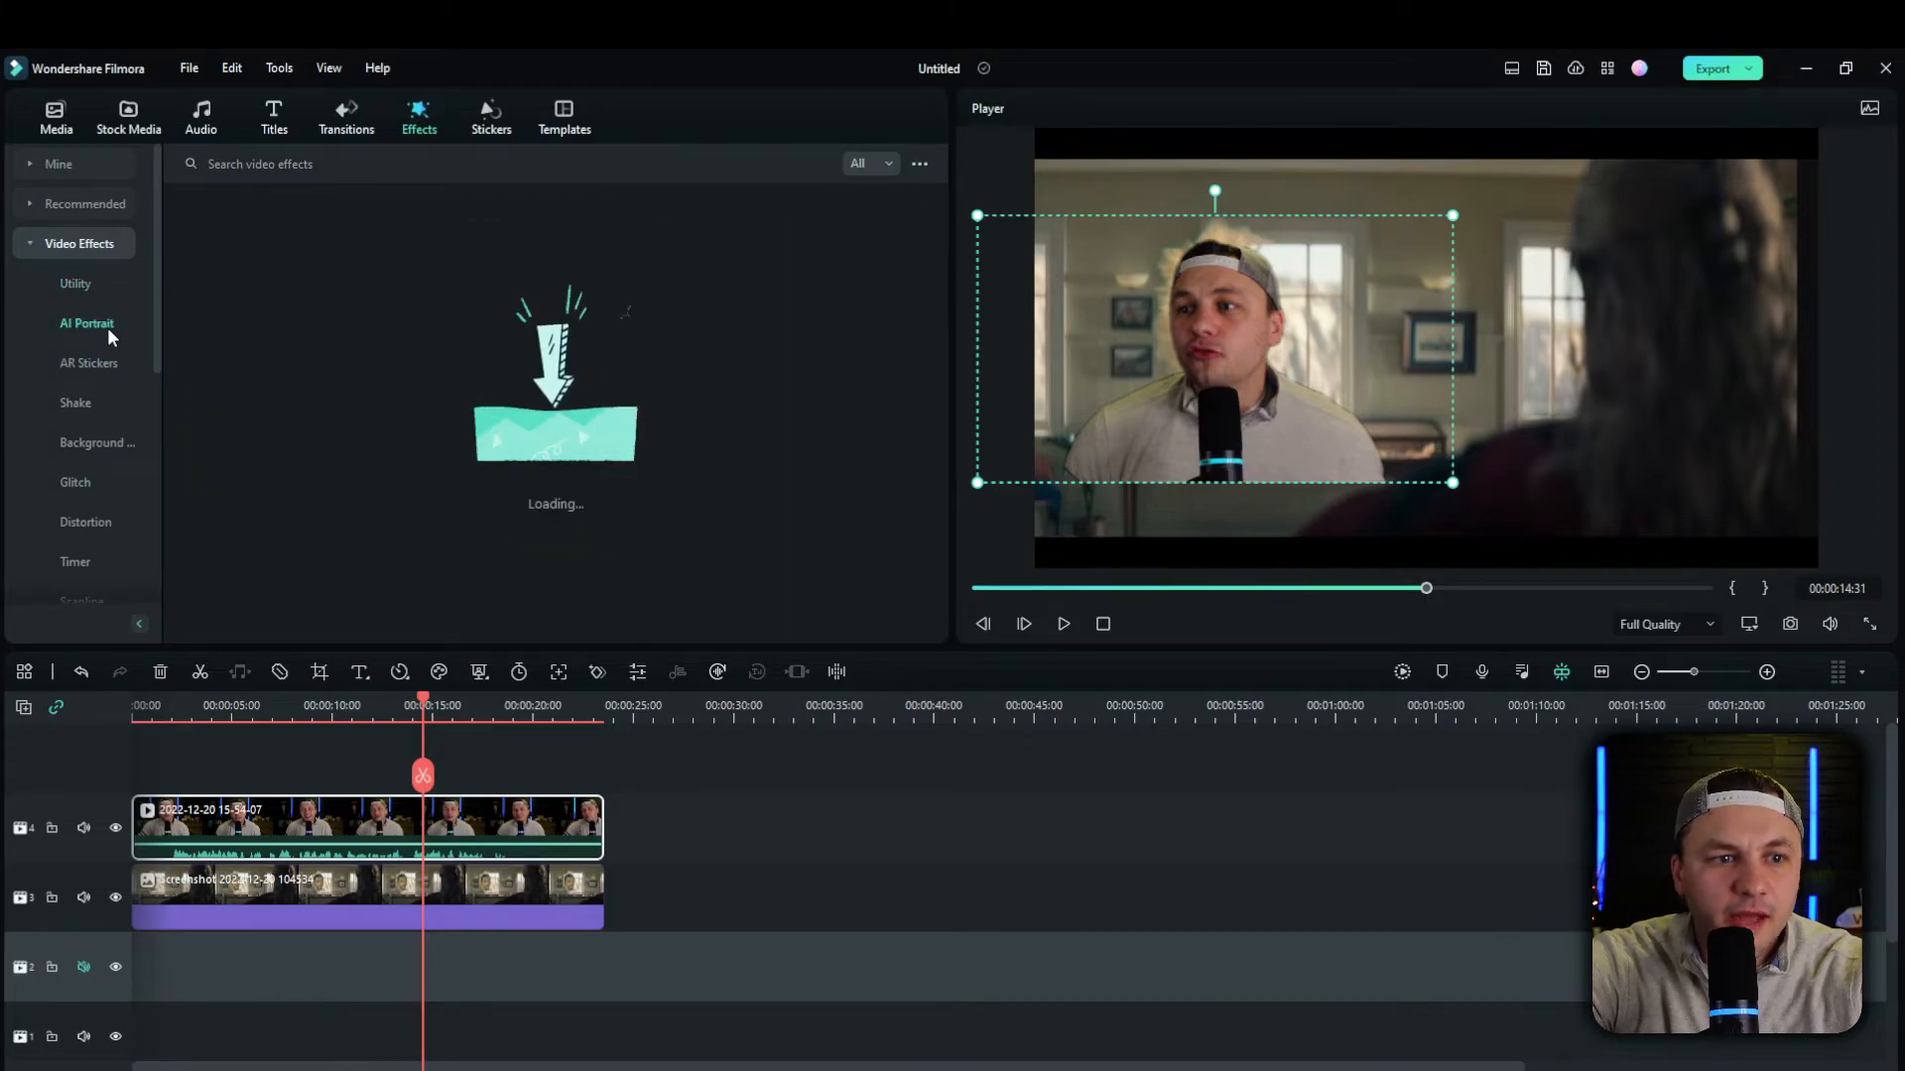
left_click(85, 323)
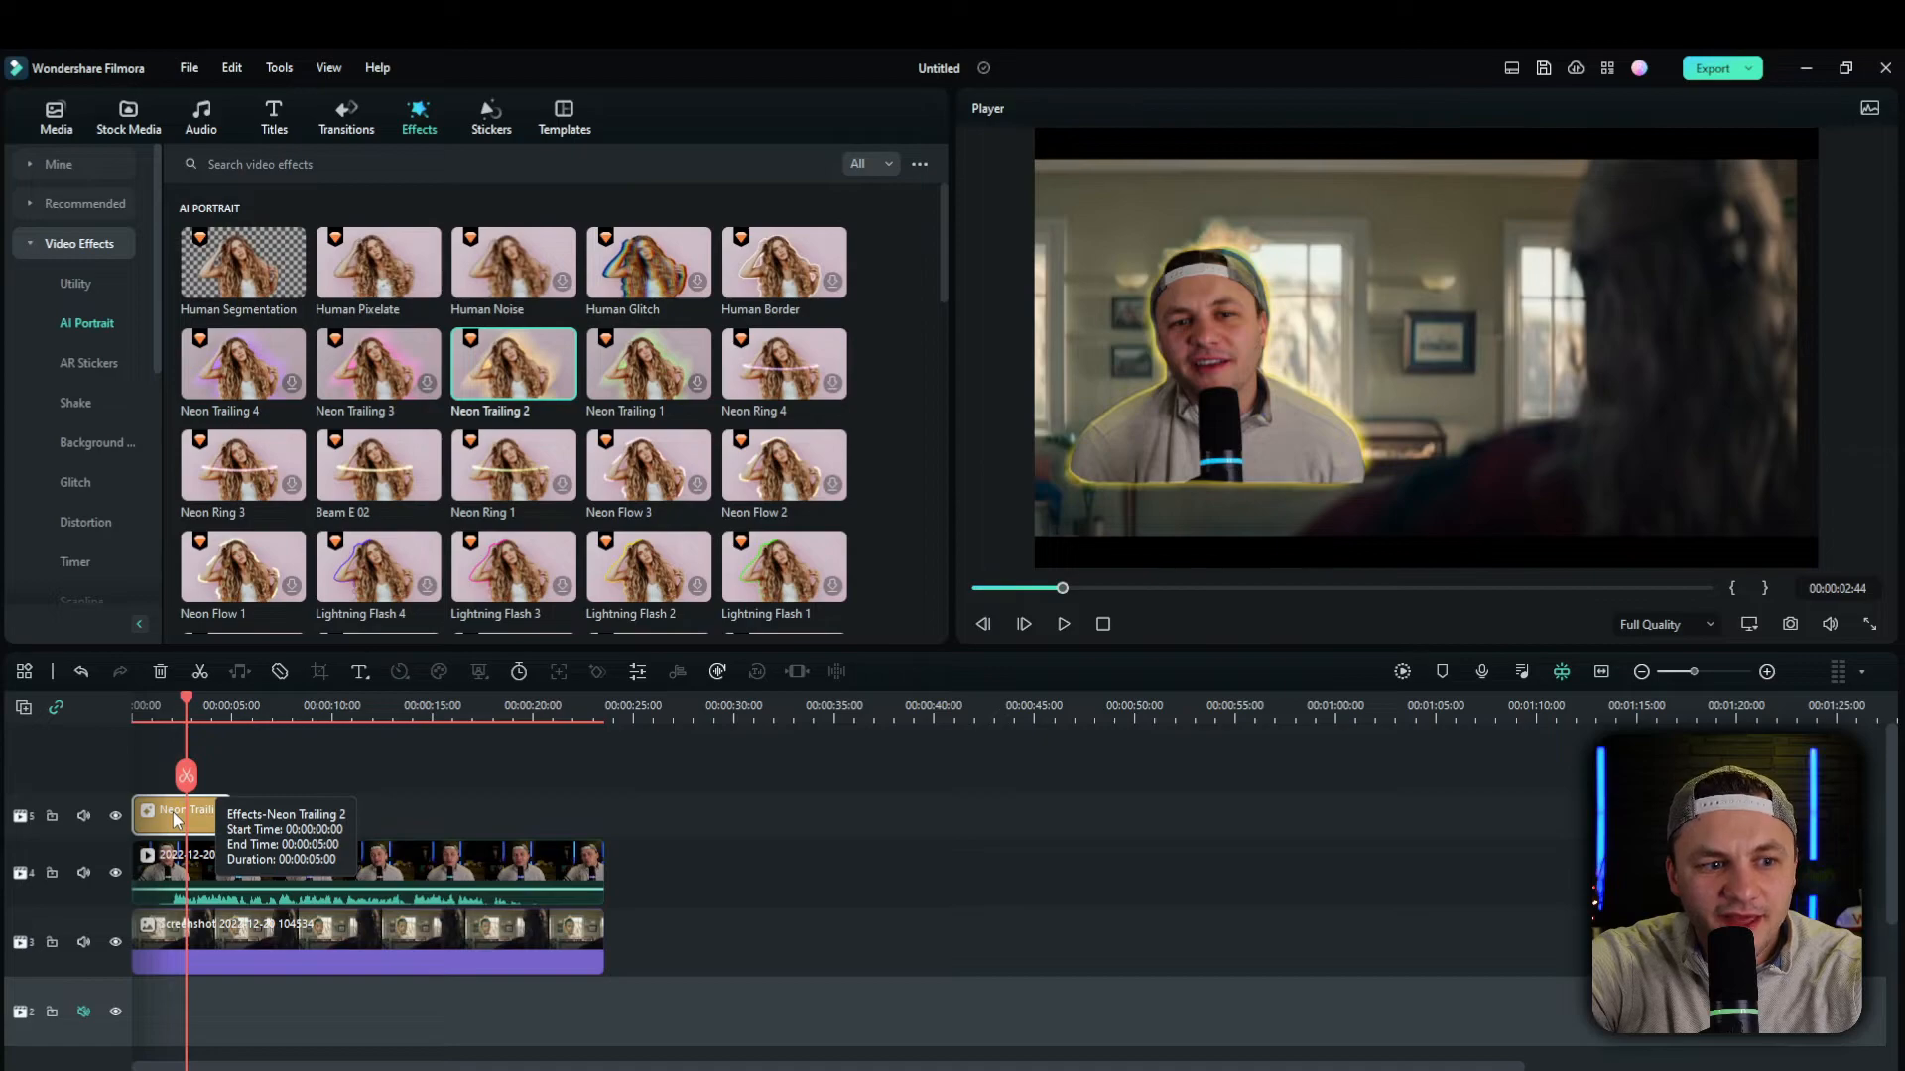
double_click(178, 810)
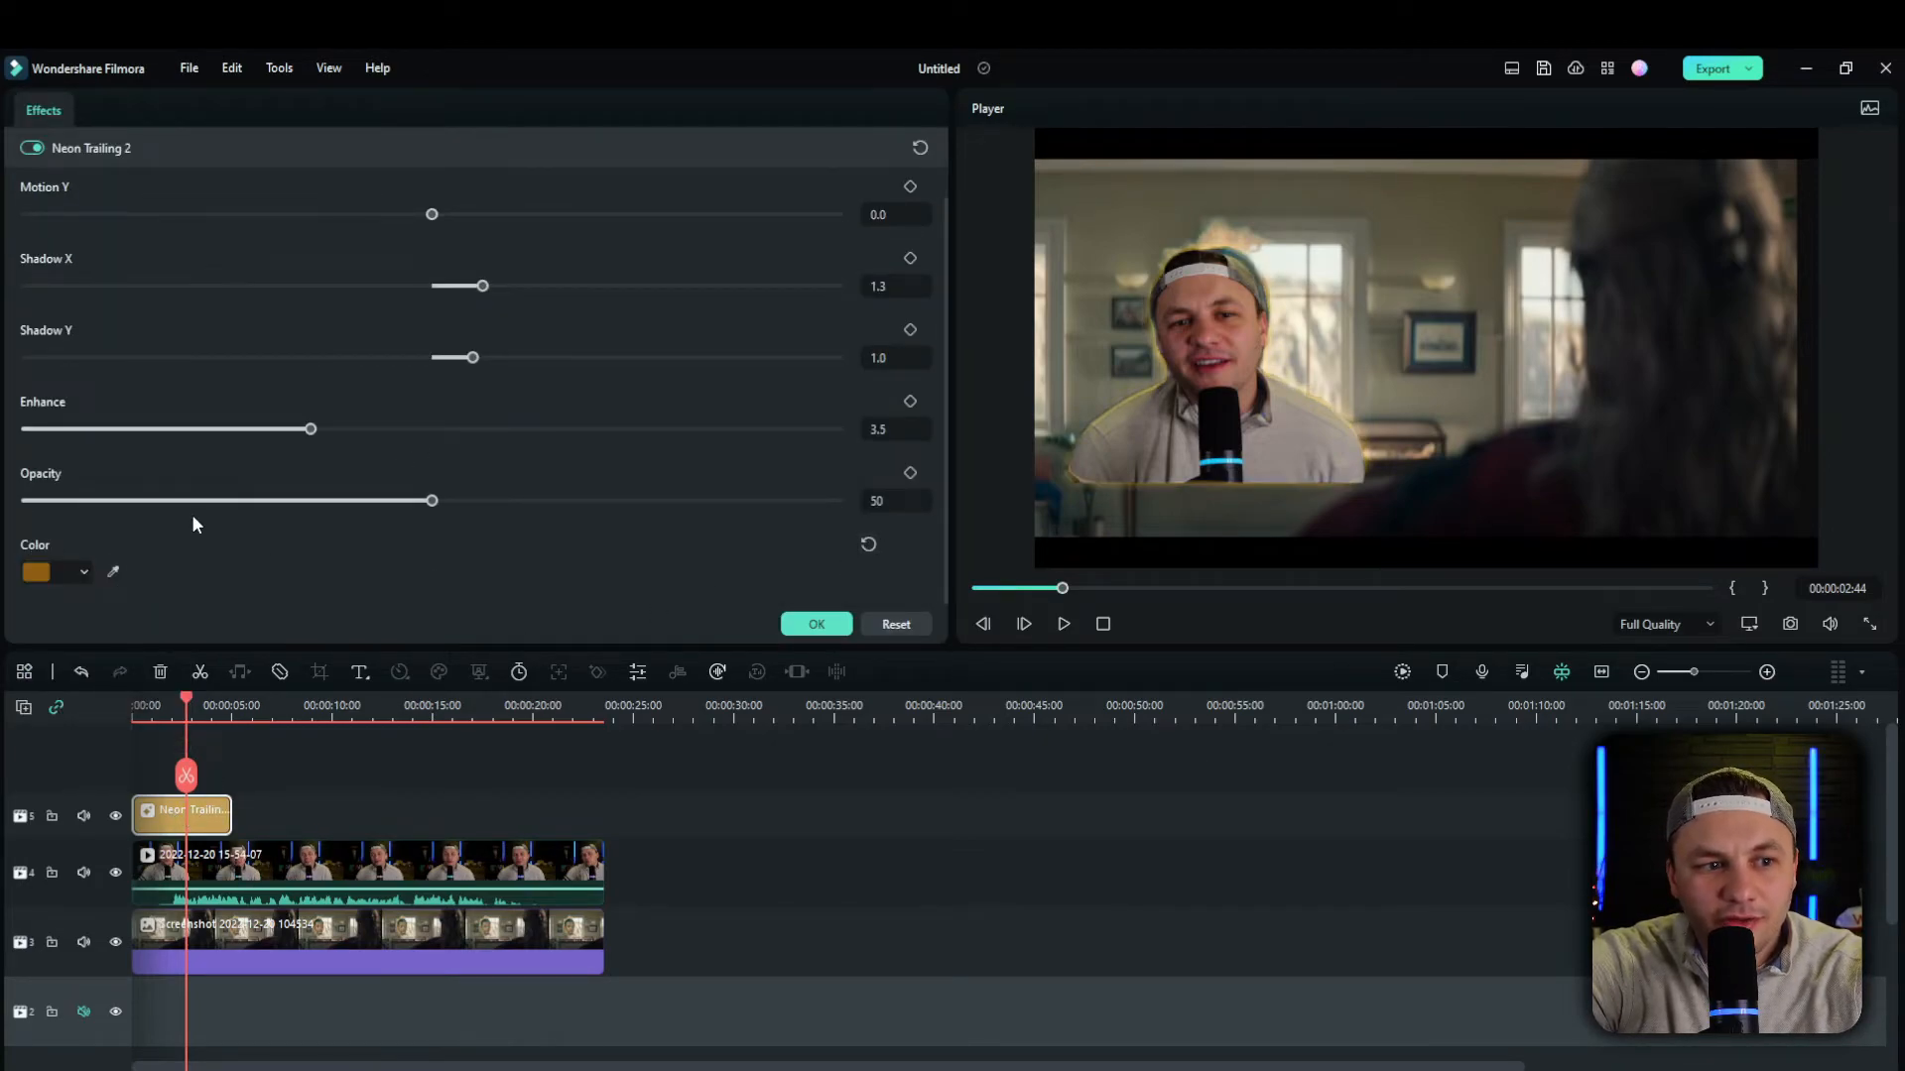
left_click_drag(482, 286, 509, 286)
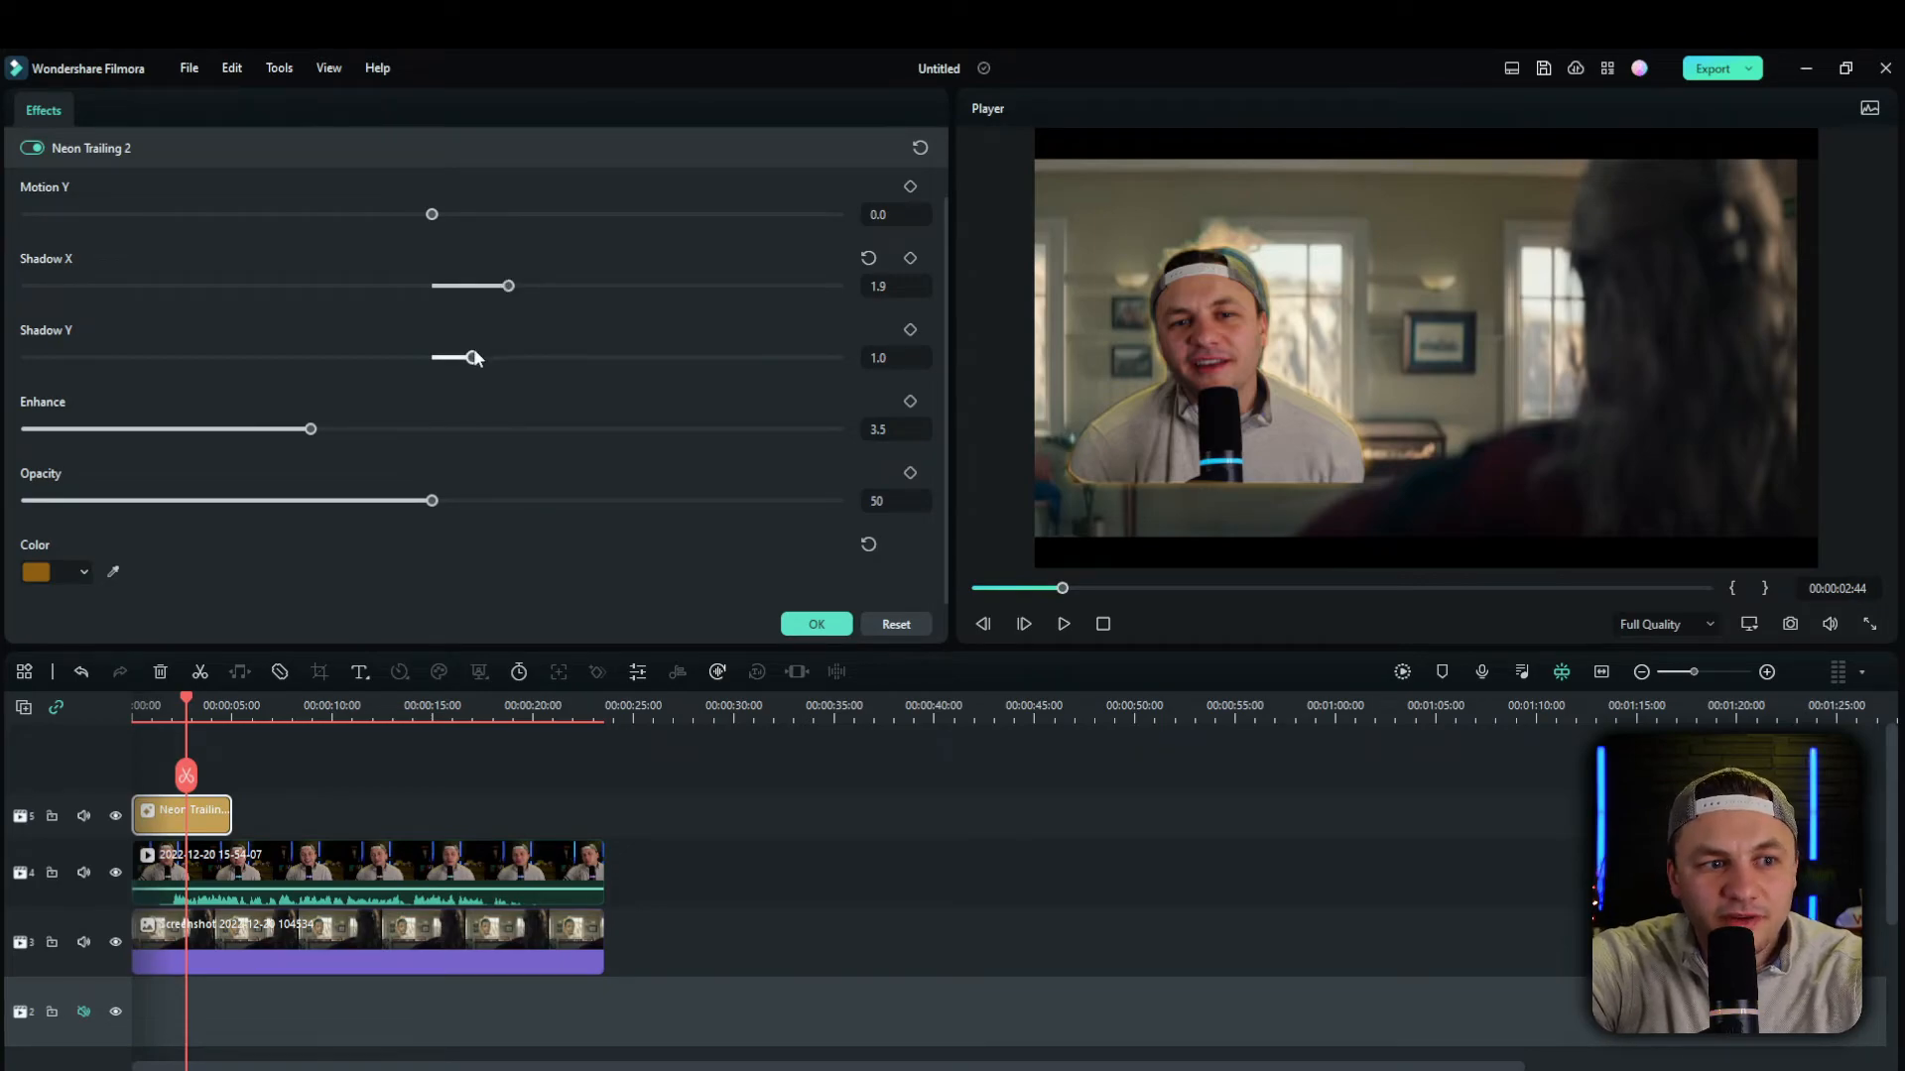
left_click_drag(431, 500, 600, 500)
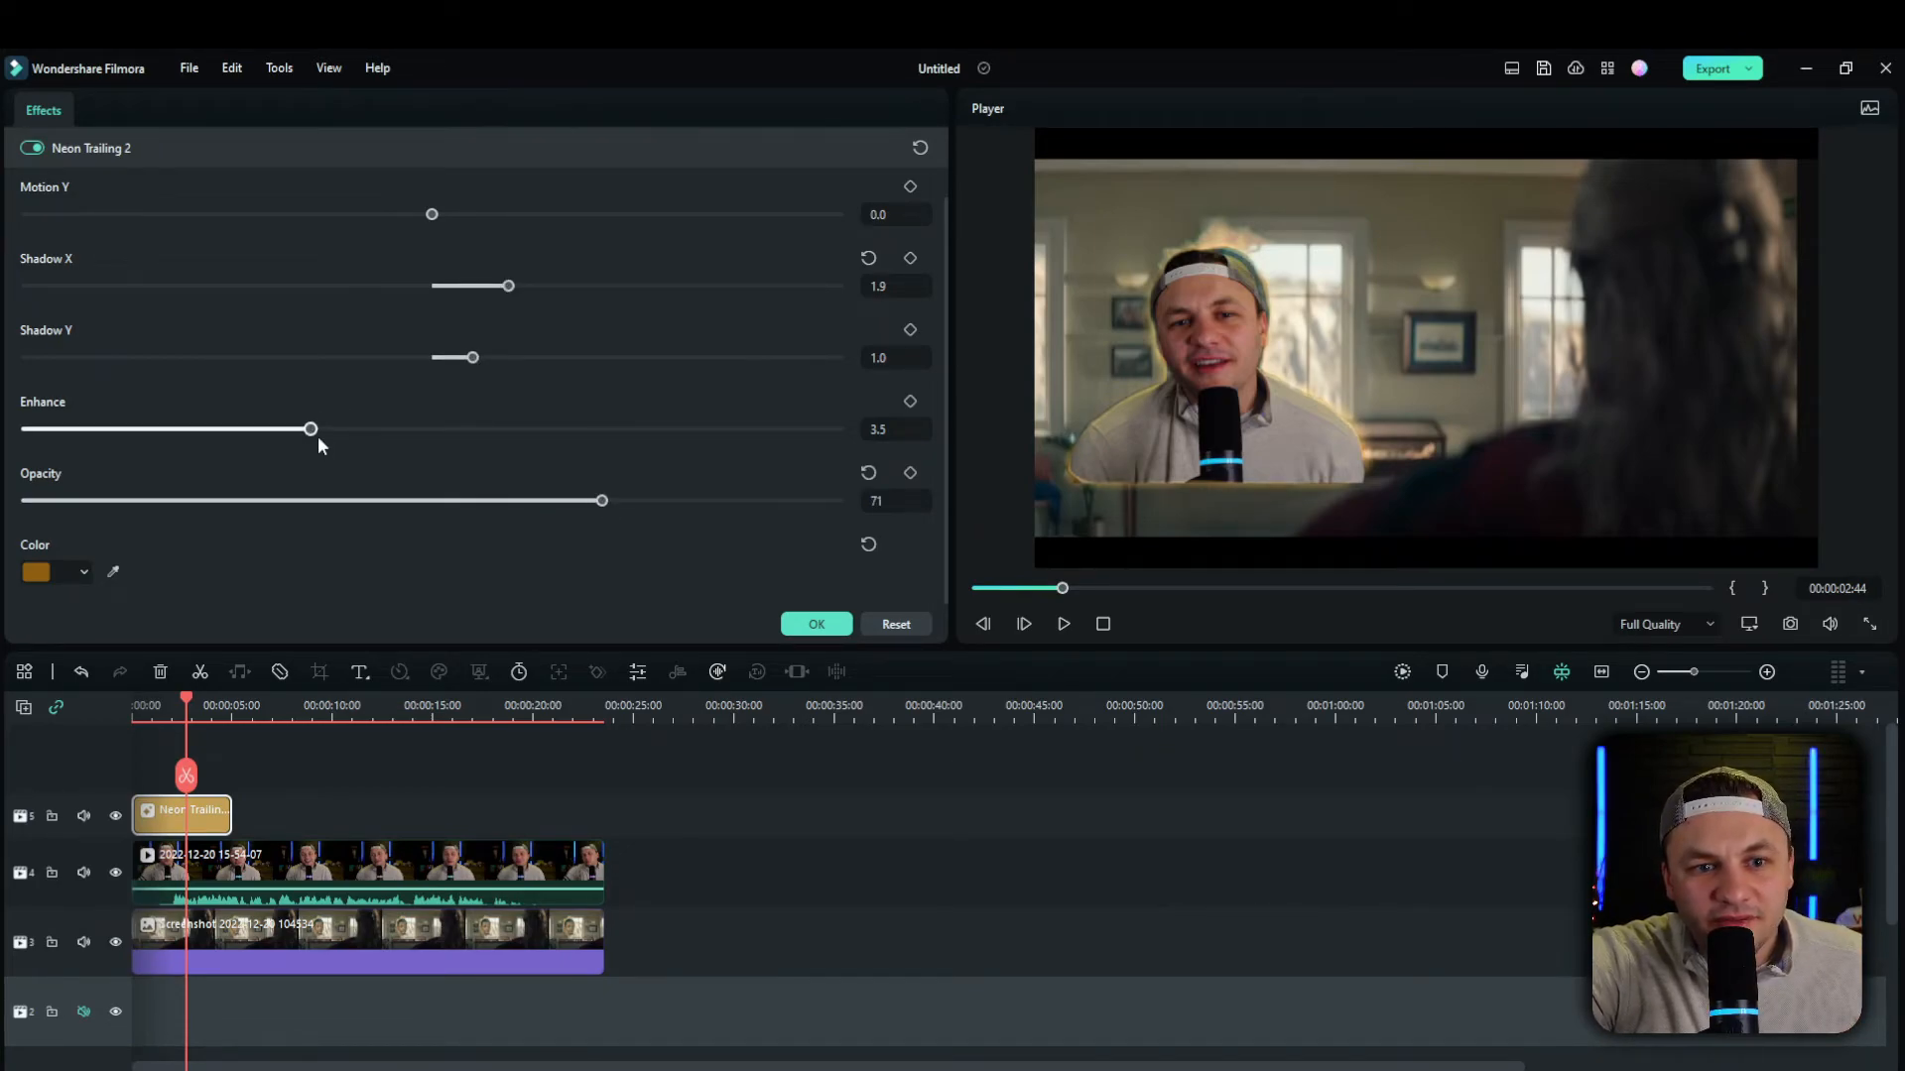
left_click_drag(311, 428, 358, 429)
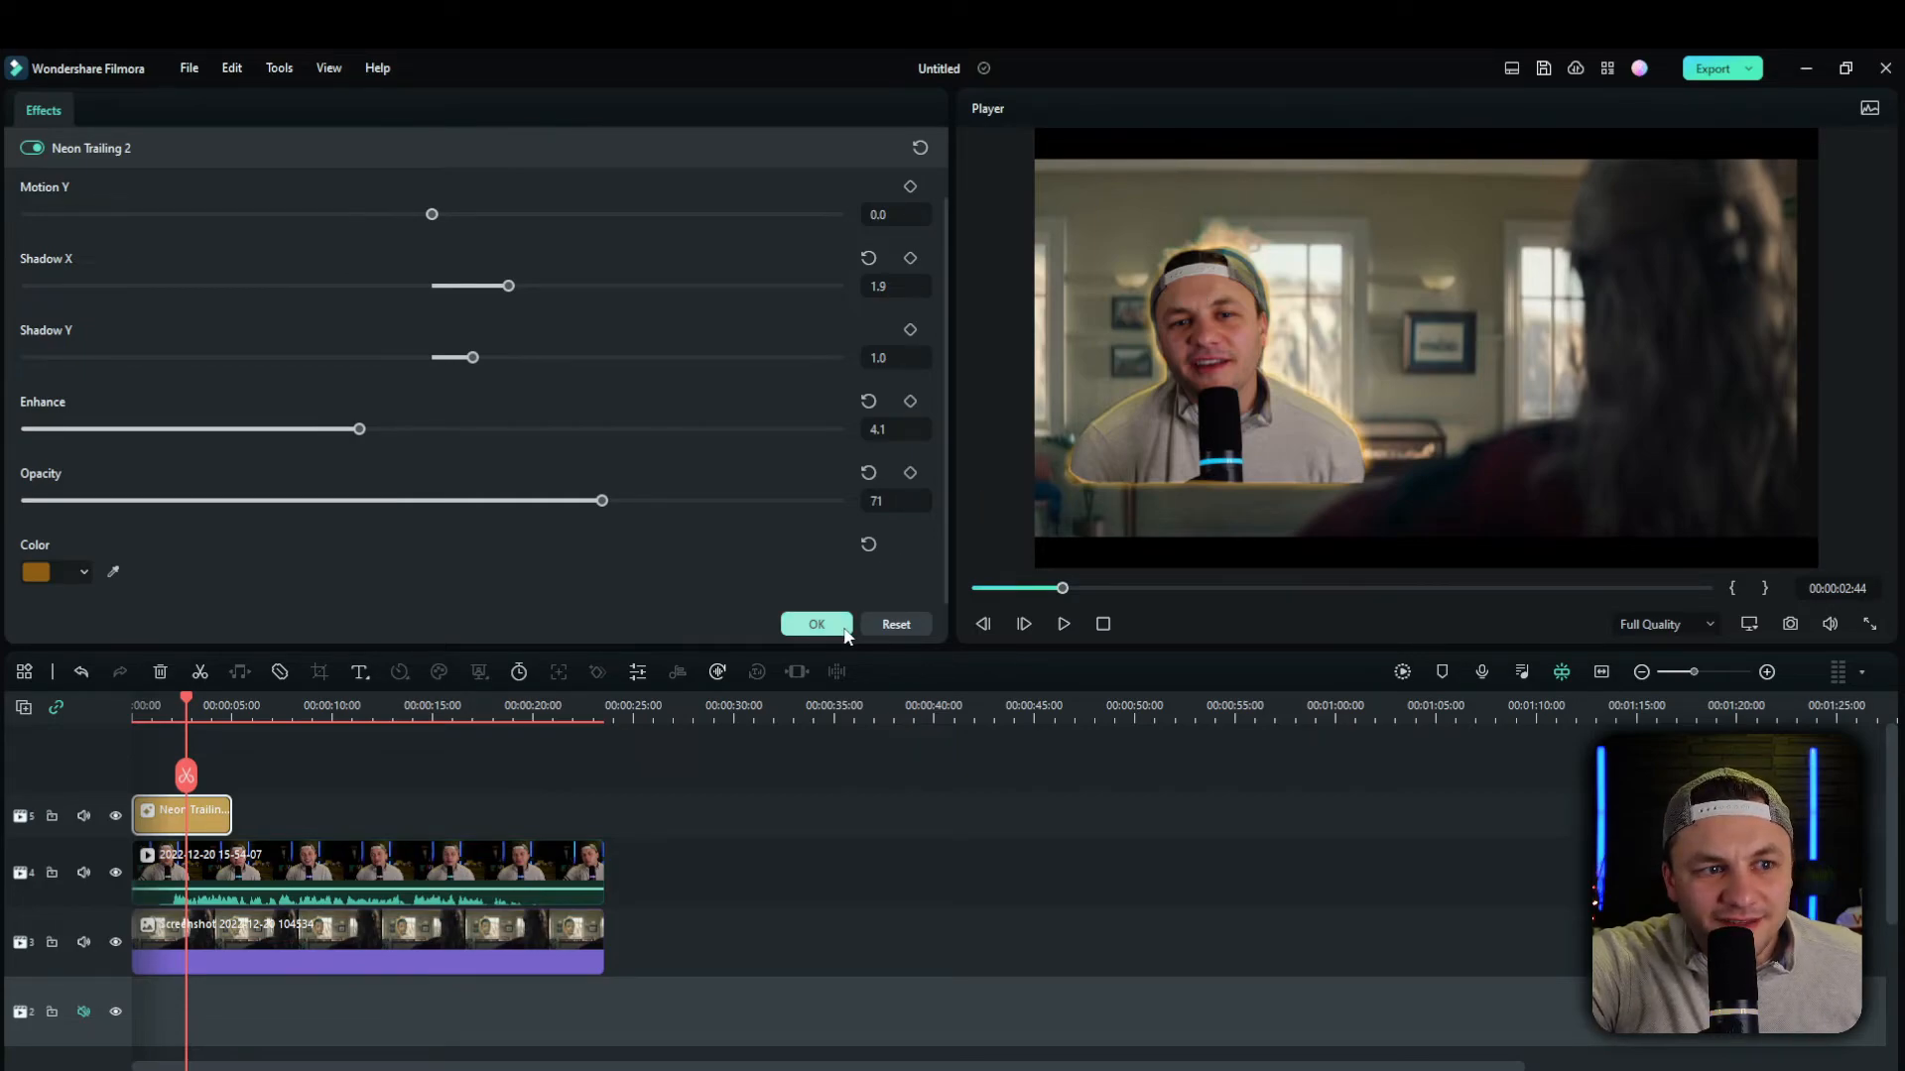
Confirm the neon glow, extend it full length, add the Eyeglass AR sticker, and preview
left_click(816, 624)
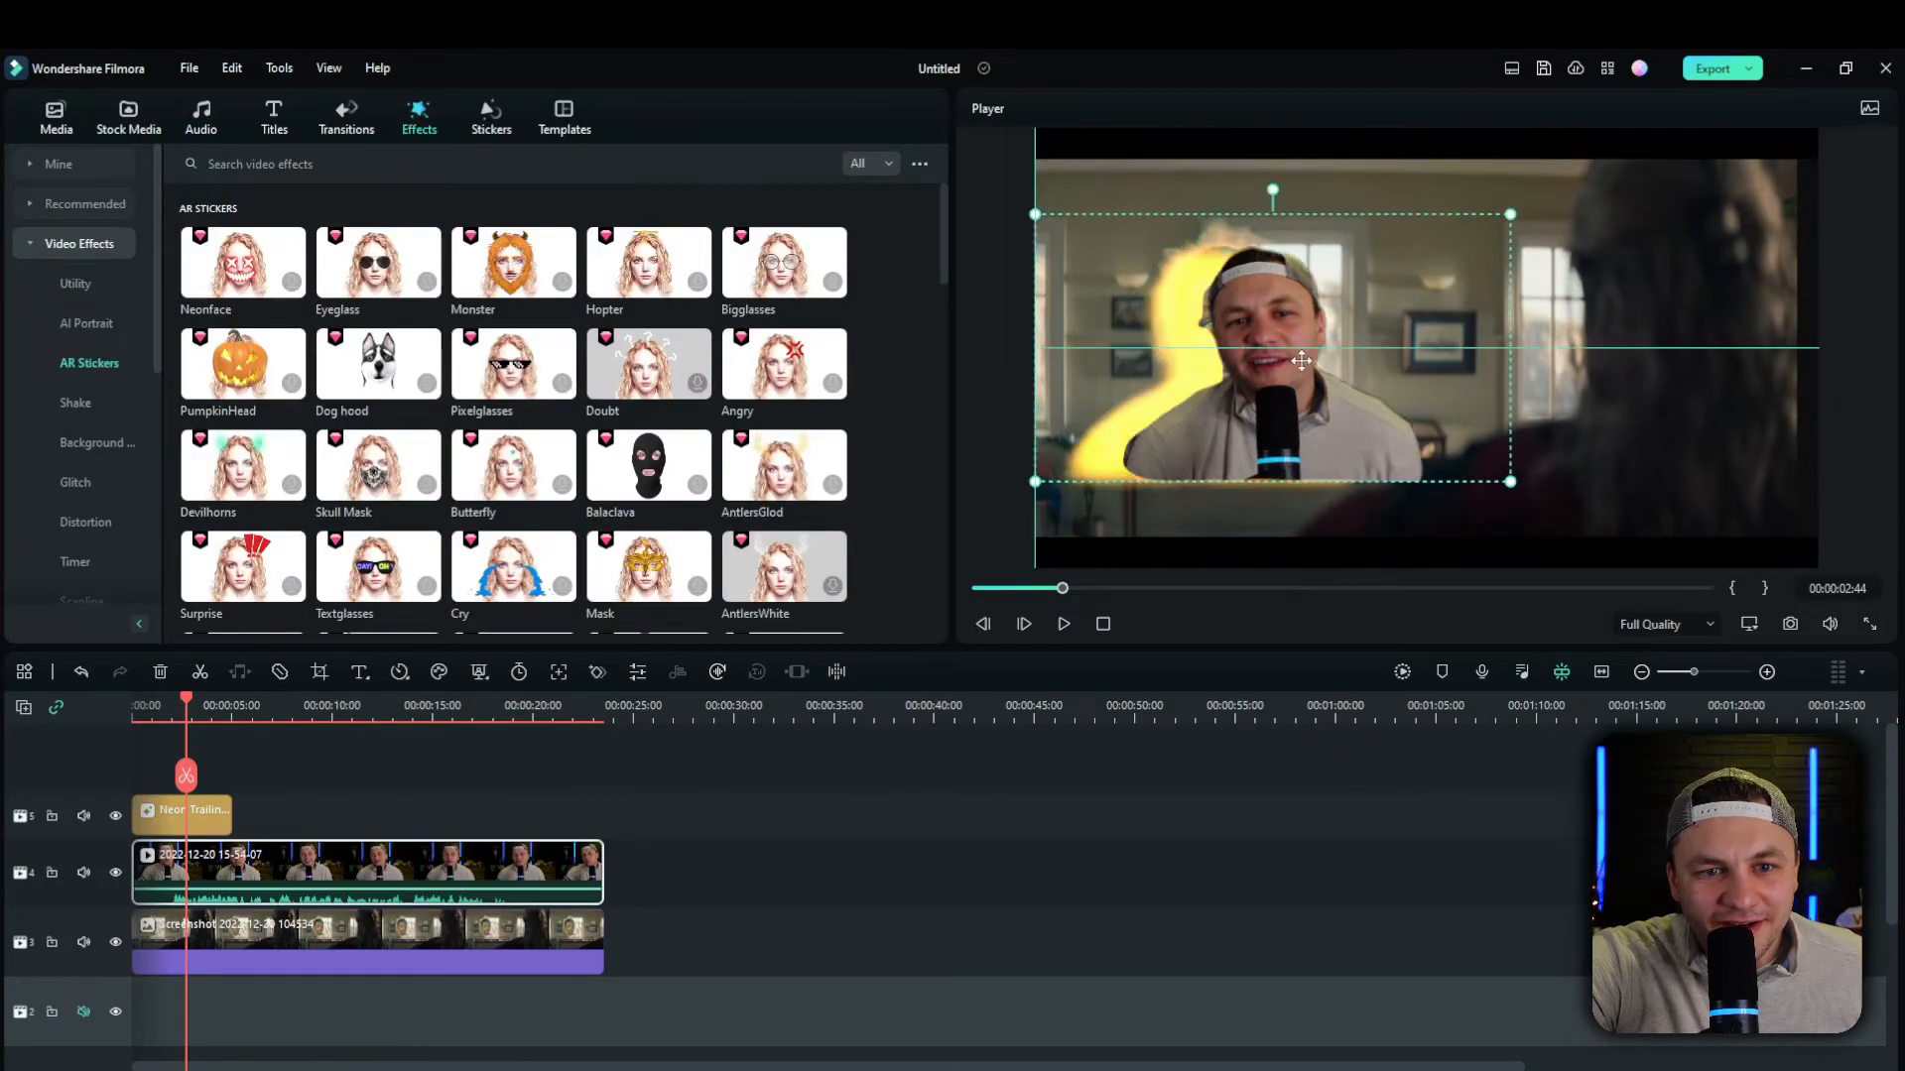
left_click(453, 705)
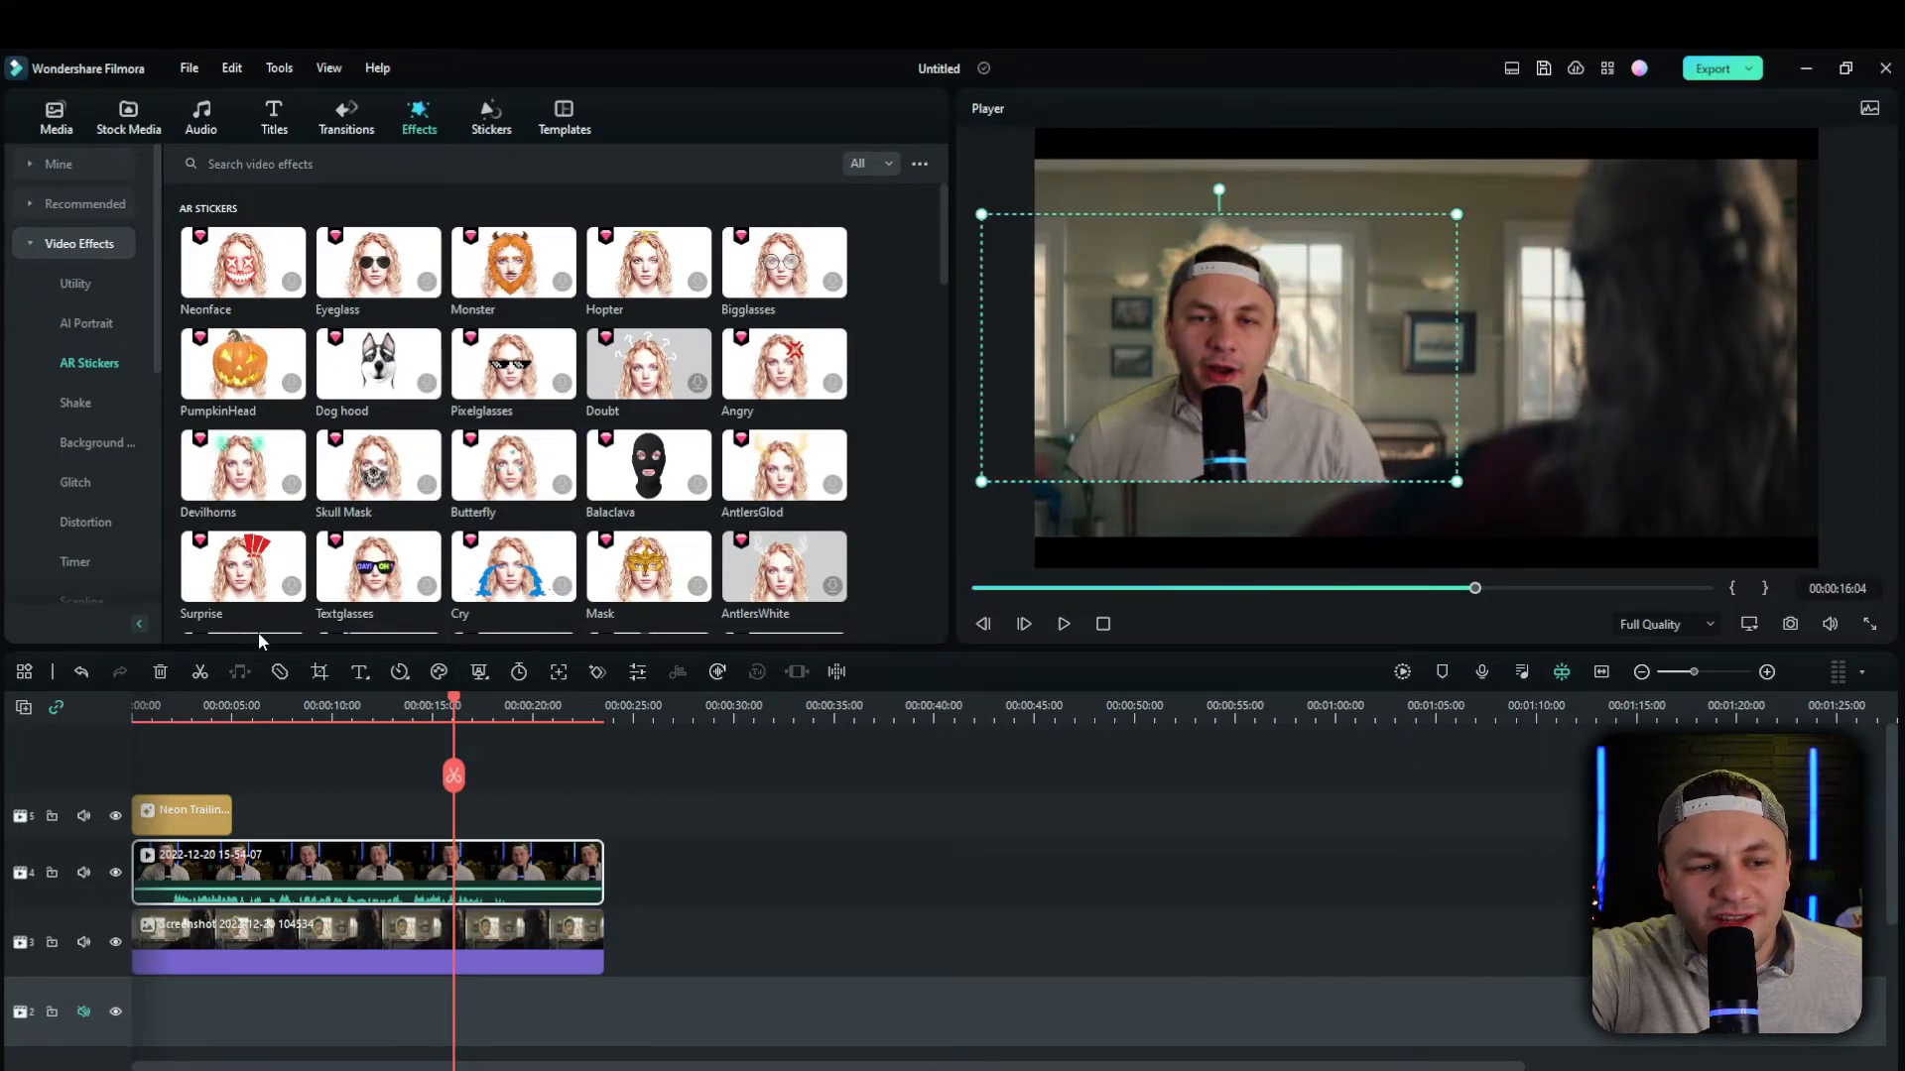
left_click(196, 705)
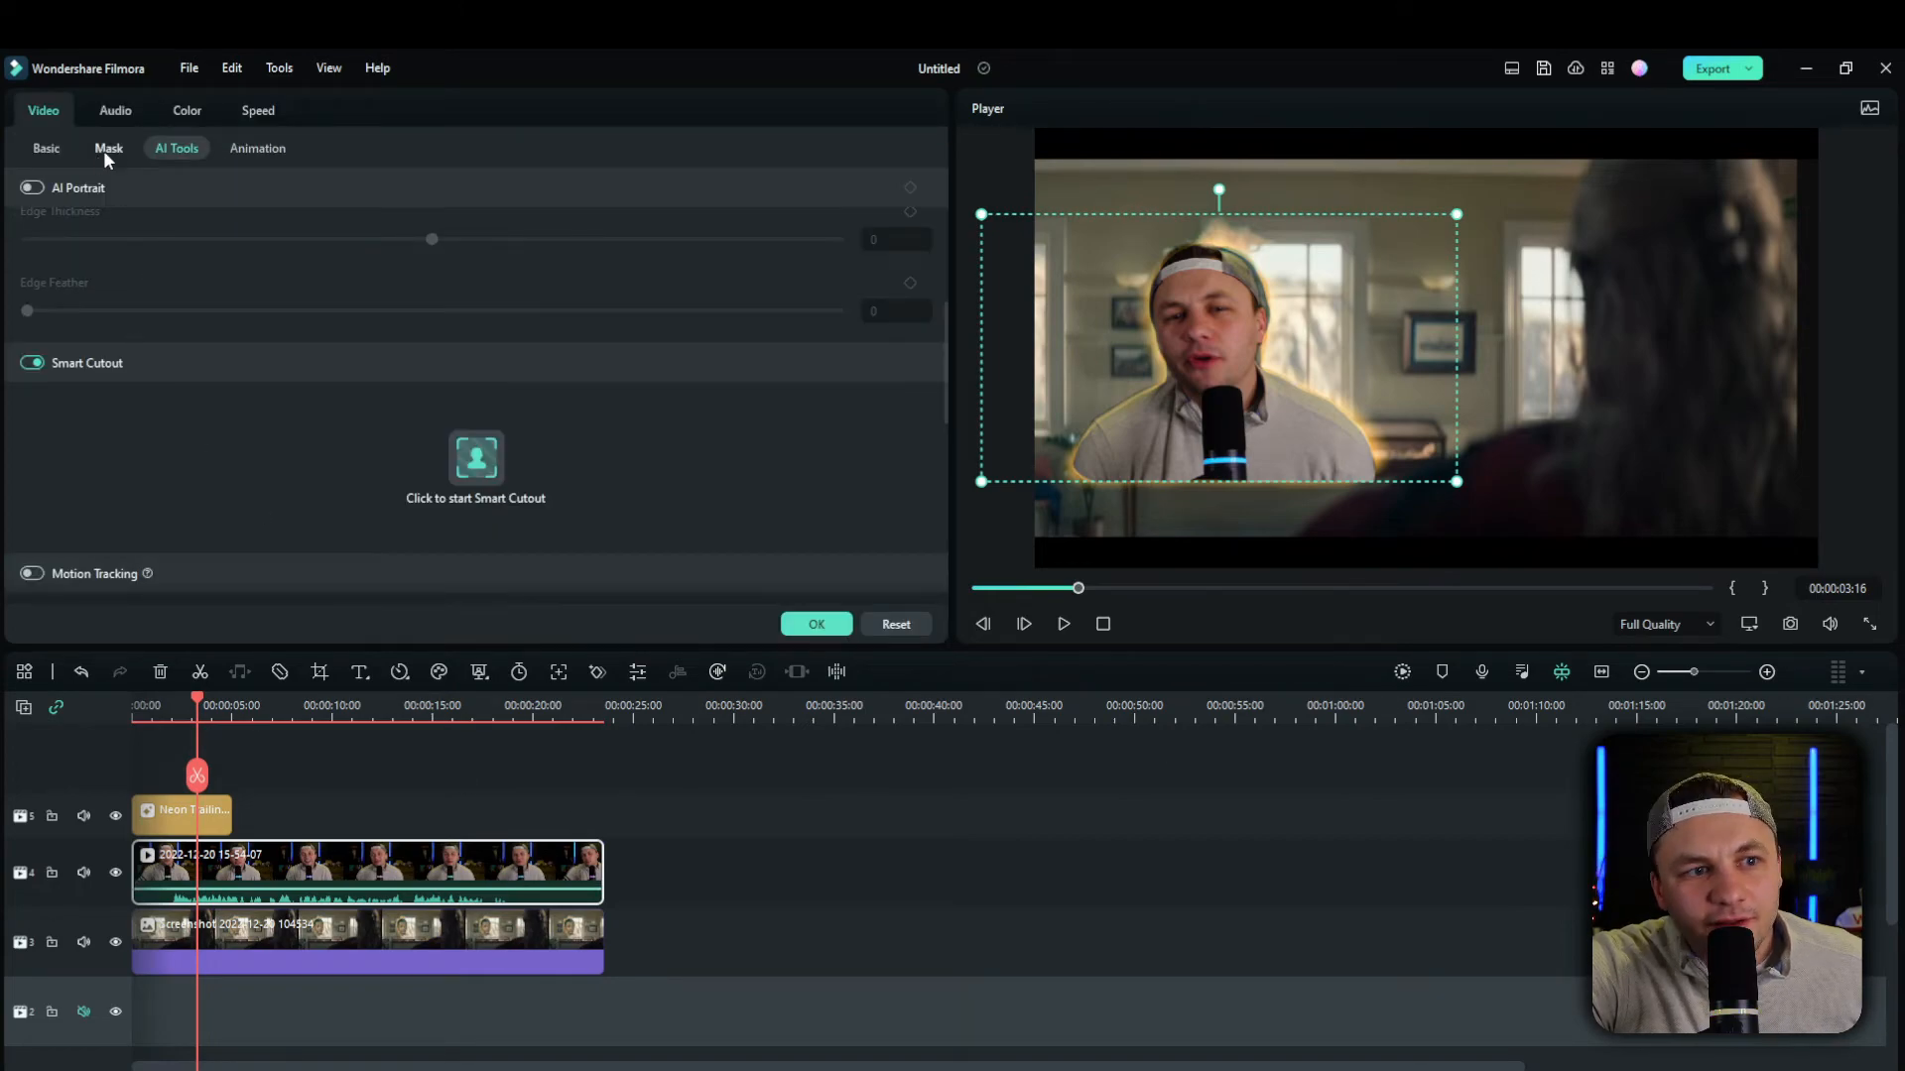
left_click(108, 148)
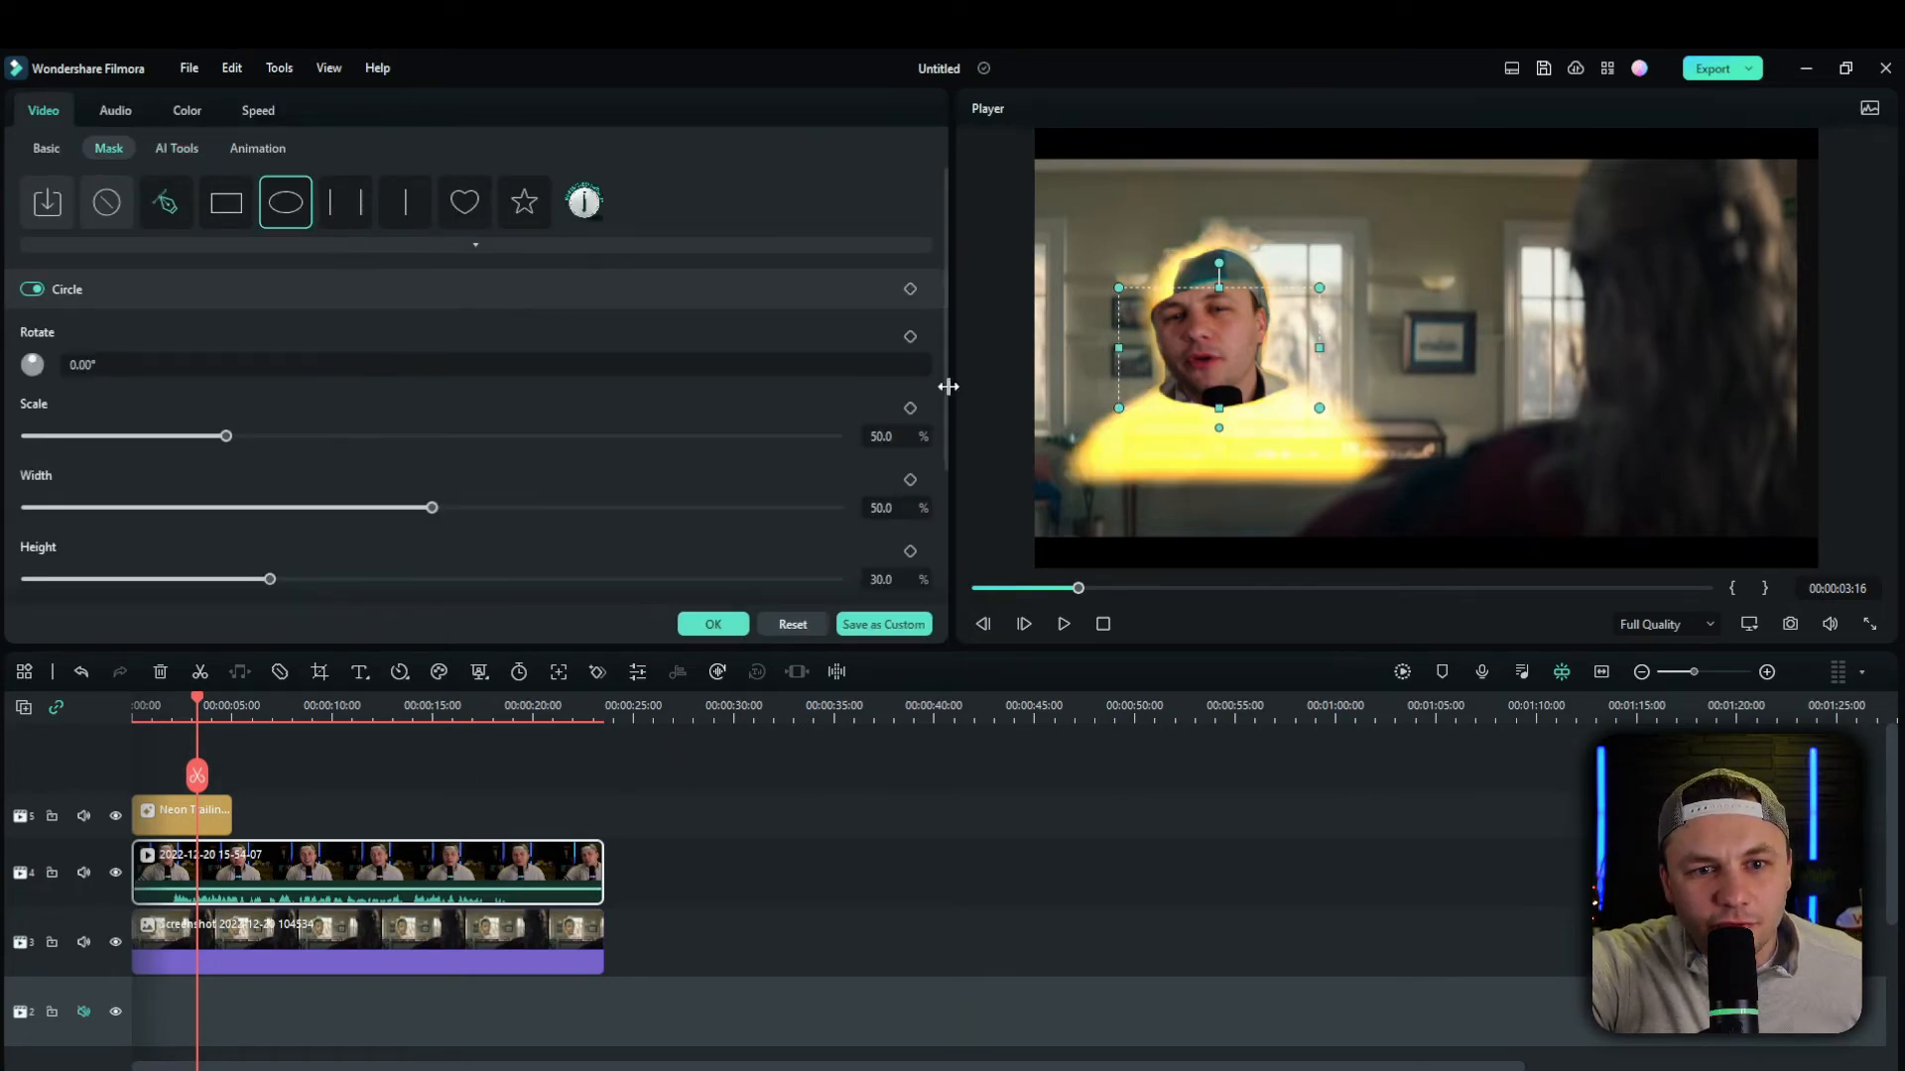
left_click_drag(270, 579, 534, 578)
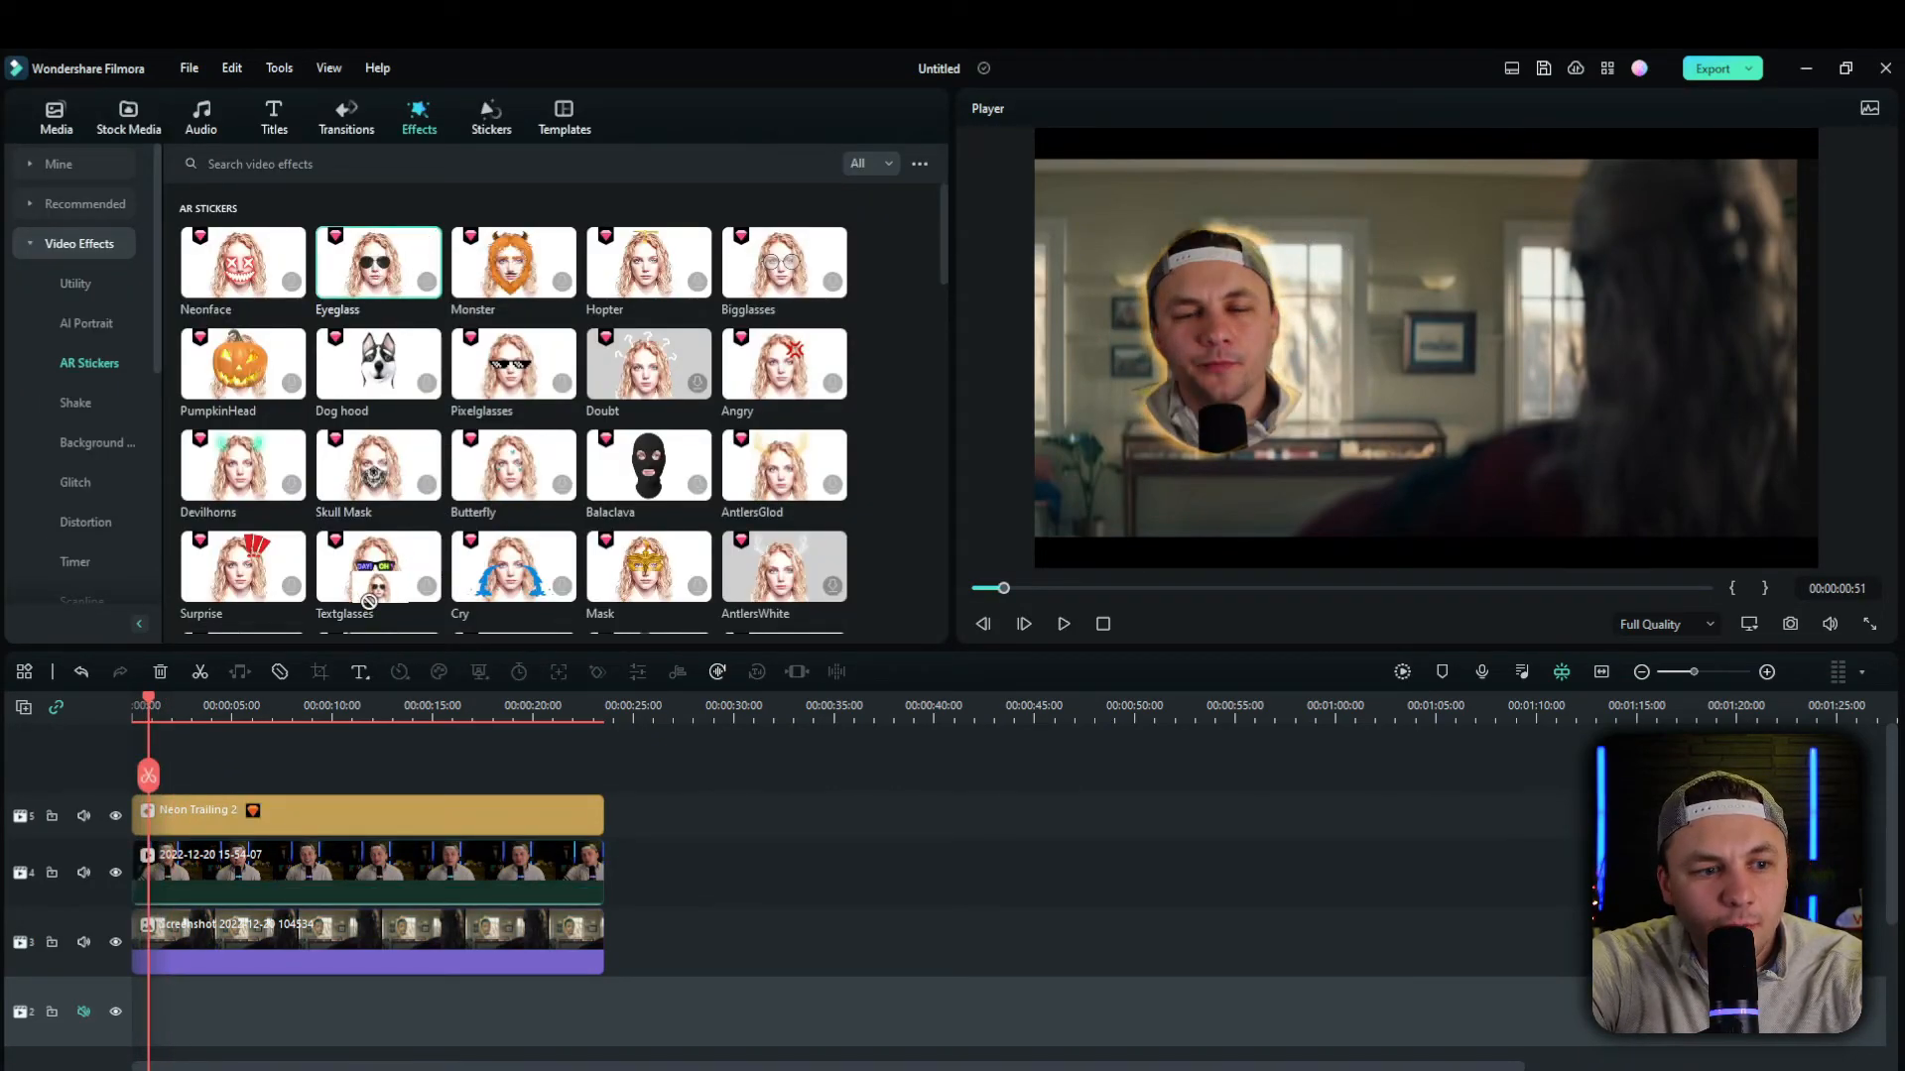
double_click(378, 261)
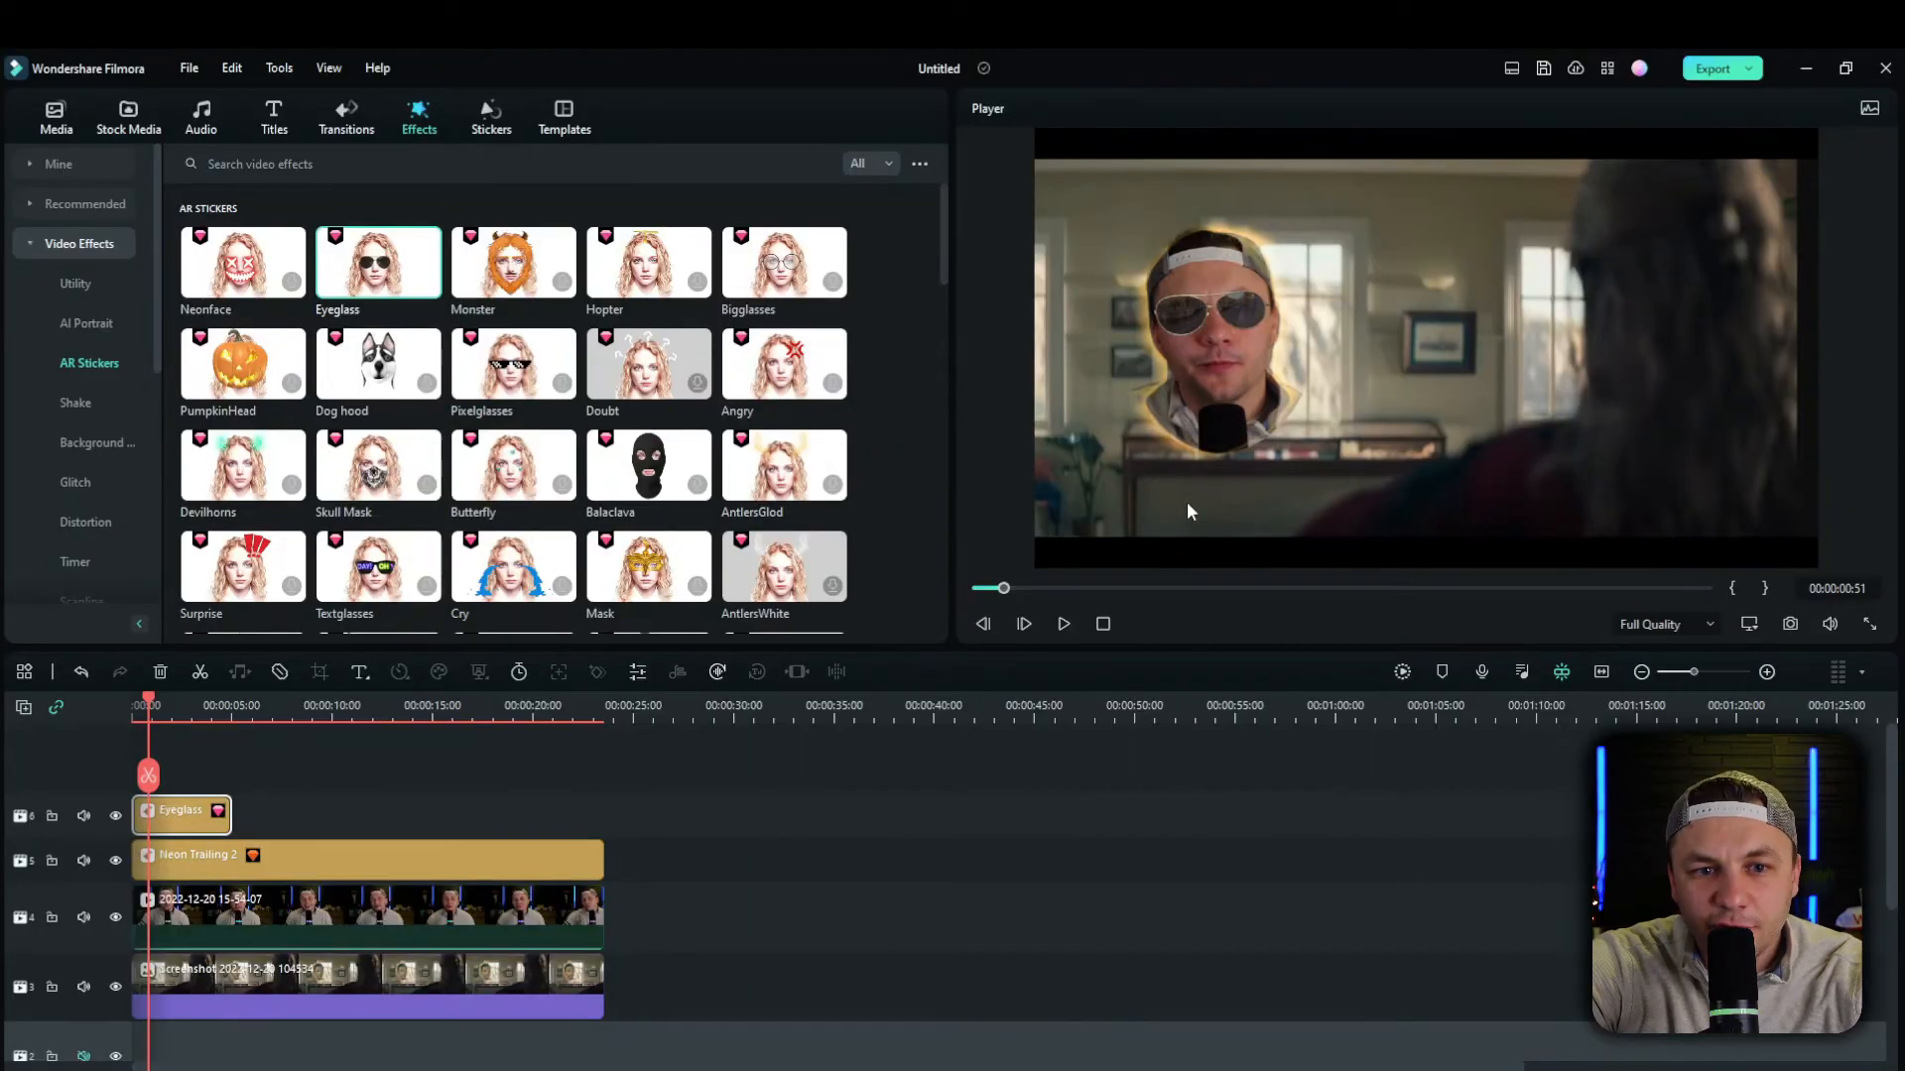
left_click(1062, 624)
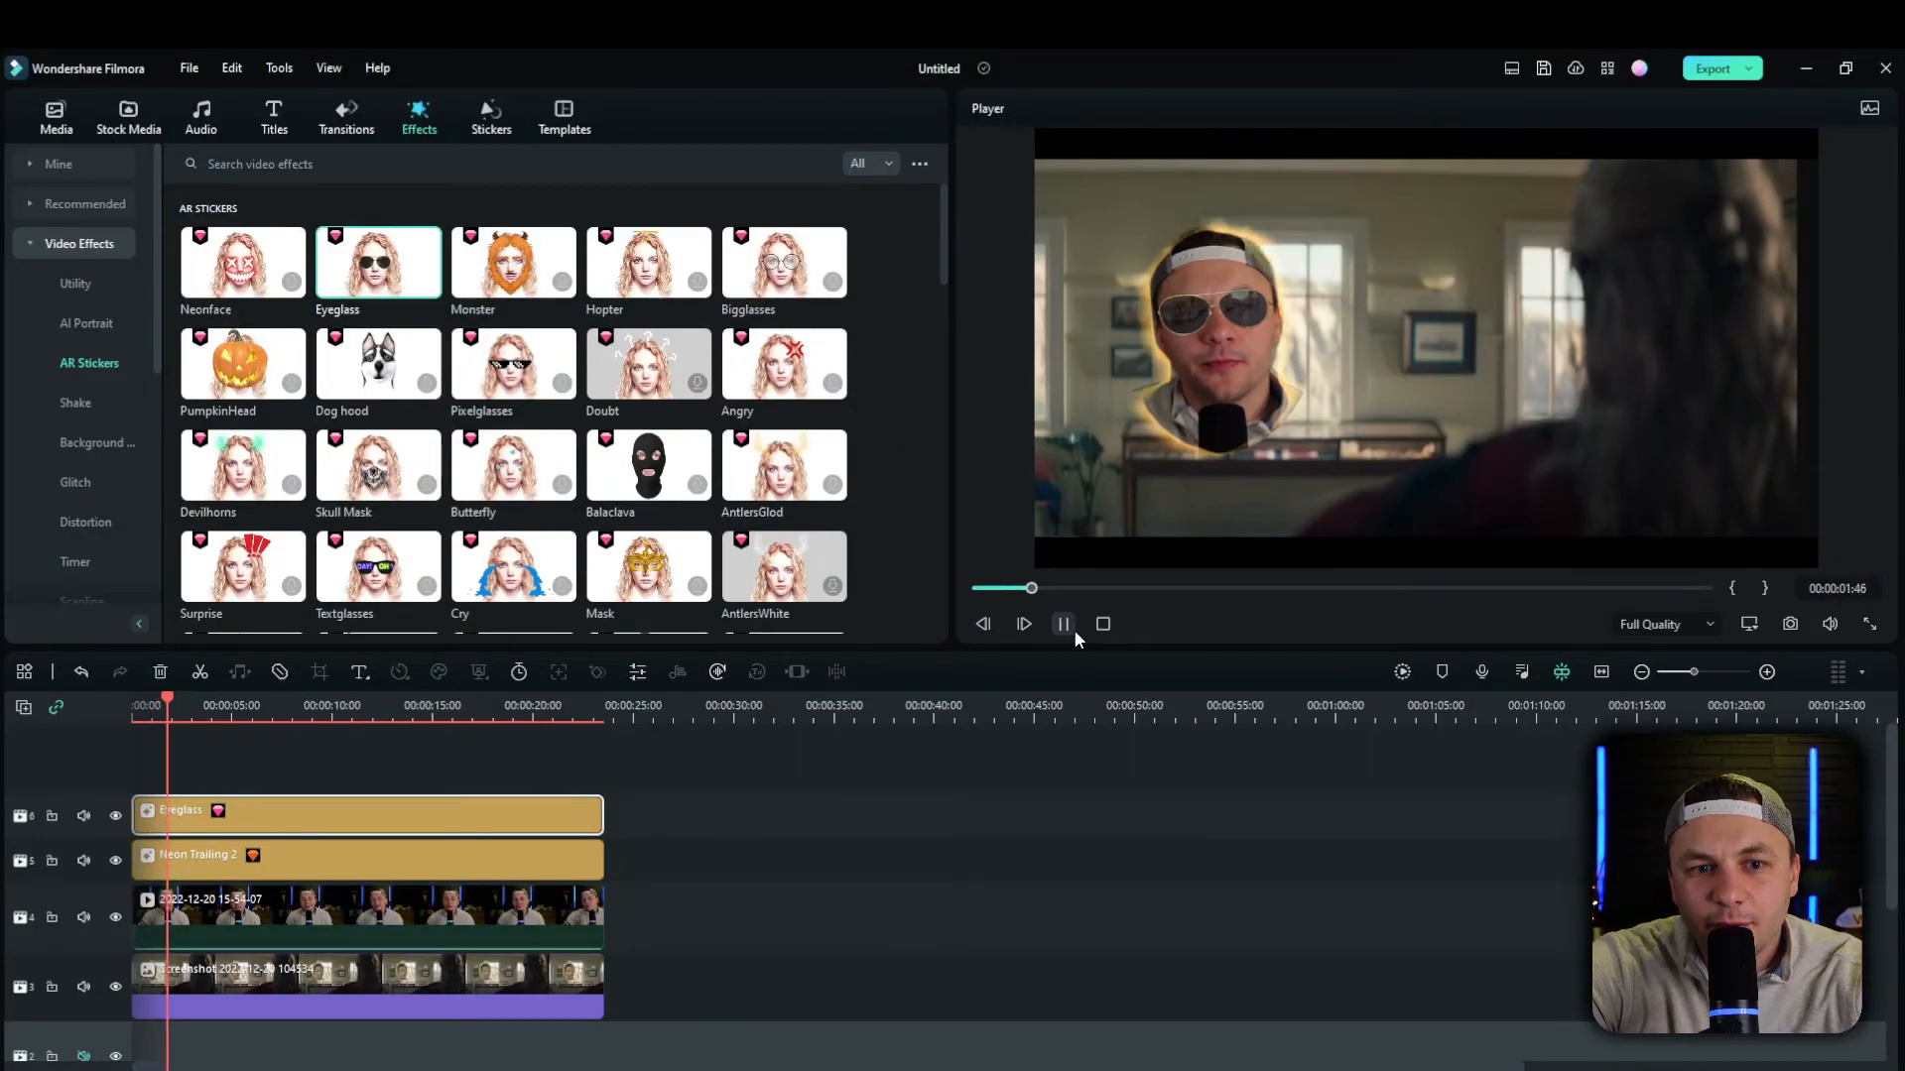